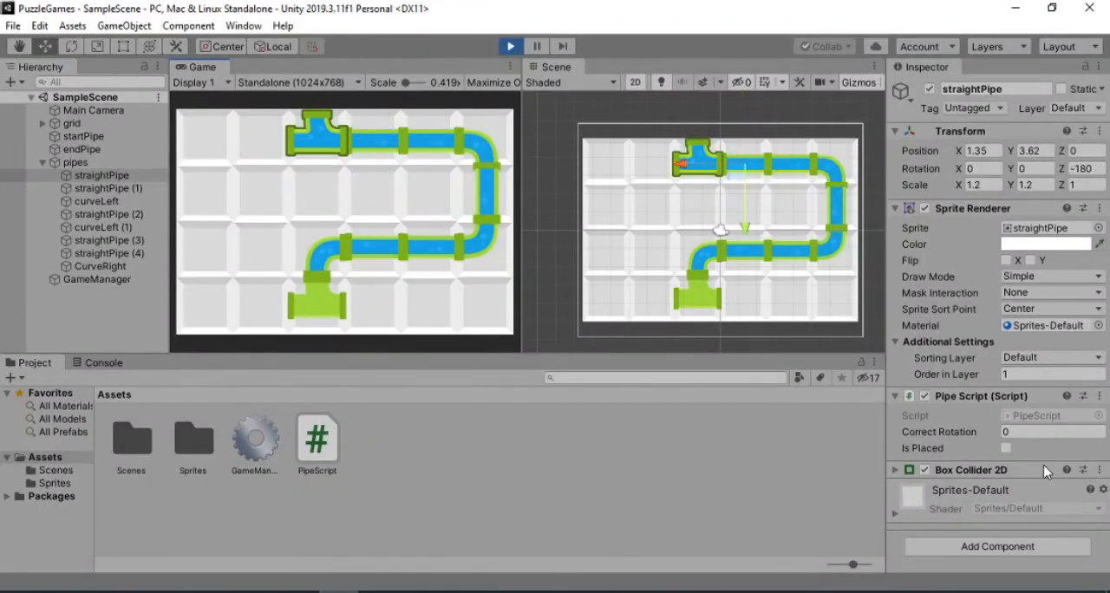
{"action": "mouse_move", "coordinate": [408, 160]}
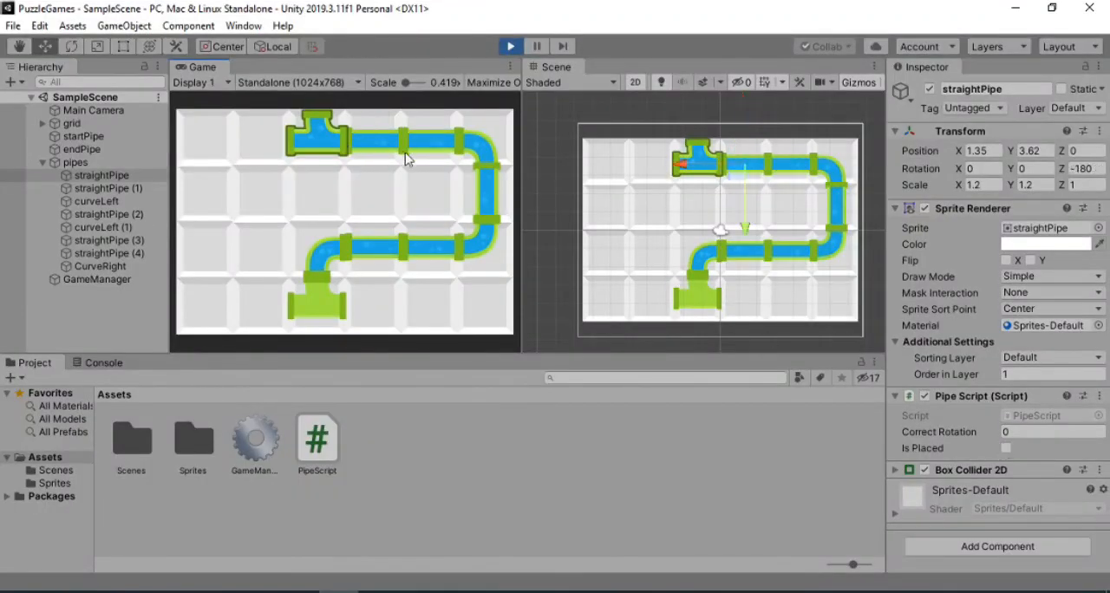
Step: Change the correctRotation field in PipeScript to a float[] array
{"action": "left_click", "coordinate": [1079, 168]}
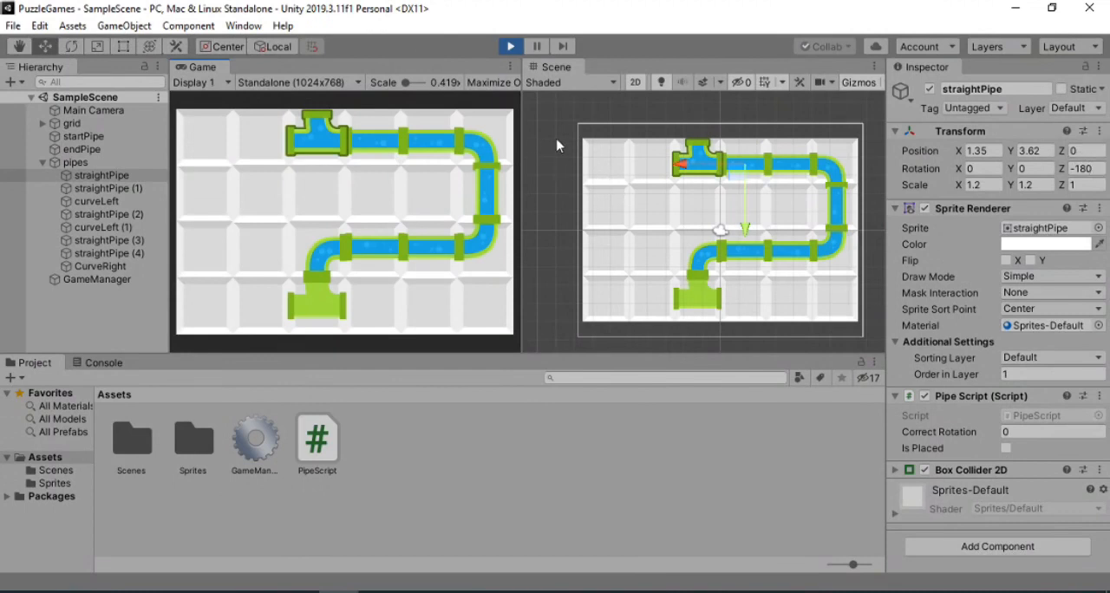
{"action": "left_click", "coordinate": [507, 45]}
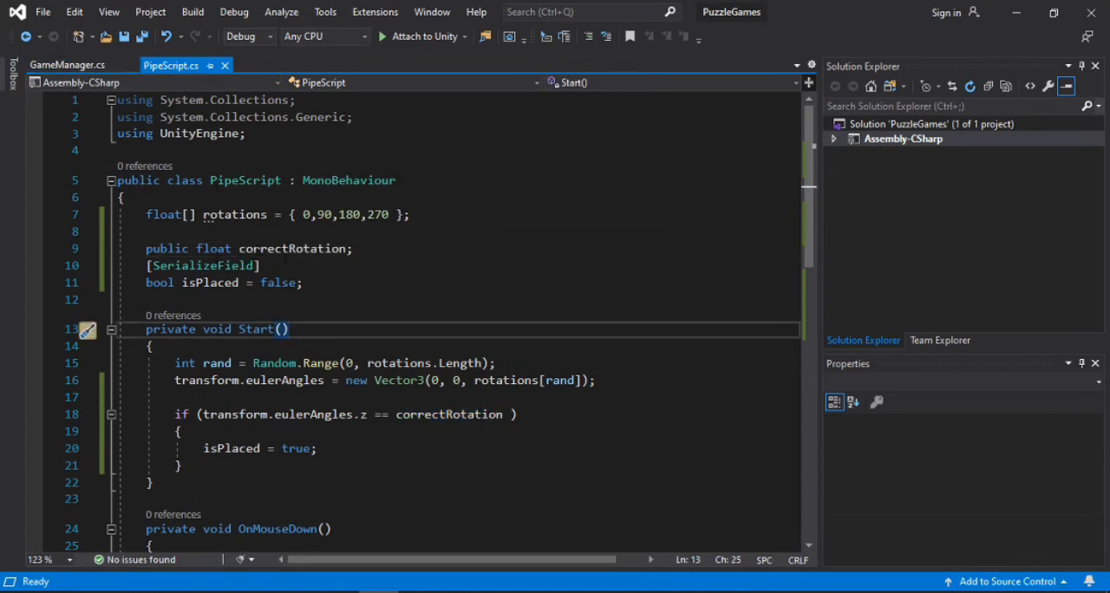
{"action": "left_click", "coordinate": [229, 250]}
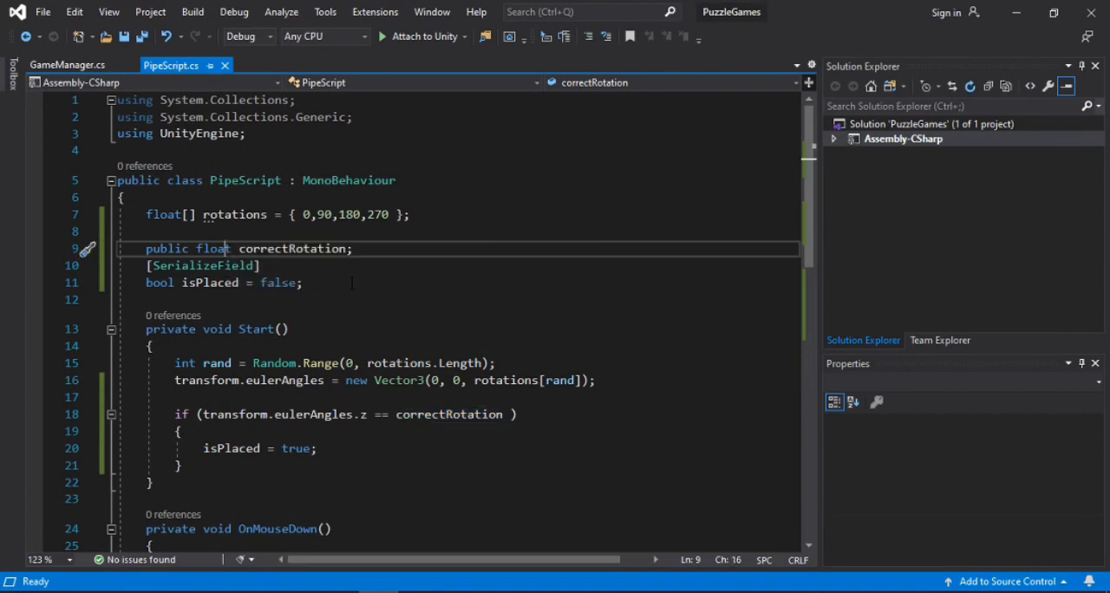
{"action": "type", "text": "[]"}
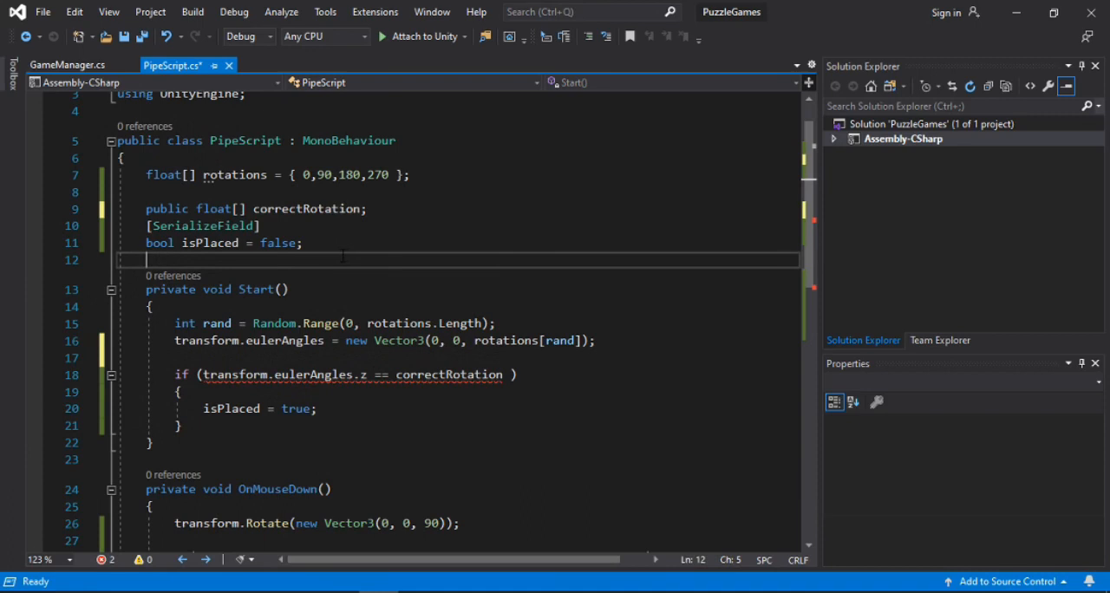
Step: Declare an int PossibleRots field initialised to 1 and position the cursor inside Start
{"action": "type", "text": "int P"}
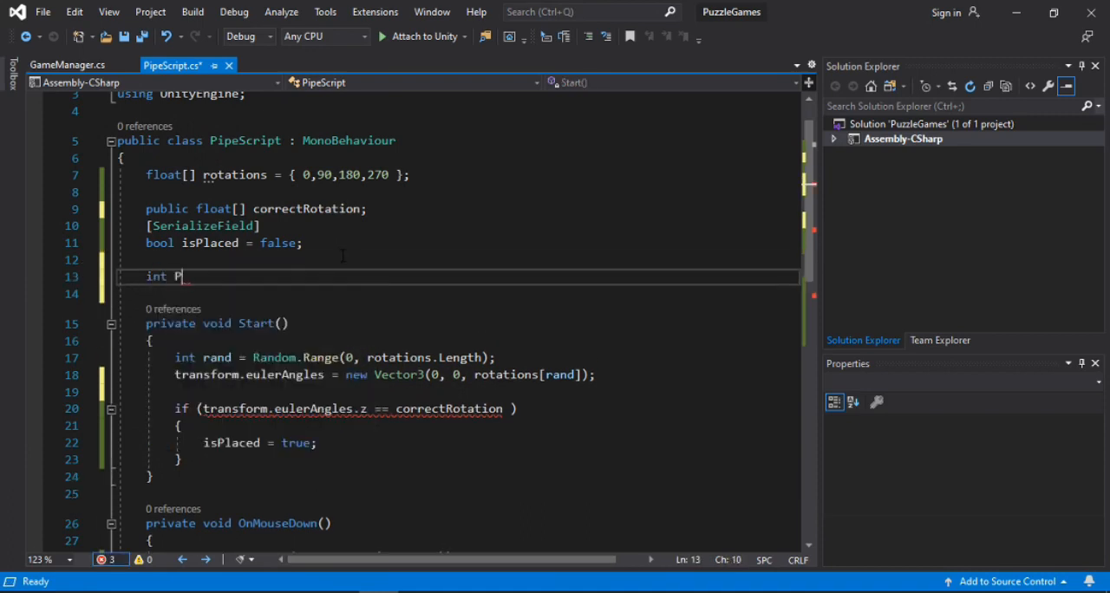
{"action": "type", "text": "osi"}
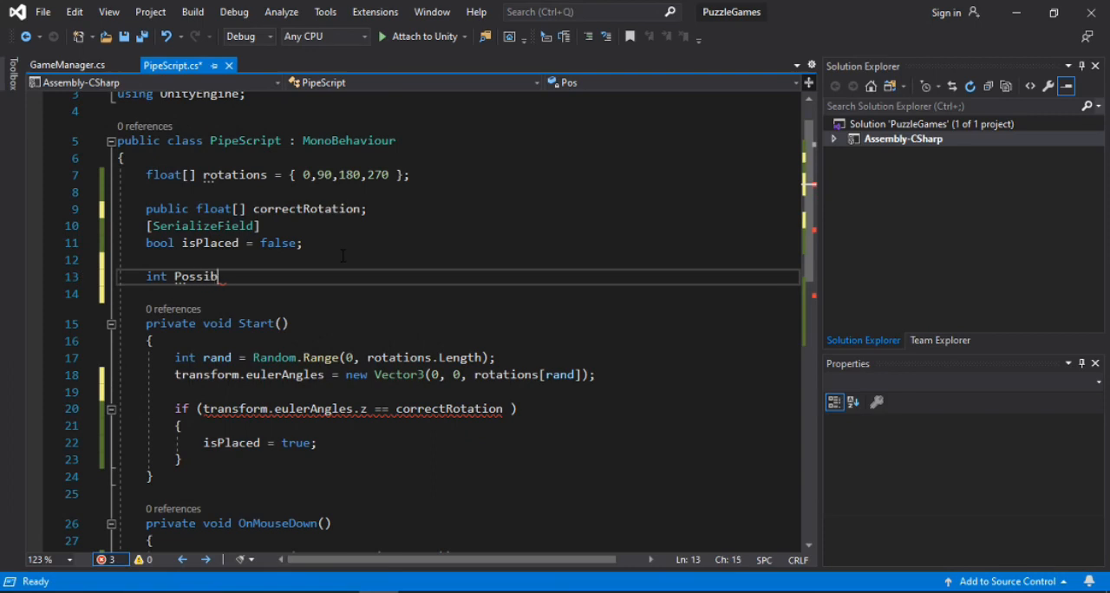
{"action": "type", "text": "eRots ="}
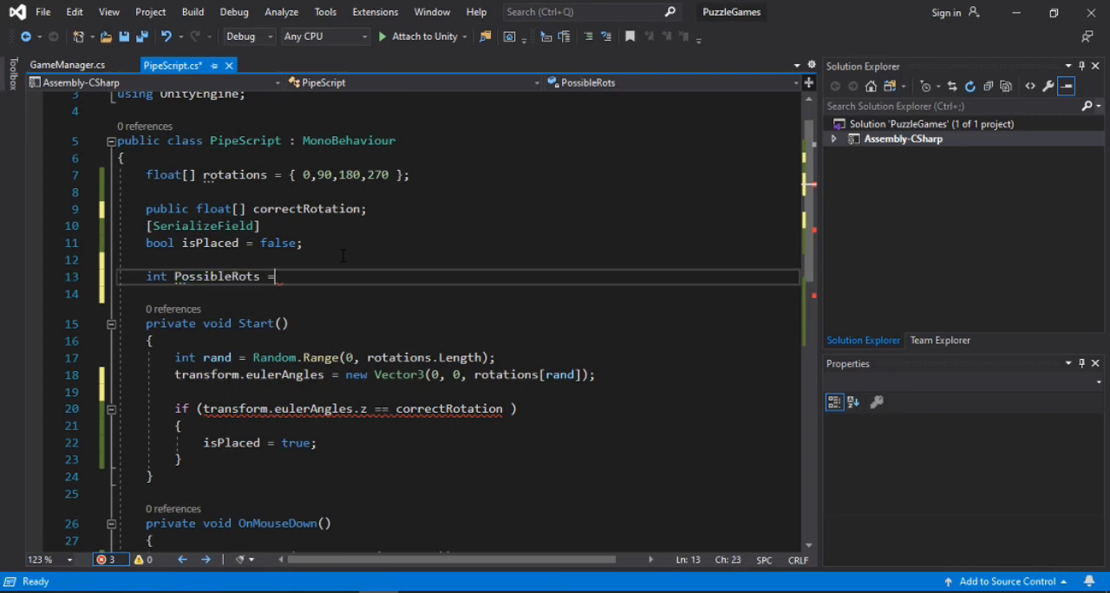
{"action": "type", "text": "0;"}
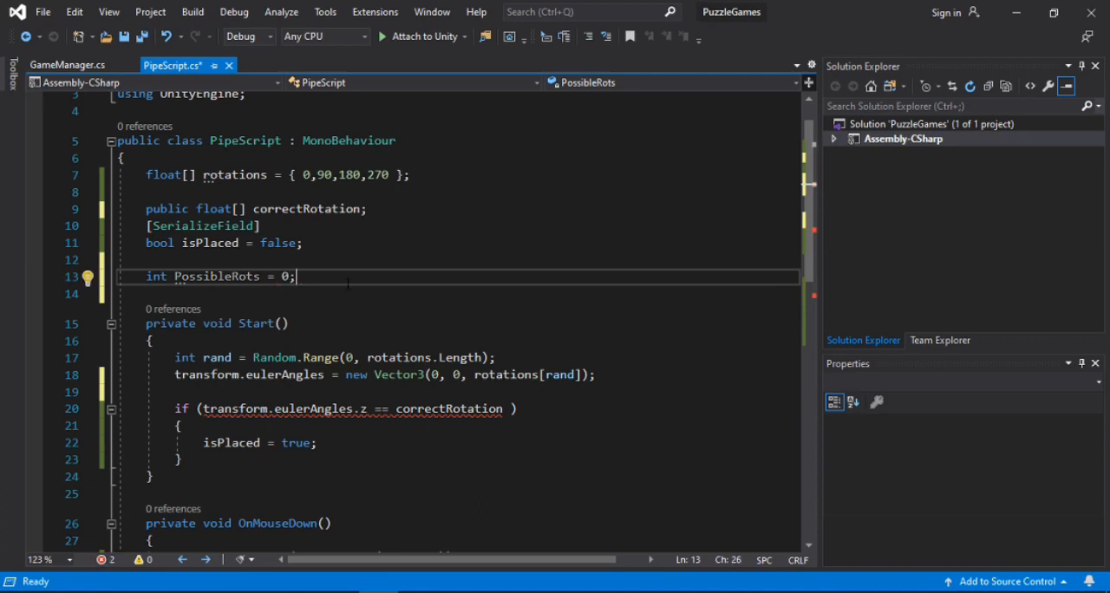
{"action": "type", "text": "1"}
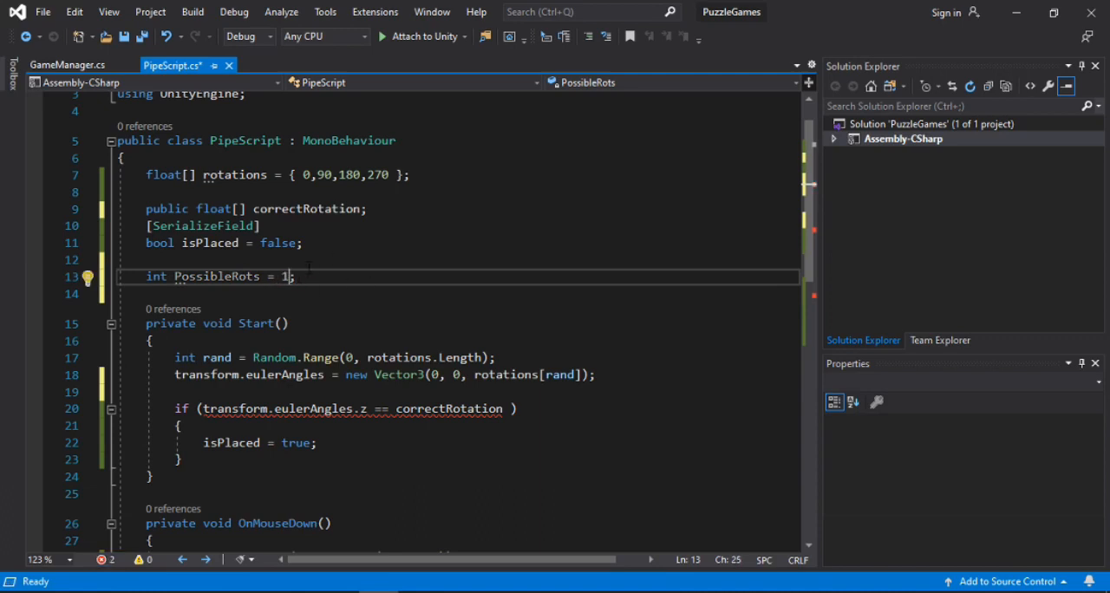
{"action": "mouse_move", "coordinate": [784, 256]}
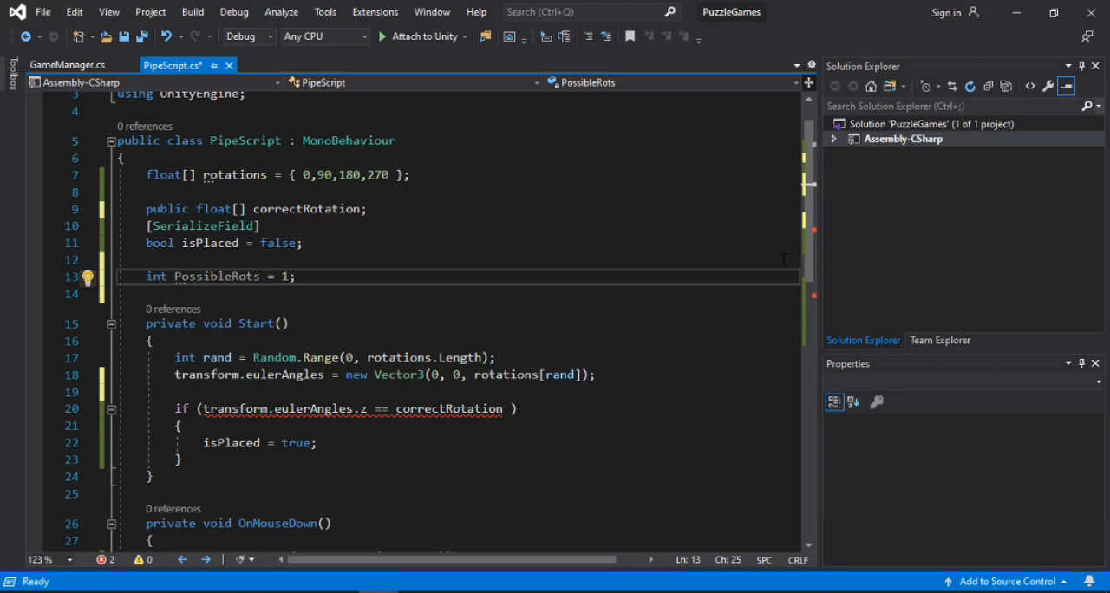
{"action": "scroll", "scroll_direction": "down", "scroll_amount": 3}
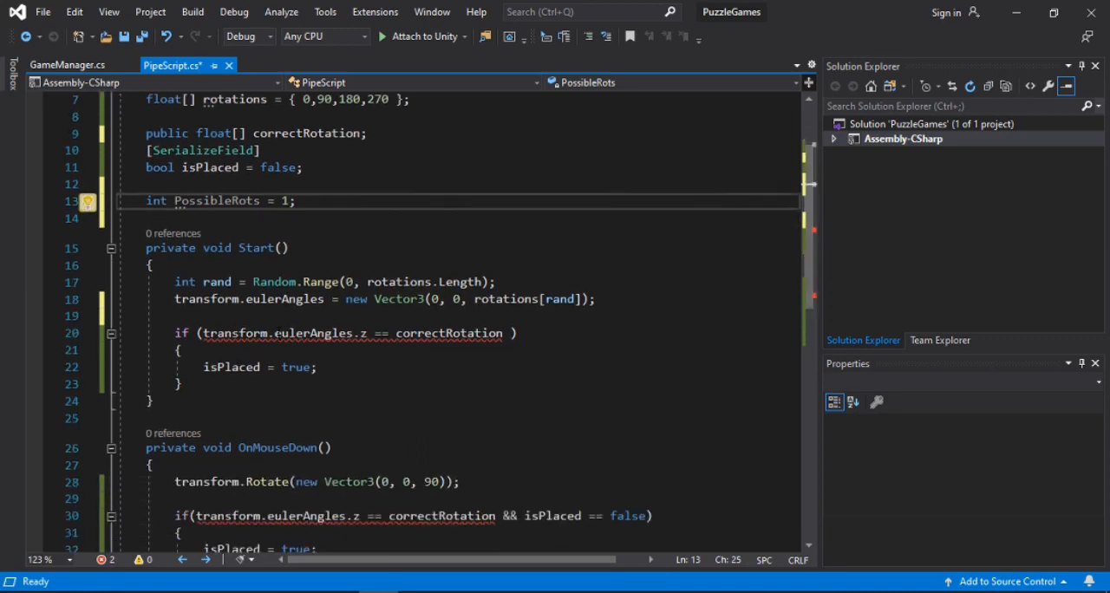
{"action": "left_click", "coordinate": [309, 315]}
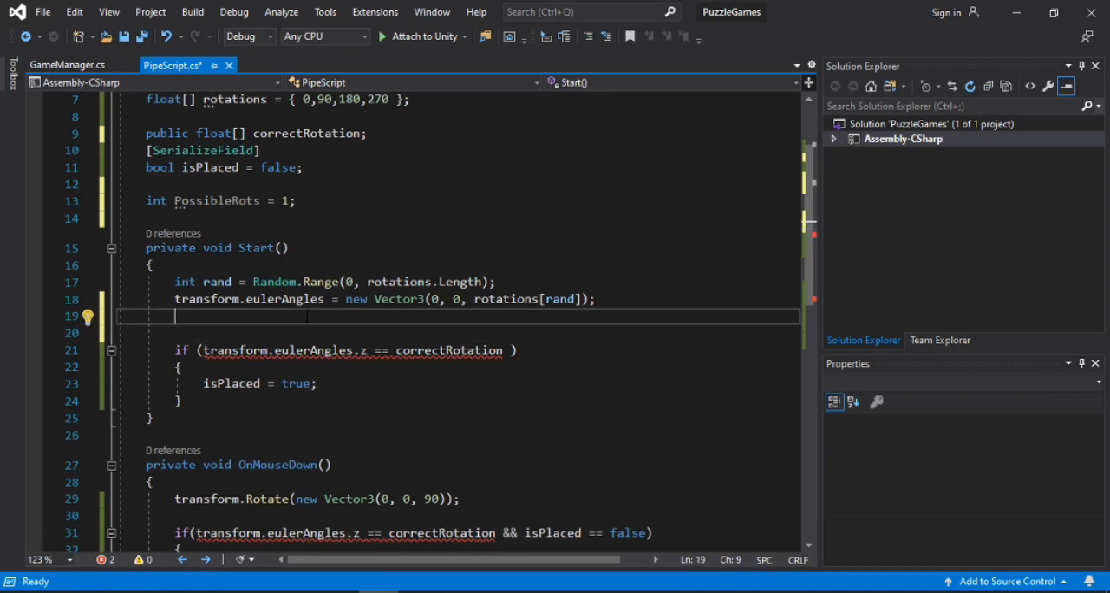
Step: Set PossibleRots = correctRotation.Length at the top of Start
{"action": "type", "text": "int"}
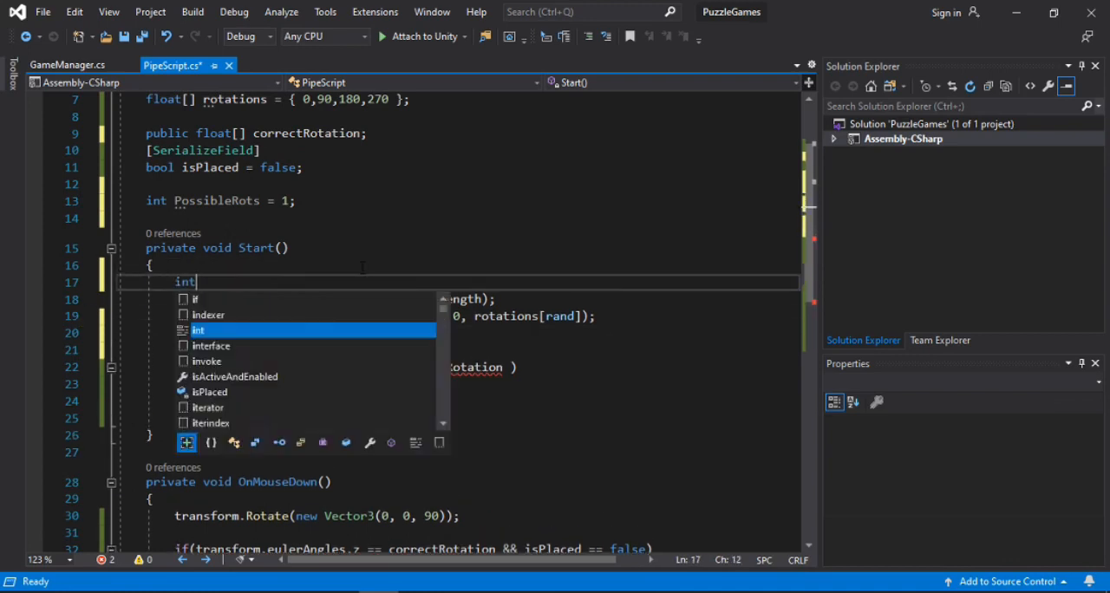
{"action": "type", "text": "pos"}
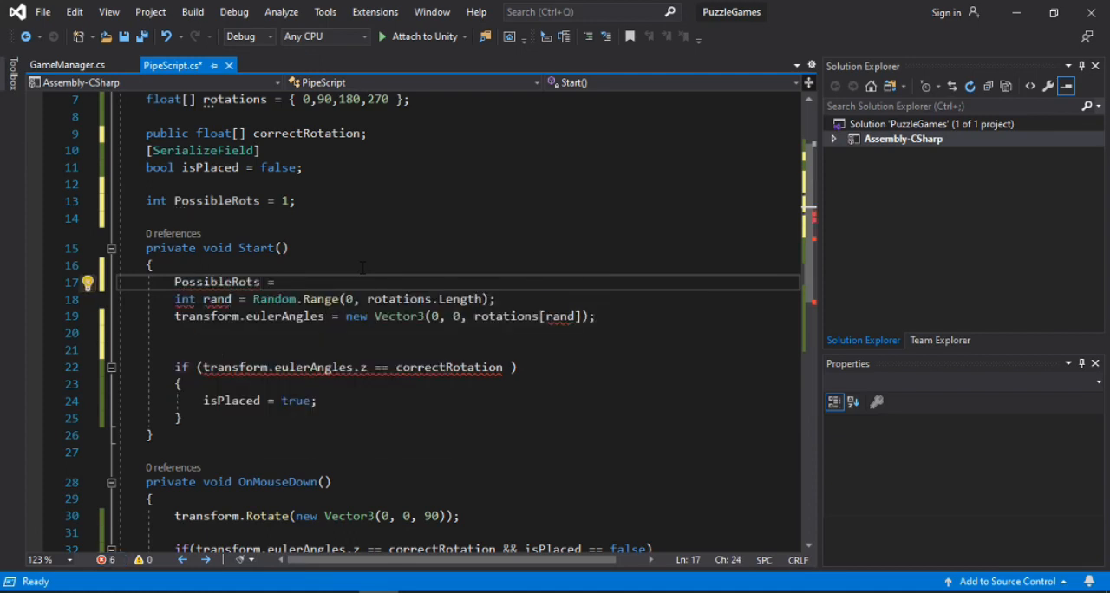
{"action": "type", "text": "correctRotation"}
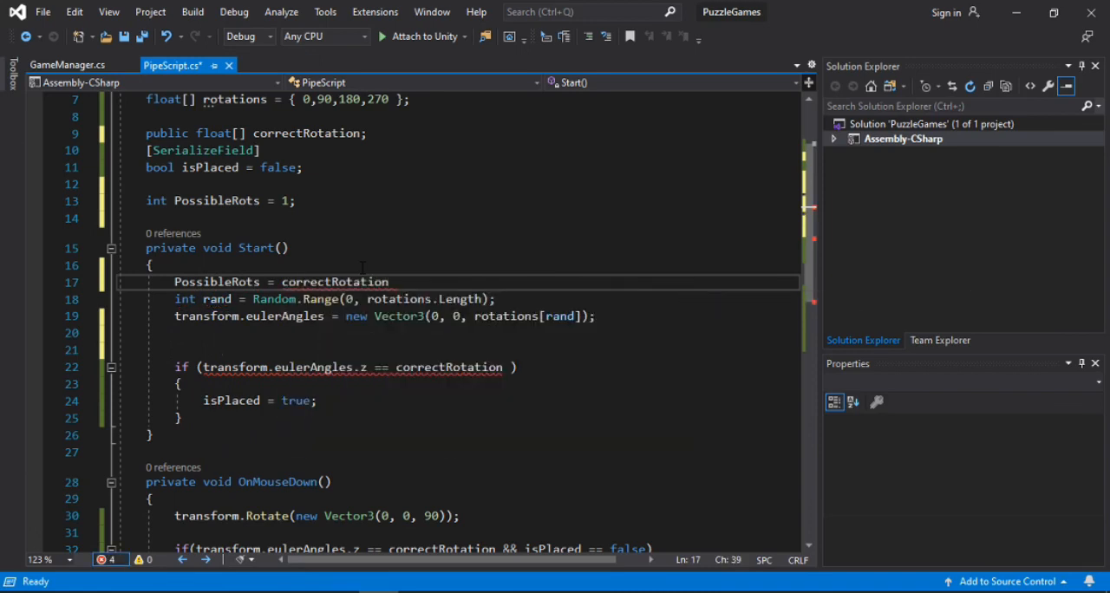
{"action": "type", "text": ".Length;"}
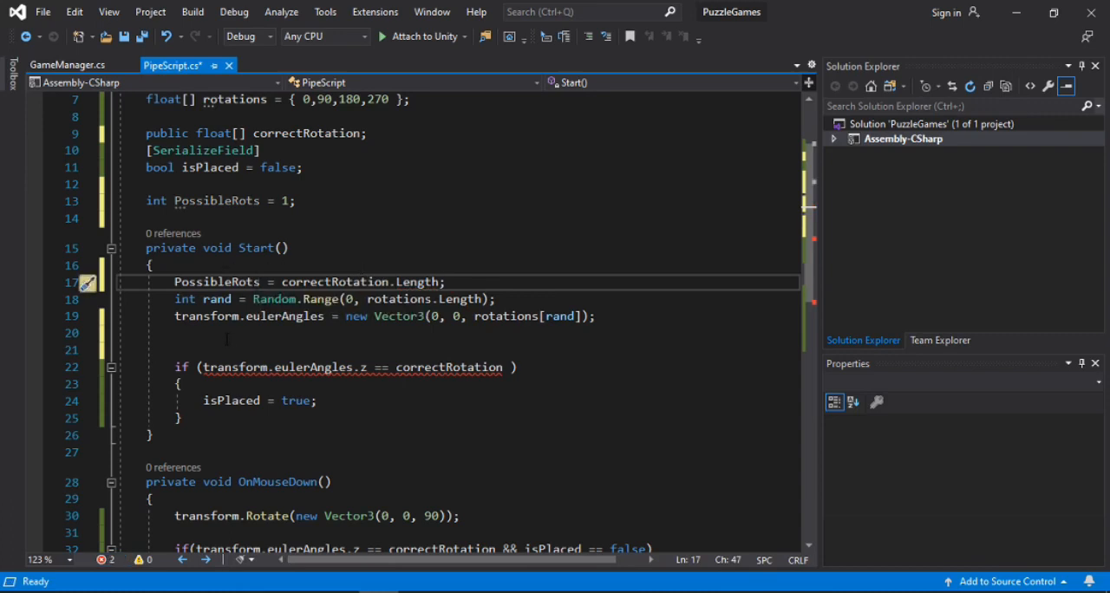
Step: Wrap the placement check in if (PossibleRots > 1) comparing eulerAngles.z to correctRotation[0] || [1]
{"action": "type", "text": "if()"}
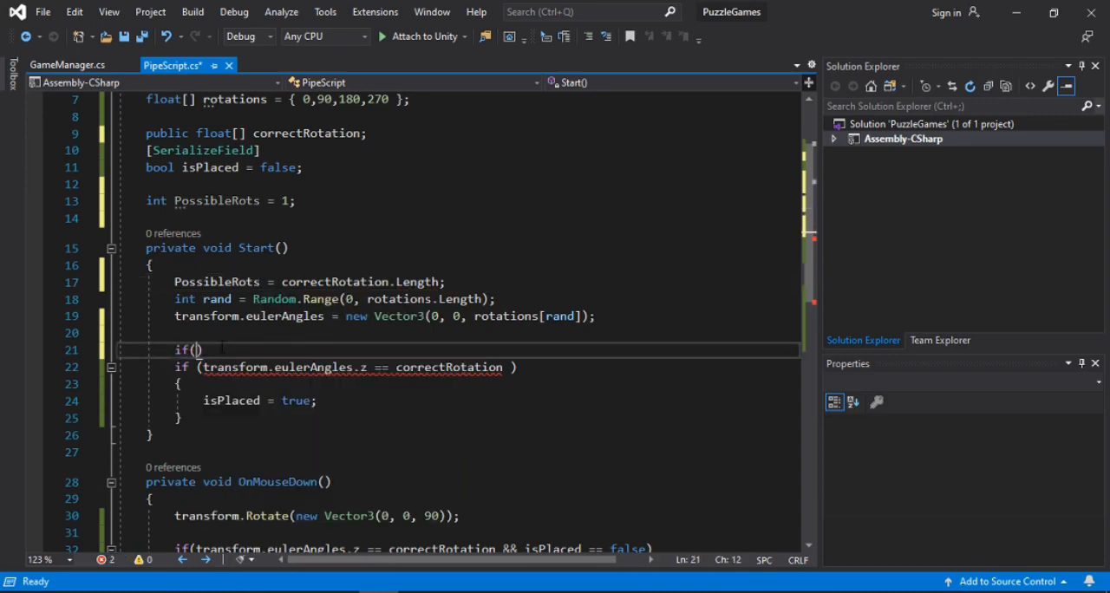
{"action": "type", "text": "pos"}
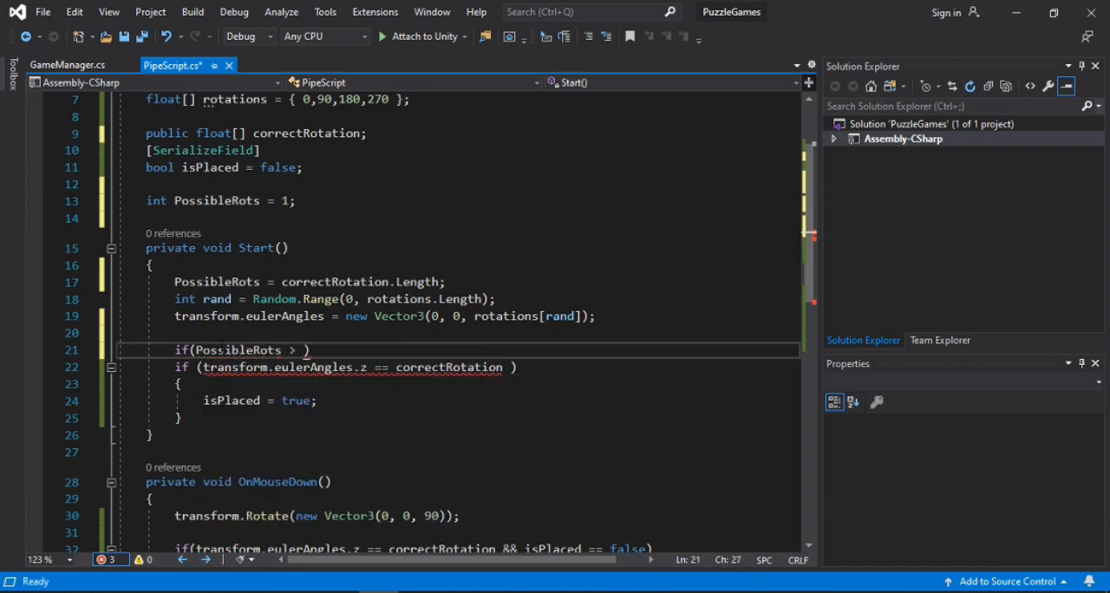
{"action": "type", "text": "1"}
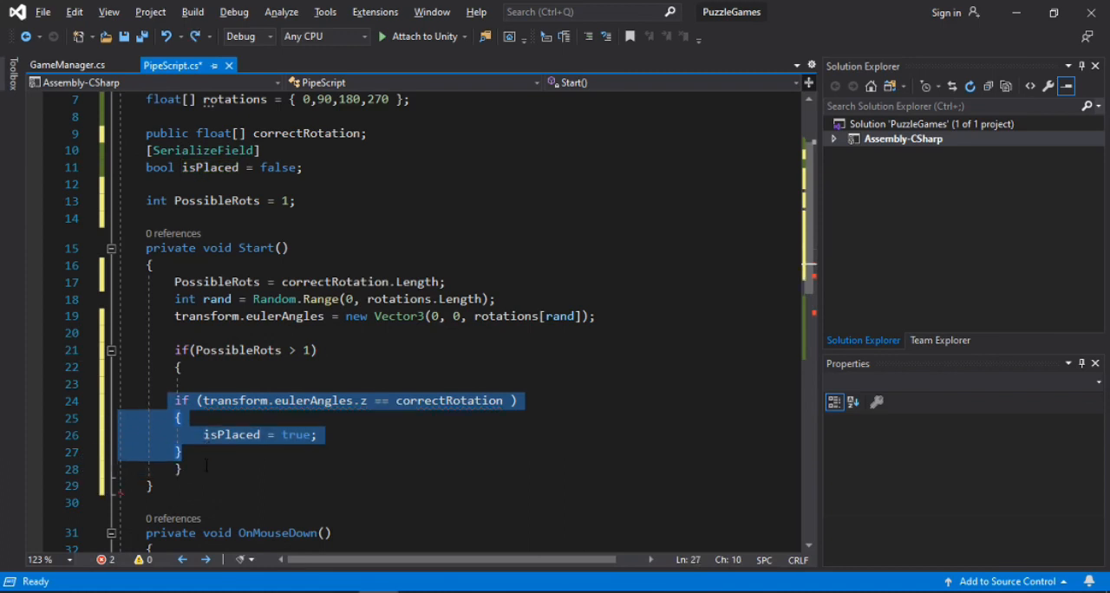
{"action": "key", "text": "Tab"}
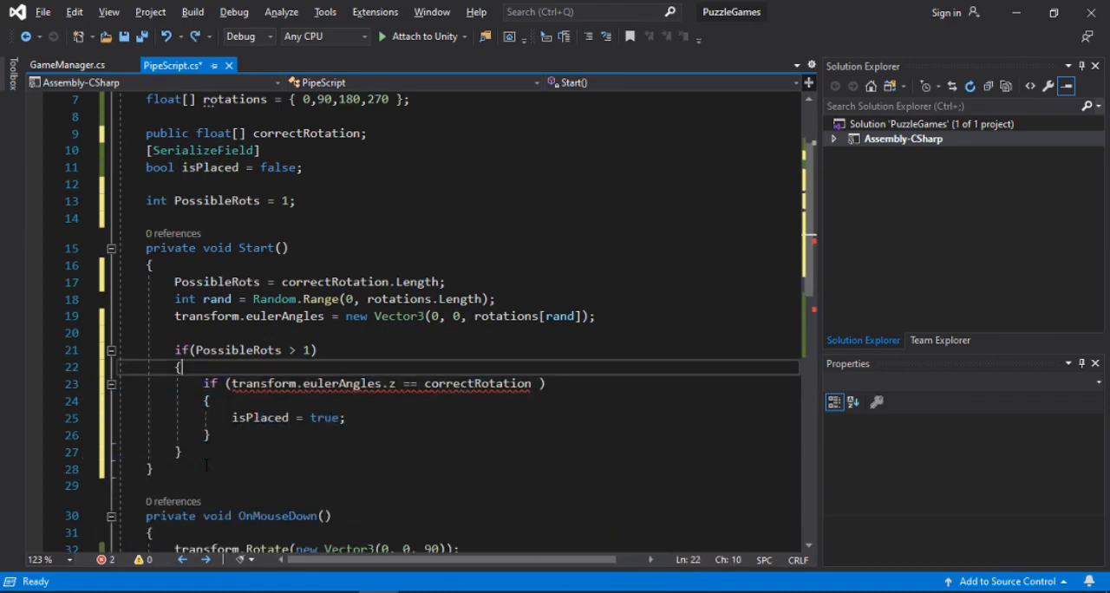
{"action": "mouse_move", "coordinate": [477, 384]}
{"action": "type", "text": "||  "}
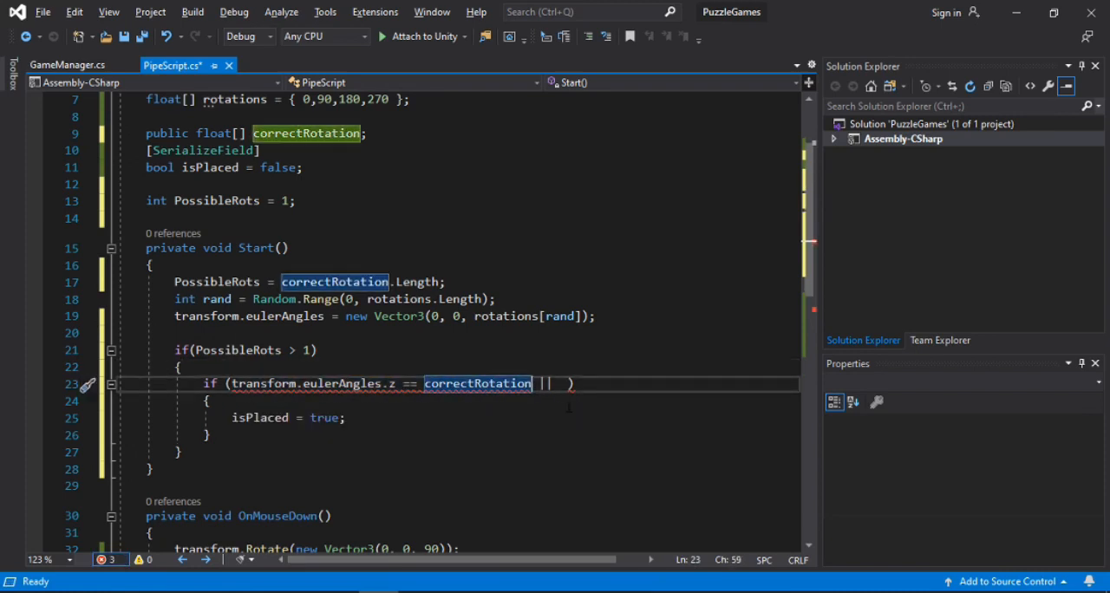
{"action": "type", "text": "[]"}
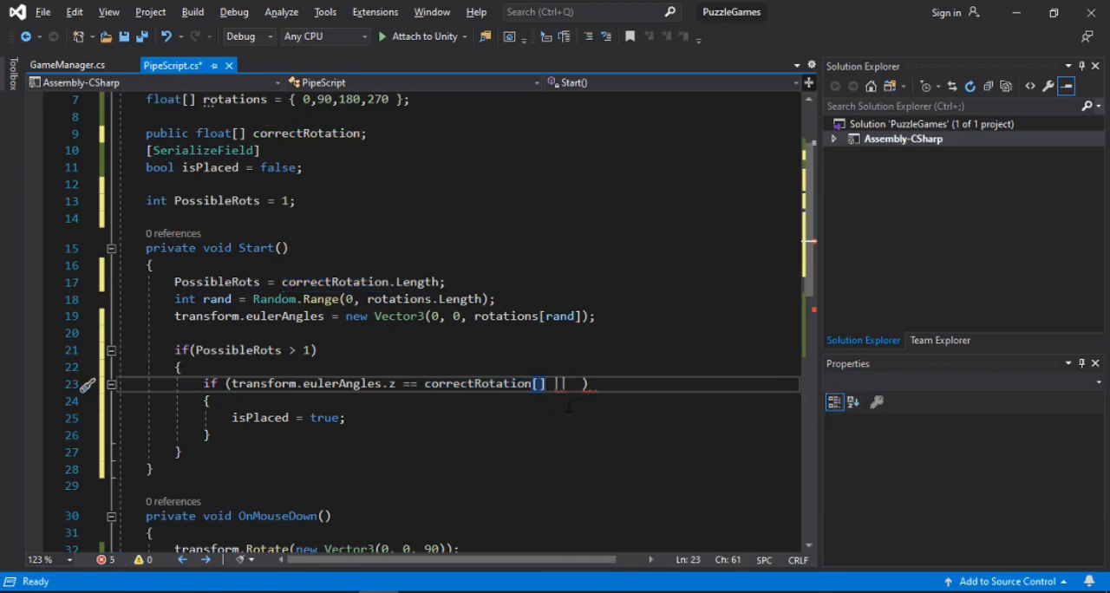
{"action": "type", "text": "0"}
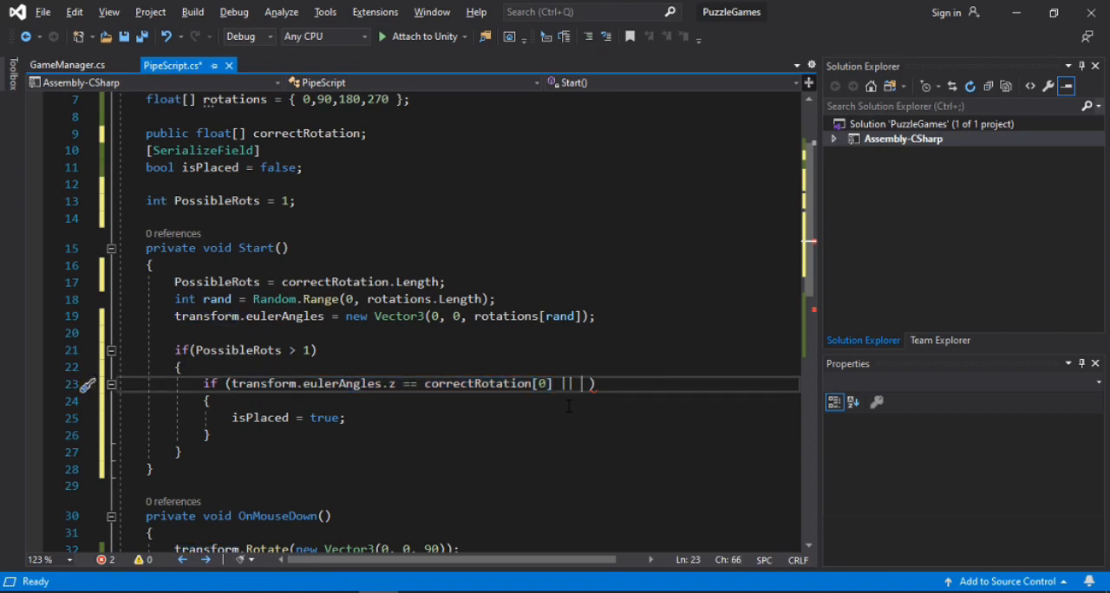
{"action": "type", "text": "transform.eulerAngles.z == correctRotation[0]"}
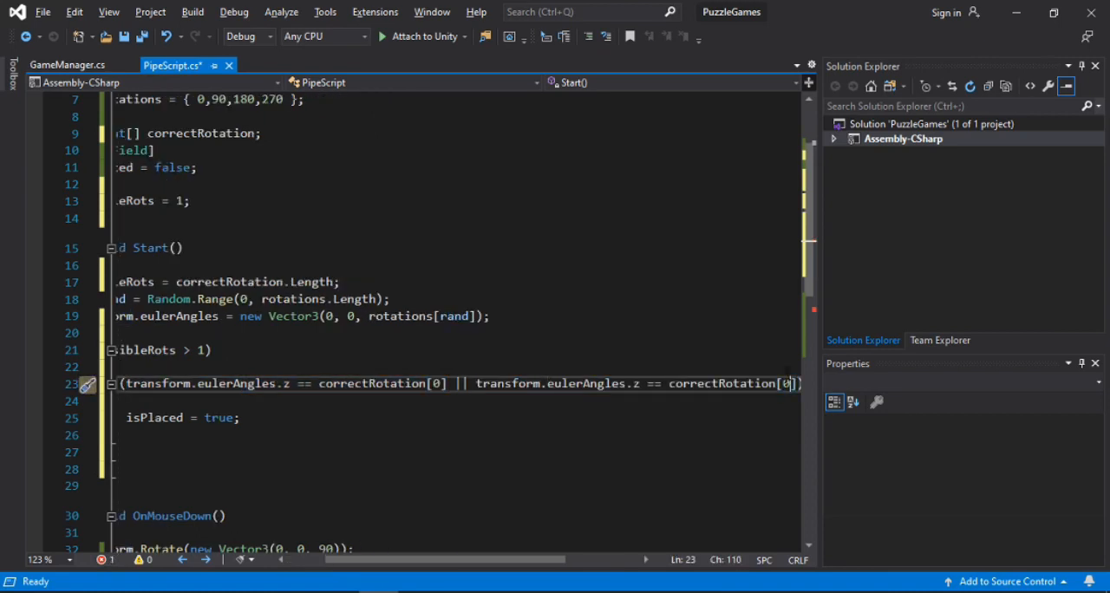
{"action": "type", "text": "1"}
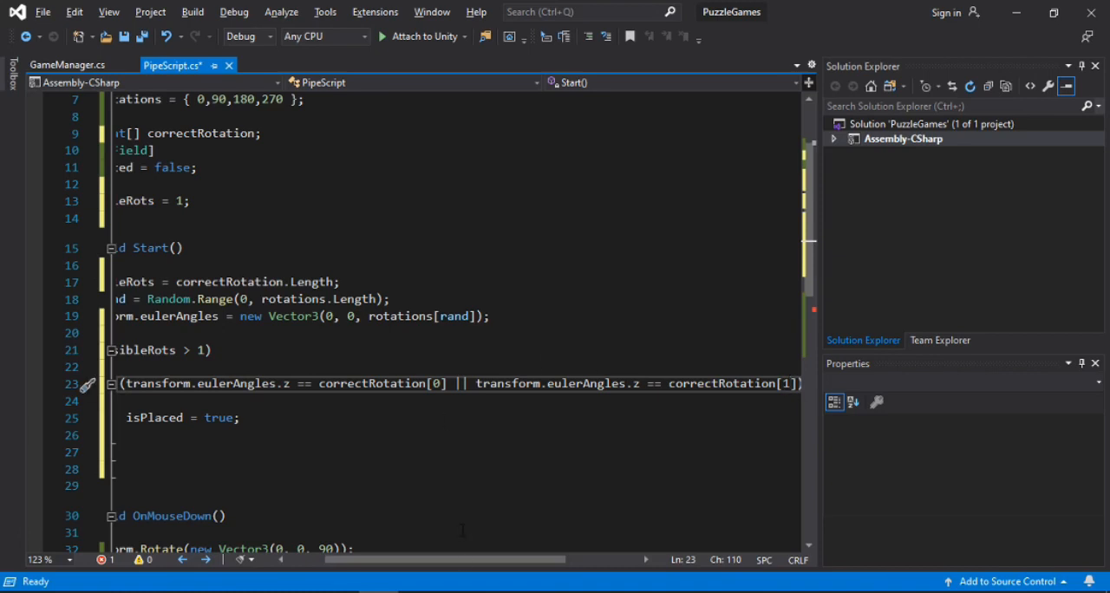
{"action": "scroll", "scroll_direction": "left", "scroll_amount": 3}
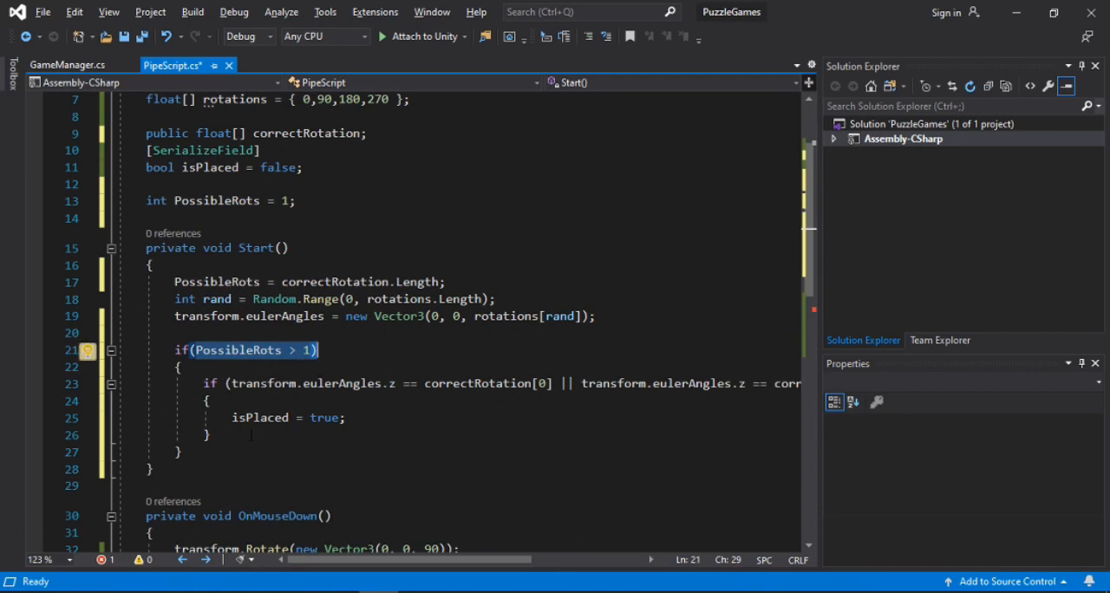
Step: Begin an else branch that checks only correctRotation[0] before setting isPlaced
{"action": "type", "text": "else"}
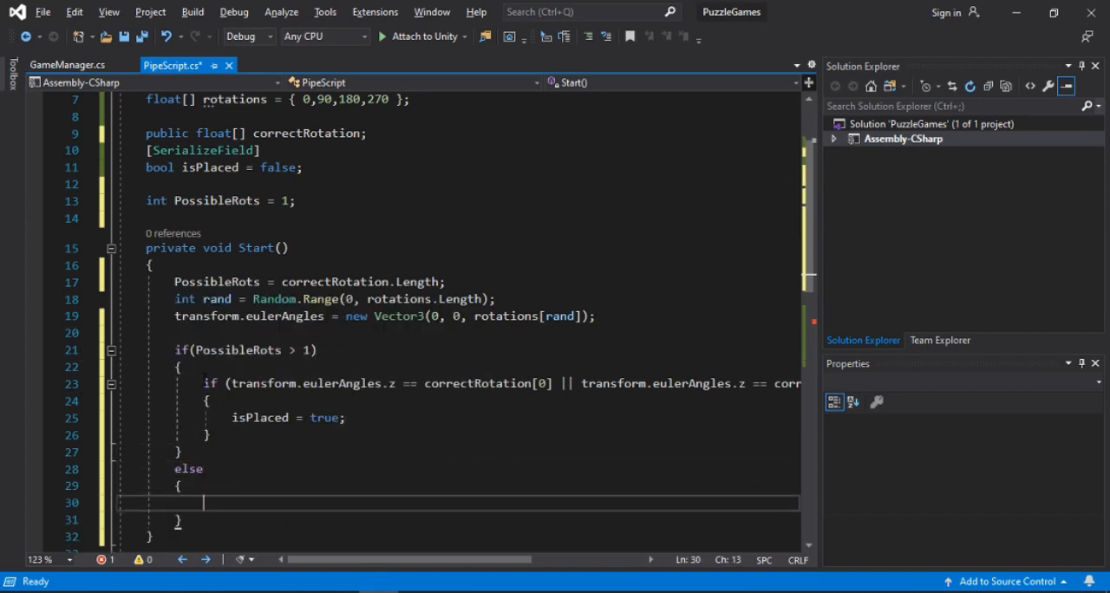
{"action": "left_click_drag", "start_coordinate": [205, 384], "coordinate": [208, 436]}
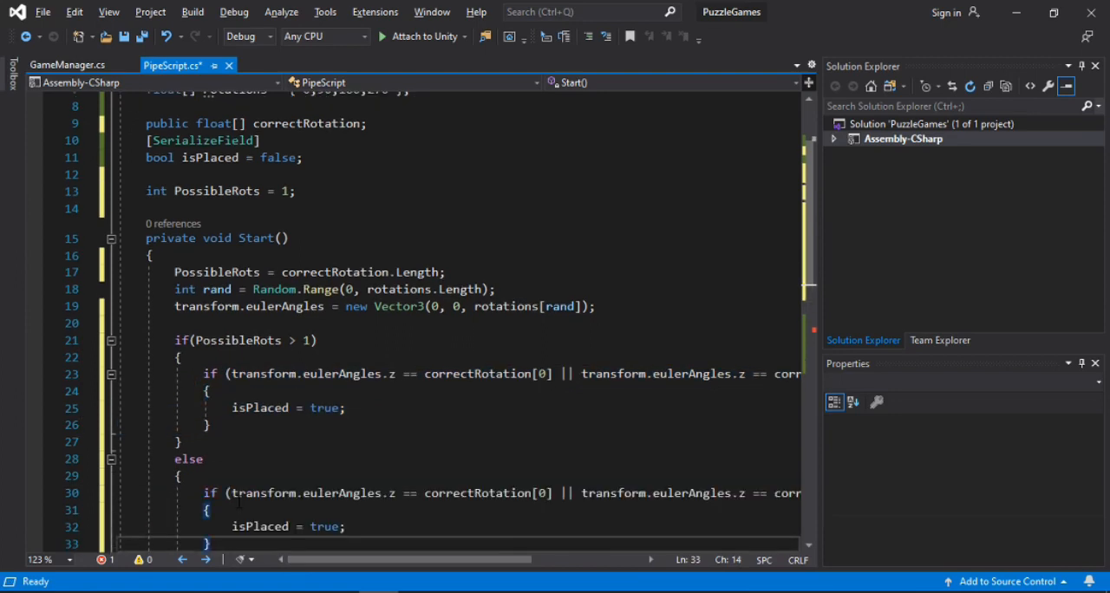
{"action": "scroll", "scroll_direction": "down", "scroll_amount": 3}
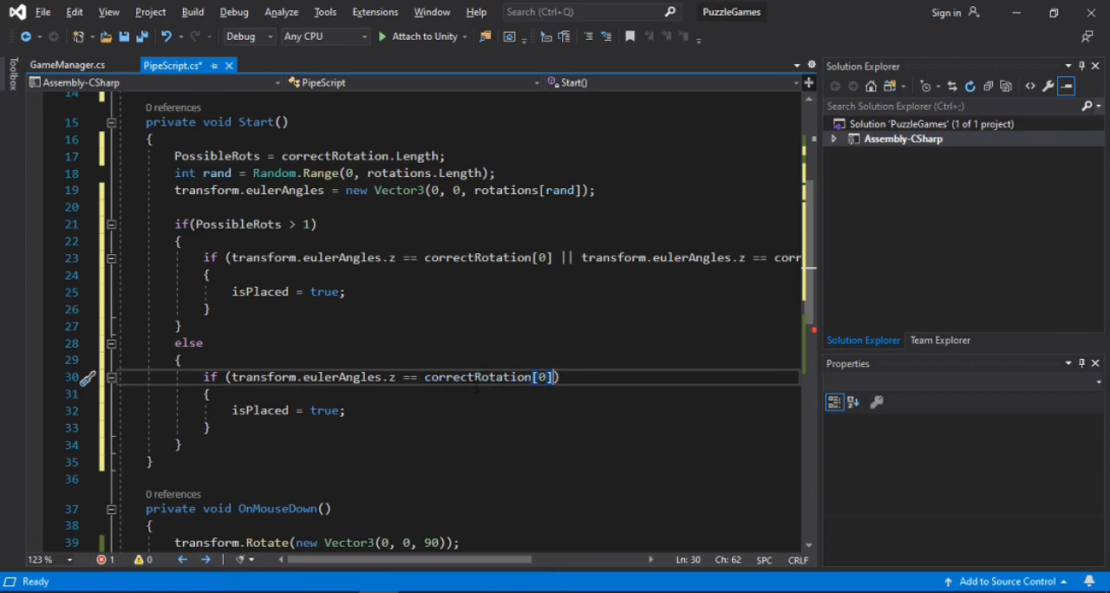
Step: In OnMouseDown, nest the placement check under if (PossibleRots > 1) using correctRotation[0] || [1]
{"action": "scroll", "scroll_direction": "down", "scroll_amount": 3}
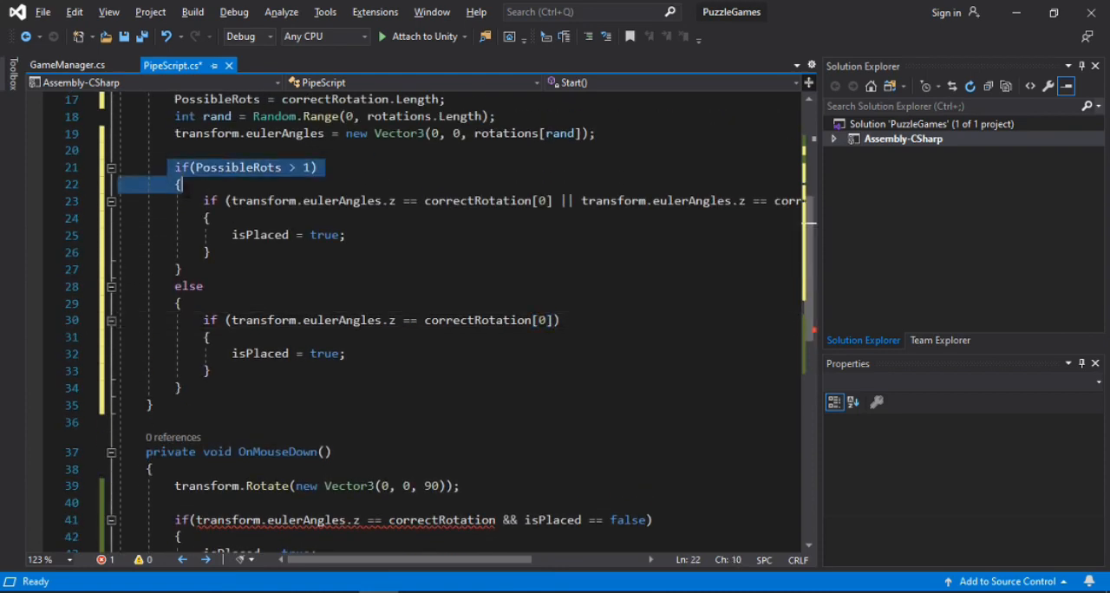
{"action": "scroll", "scroll_direction": "down", "scroll_amount": 3}
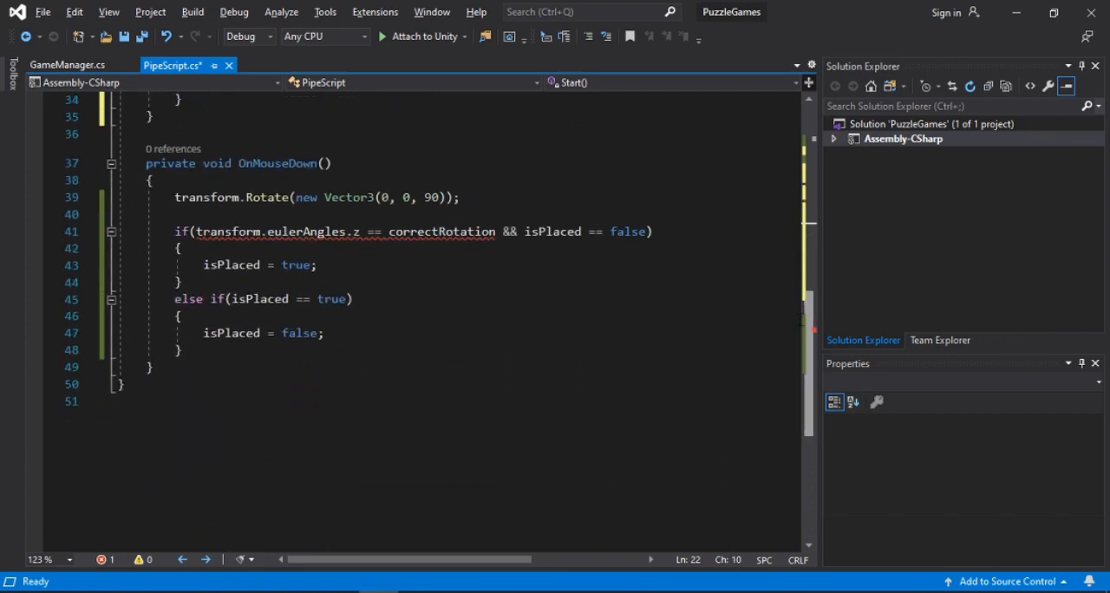
{"action": "key", "text": "Enter"}
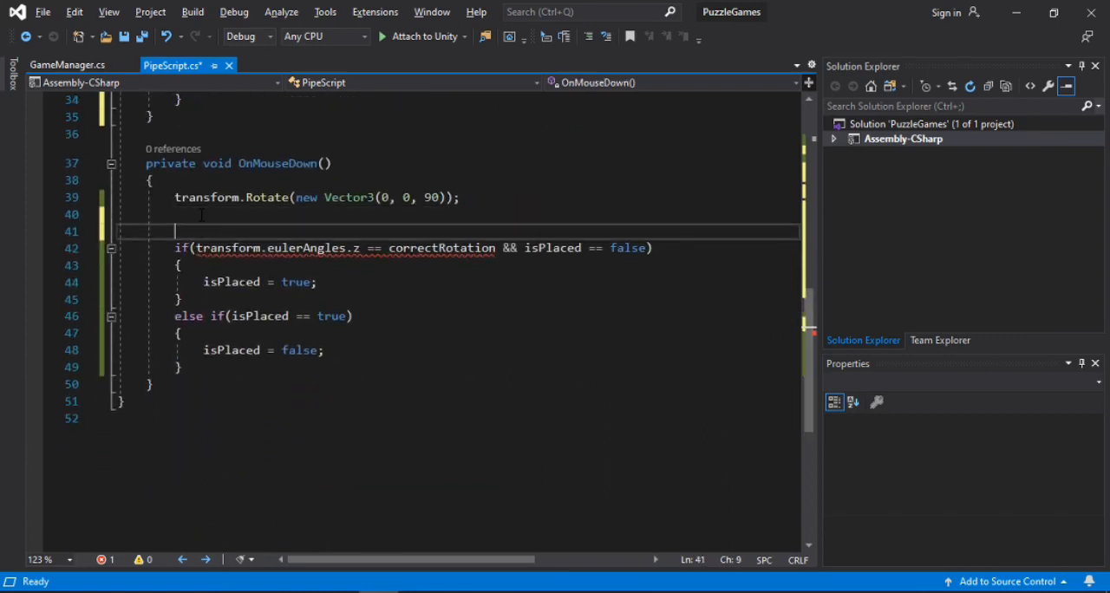
{"action": "type", "text": "if (PossibleRots > 1)"}
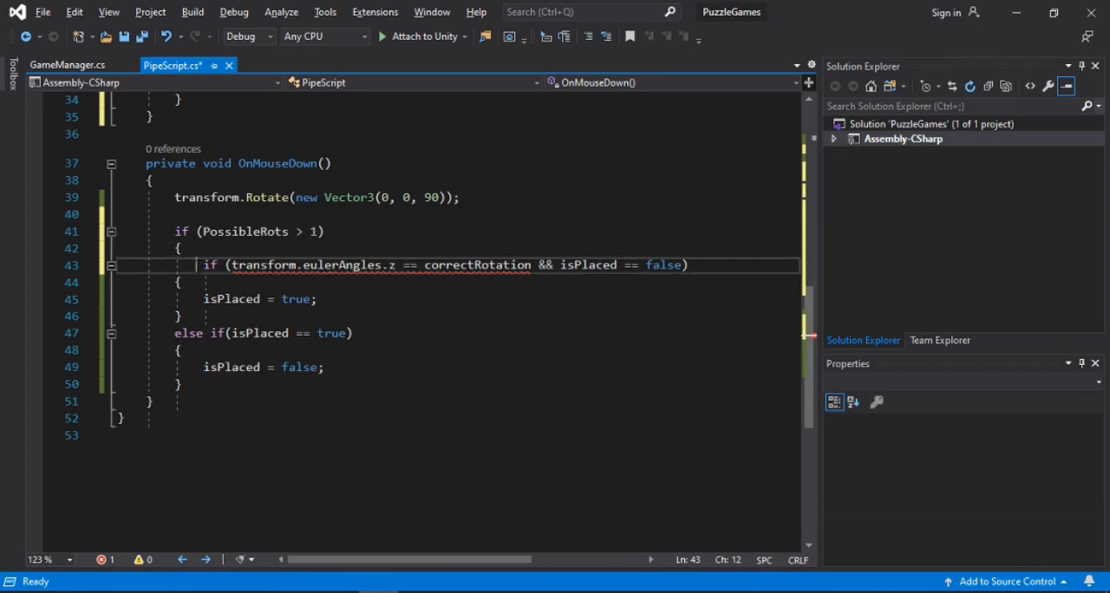
{"action": "left_click_drag", "start_coordinate": [204, 264], "coordinate": [180, 385]}
{"action": "type", "text": "}"}
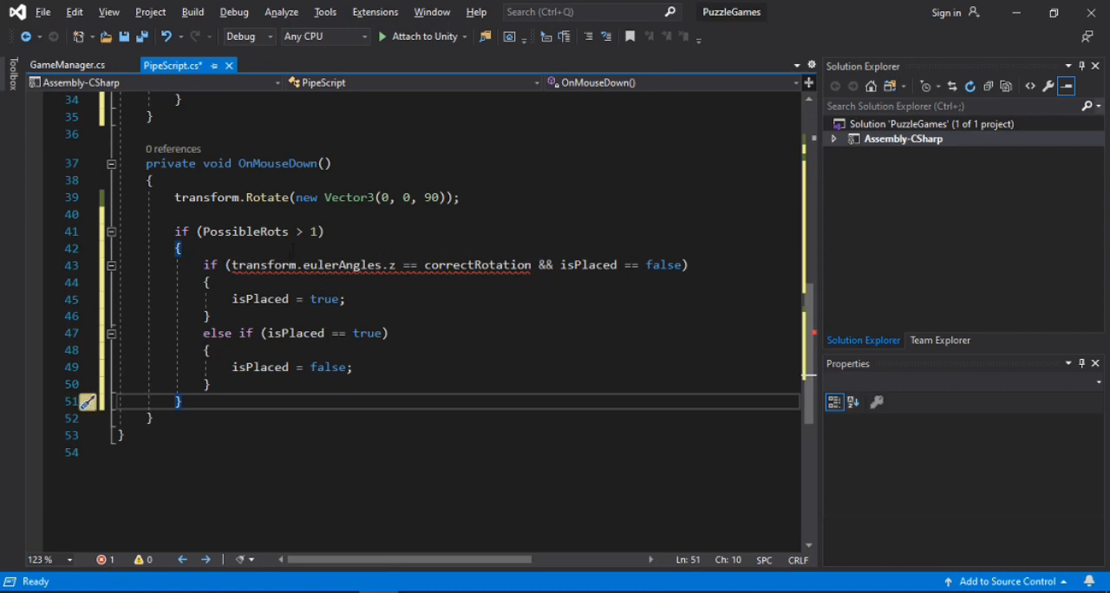
{"action": "mouse_move", "coordinate": [260, 263]}
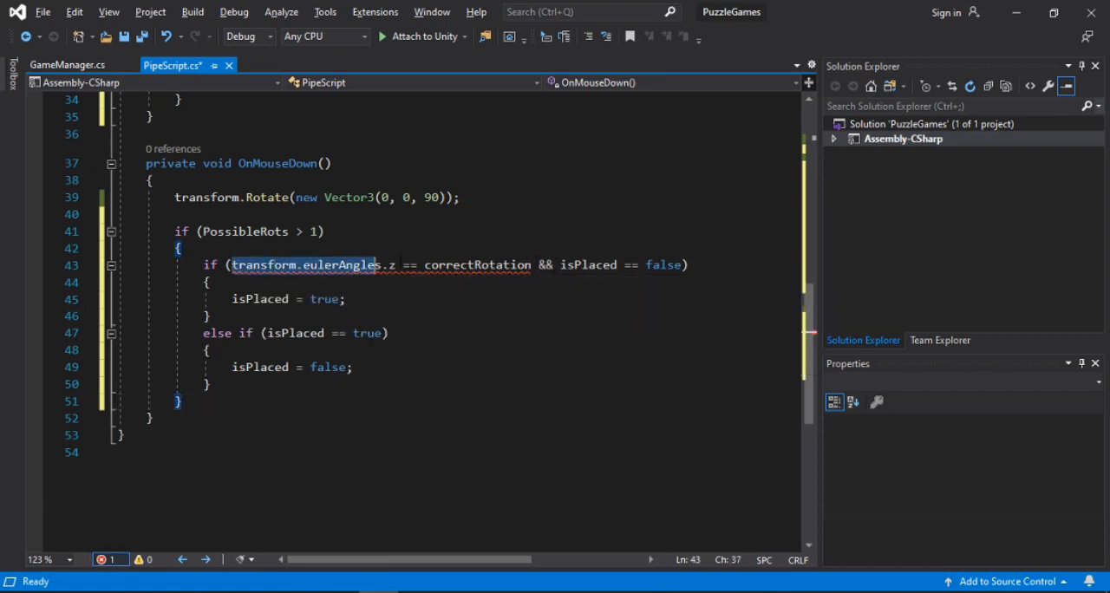
{"action": "double_click", "coordinate": [478, 264]}
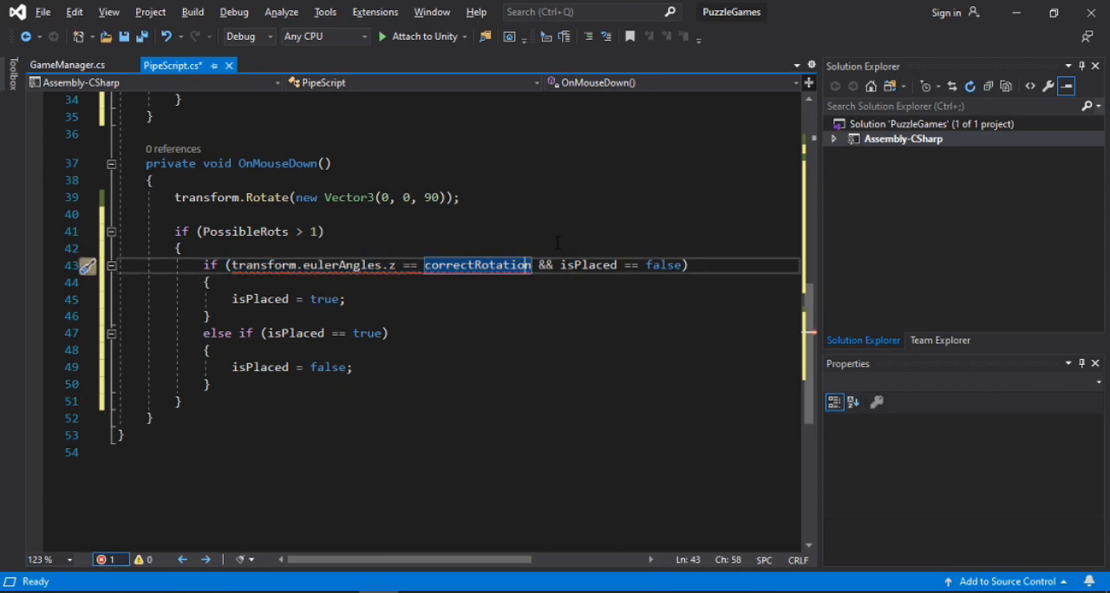
{"action": "type", "text": "[]"}
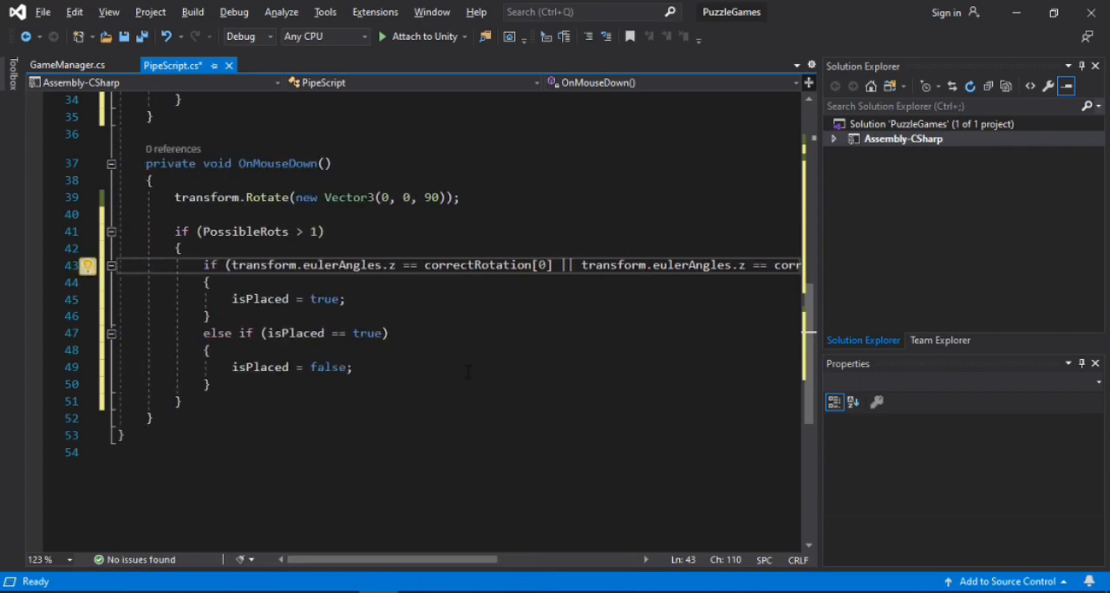
Step: Add the else branch using correctRotation[0] and save PipeScript
{"action": "type", "text": "else"}
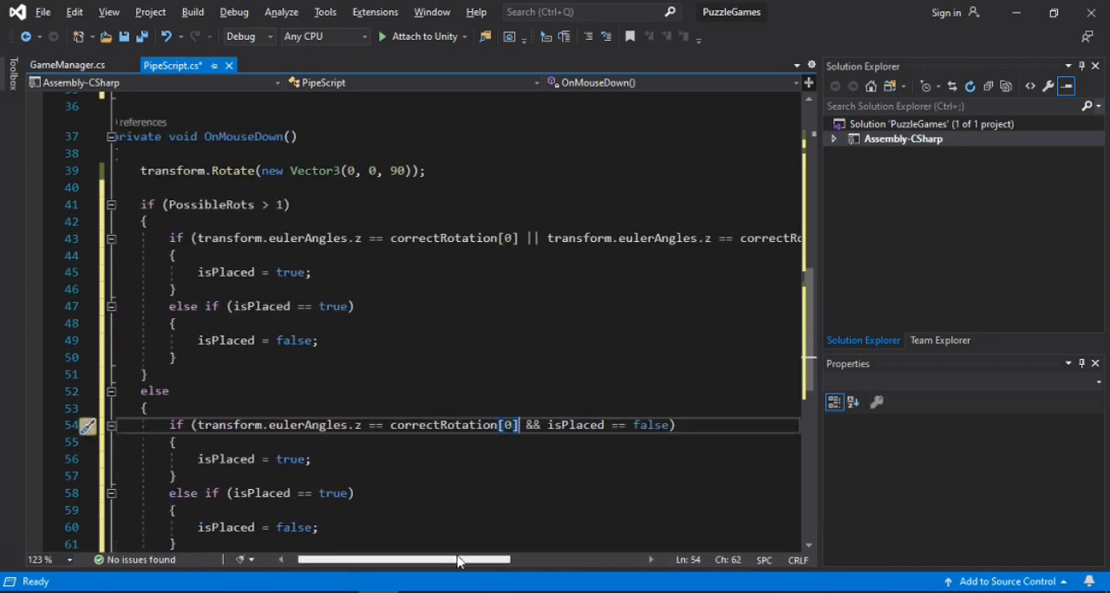
{"action": "scroll", "scroll_direction": "down", "scroll_amount": 3}
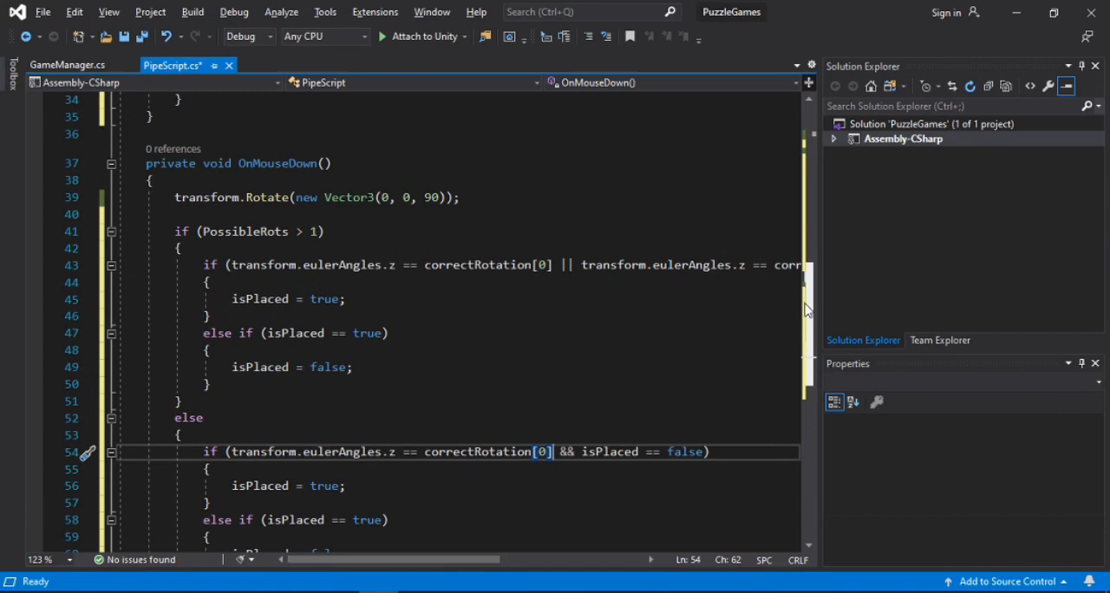
{"action": "scroll", "scroll_direction": "down", "scroll_amount": 3}
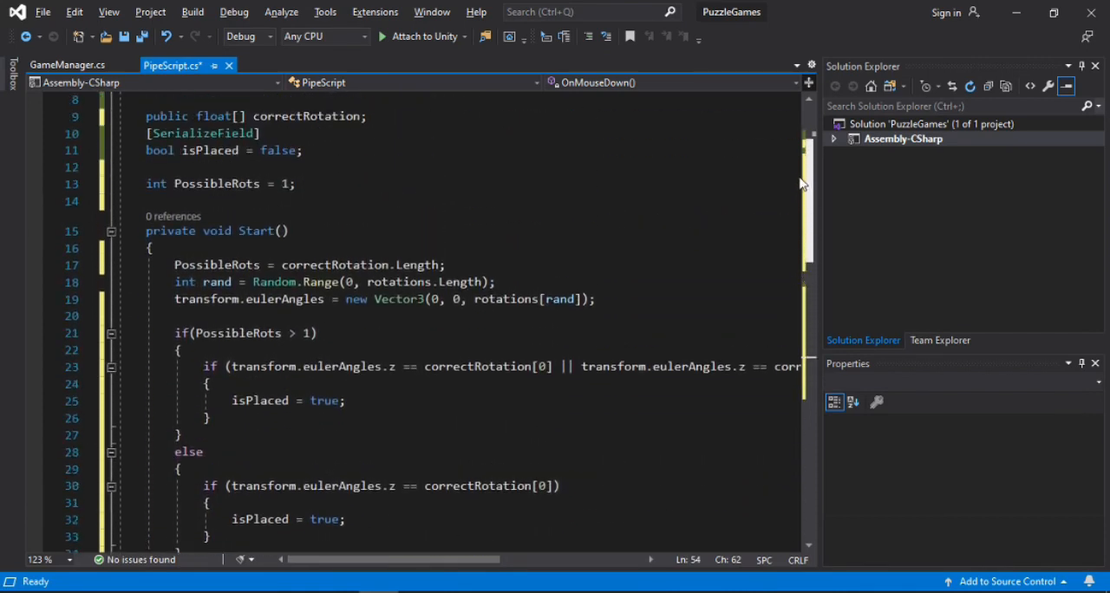
{"action": "key", "text": "Ctrl+s"}
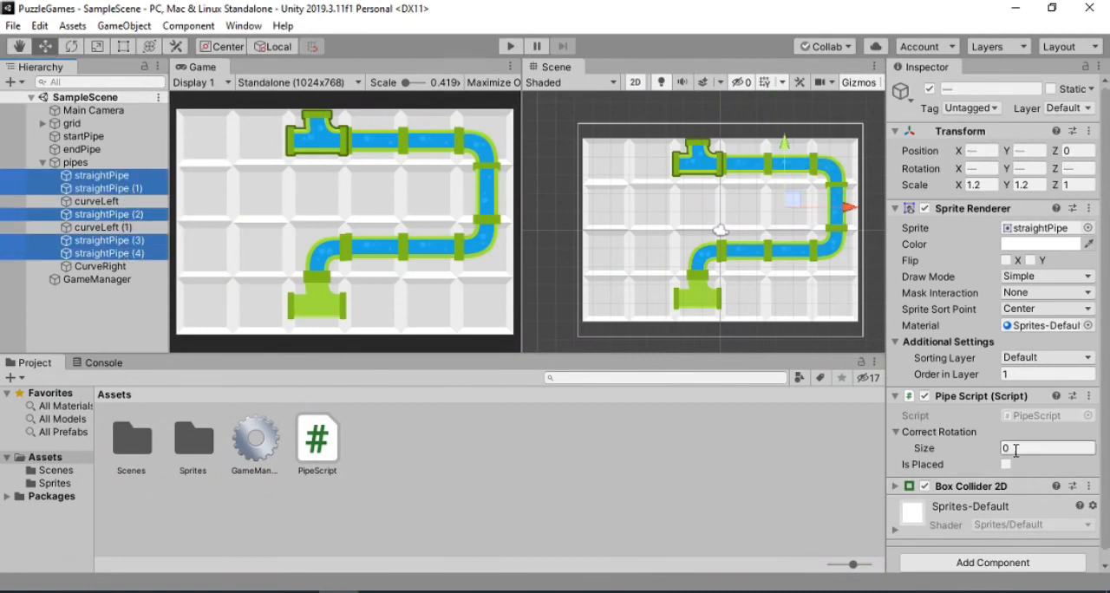
Step: Set the straight pipes' Correct Rotation size to 2 with elements 0 and 180
{"action": "type", "text": "2"}
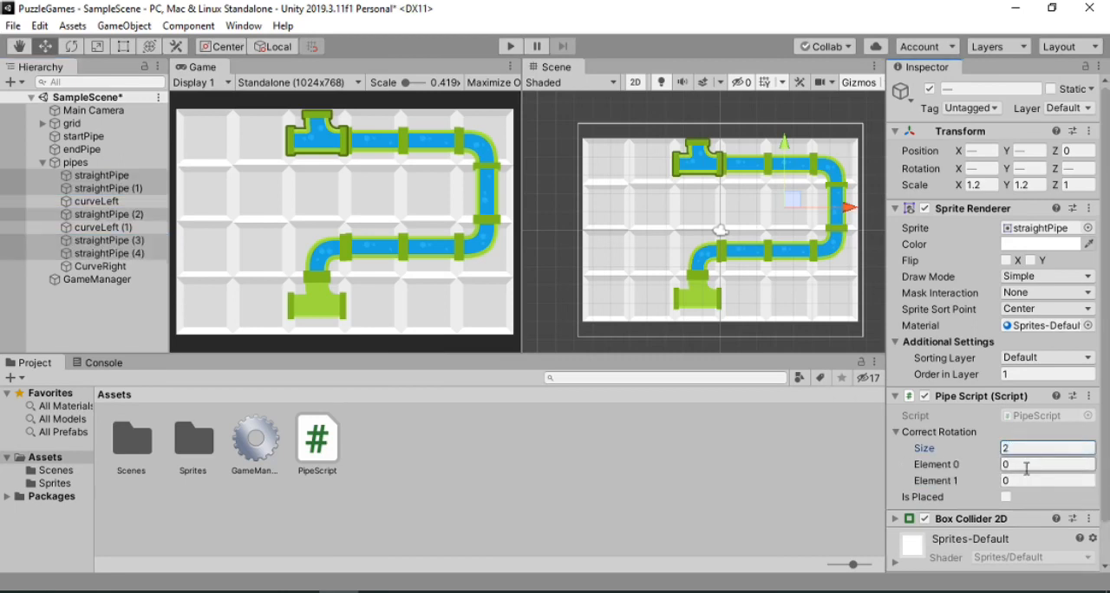
{"action": "type", "text": "1"}
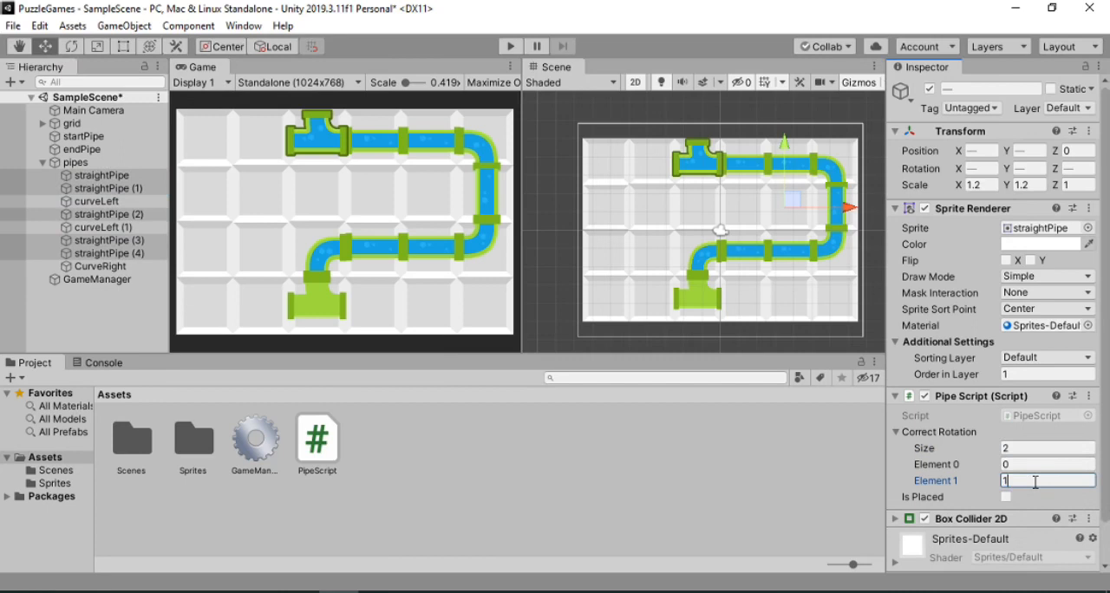
{"action": "type", "text": "180"}
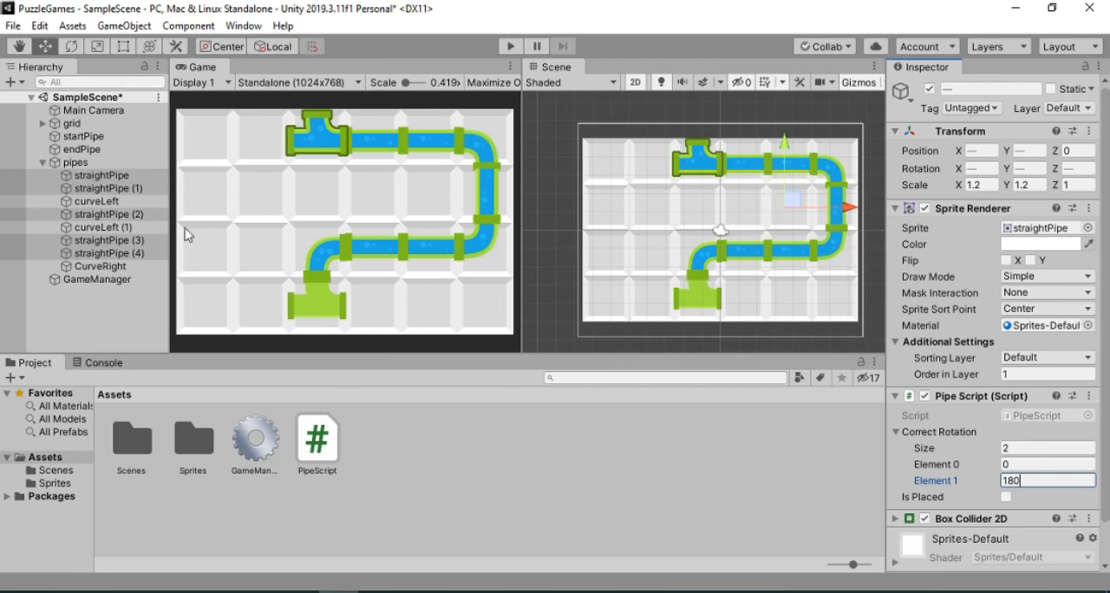
Step: Select the curve pipes and give each a single Correct Rotation entry
{"action": "left_click", "coordinate": [98, 227]}
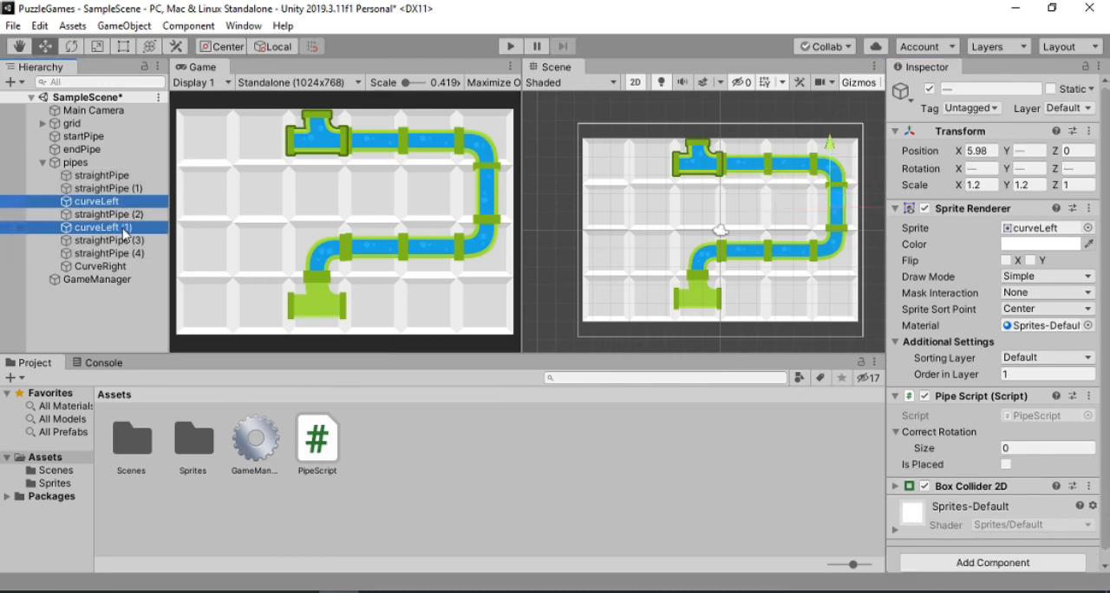
{"action": "left_click", "coordinate": [101, 267]}
{"action": "type", "text": "1"}
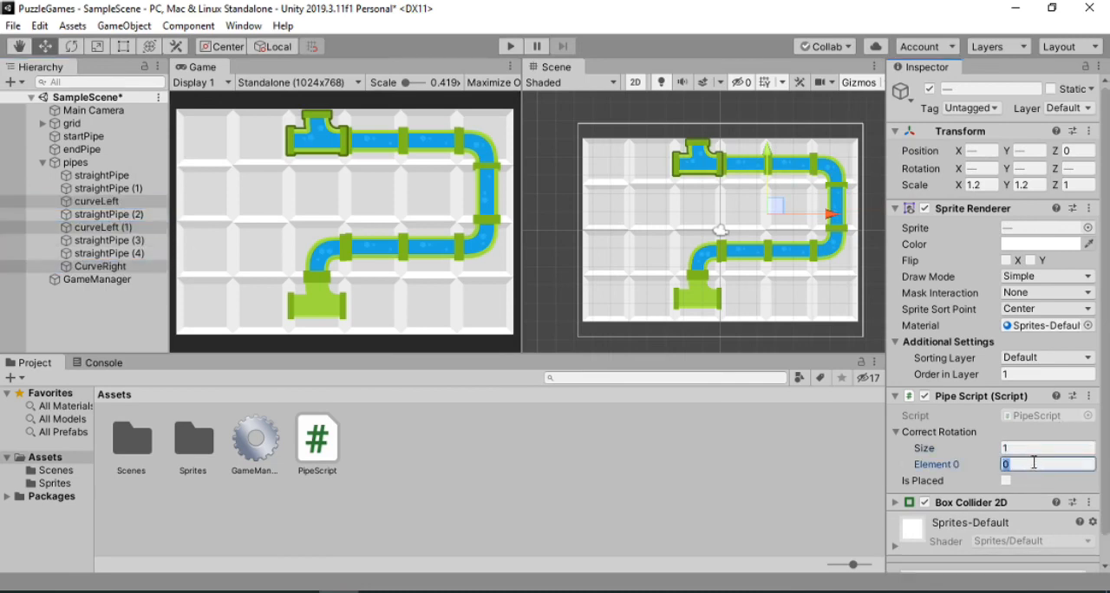
{"action": "left_click", "coordinate": [97, 202]}
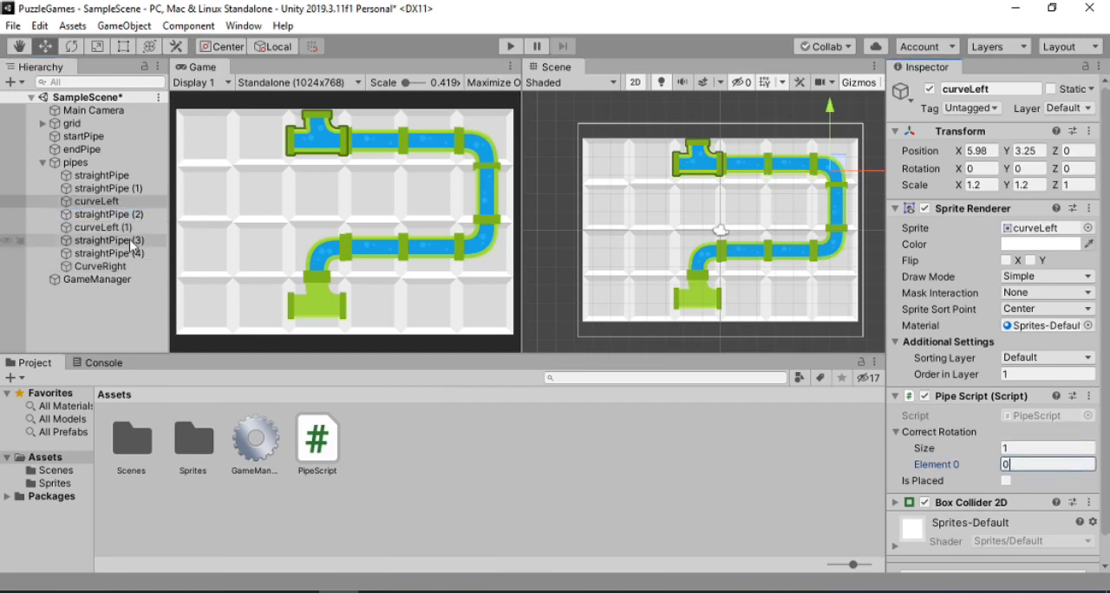
Step: Set curveLeft (1)'s correct rotation Element 0 to 270
{"action": "left_click", "coordinate": [101, 227]}
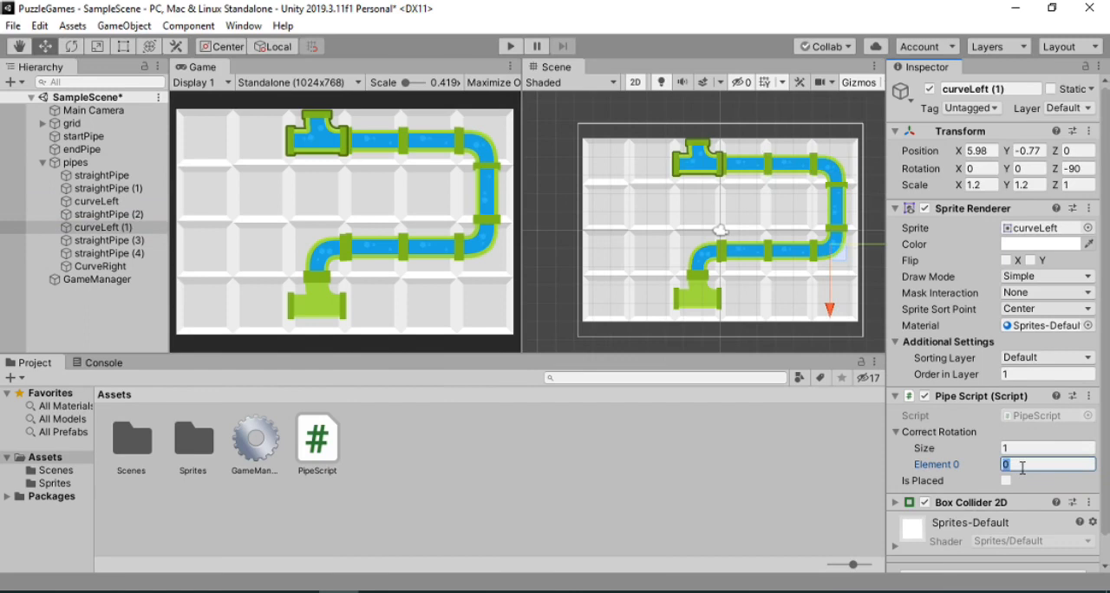
{"action": "type", "text": "270"}
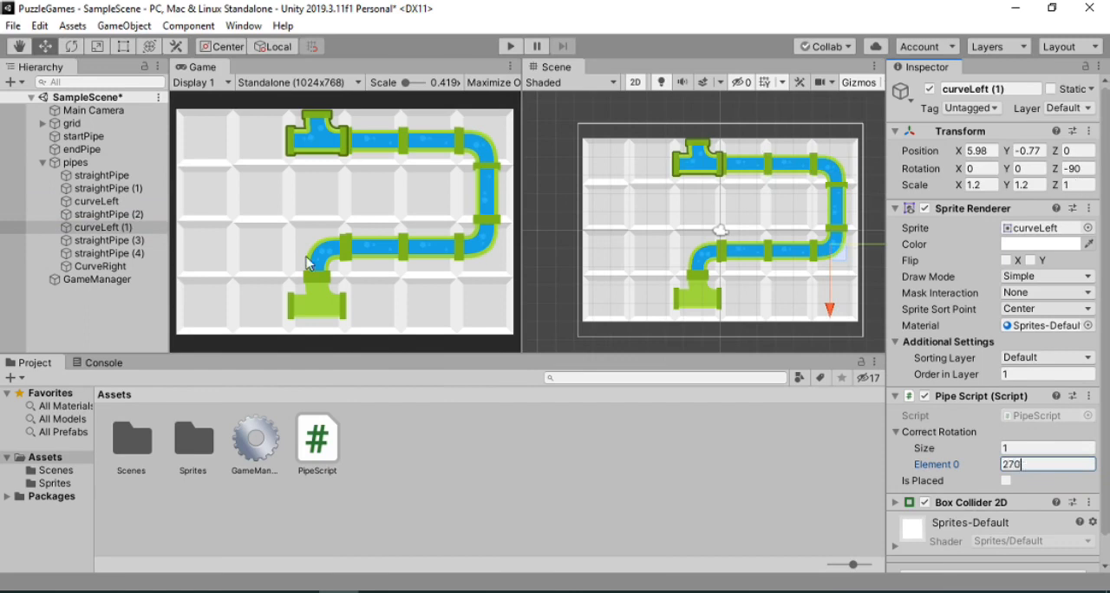
{"action": "left_click", "coordinate": [101, 267]}
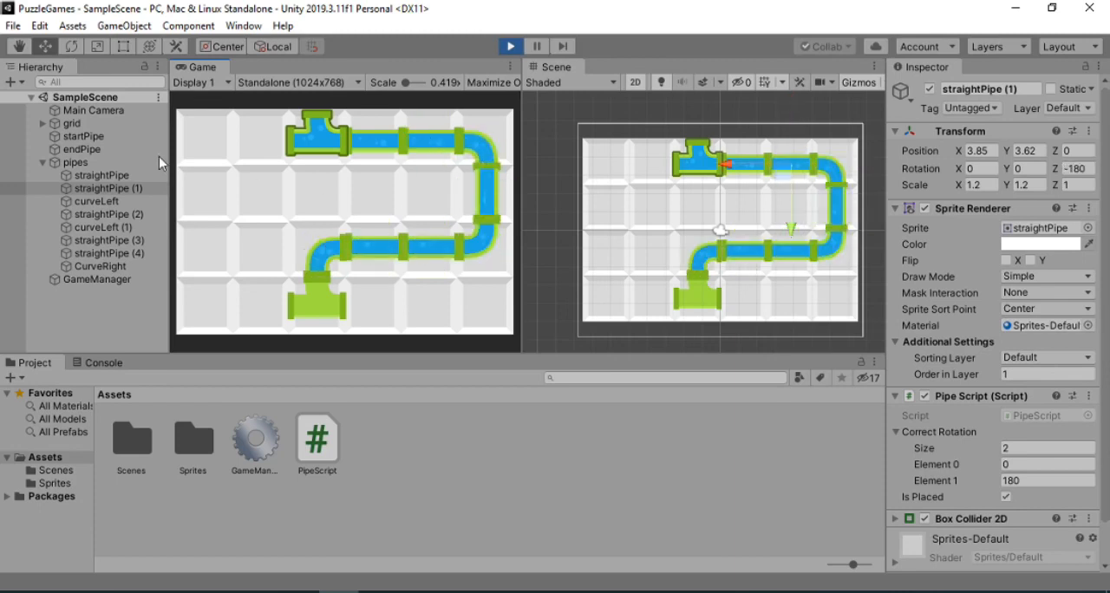
Step: Play the puzzle and inspect each straight pipe's placed state and correct rotations
{"action": "left_click", "coordinate": [108, 215]}
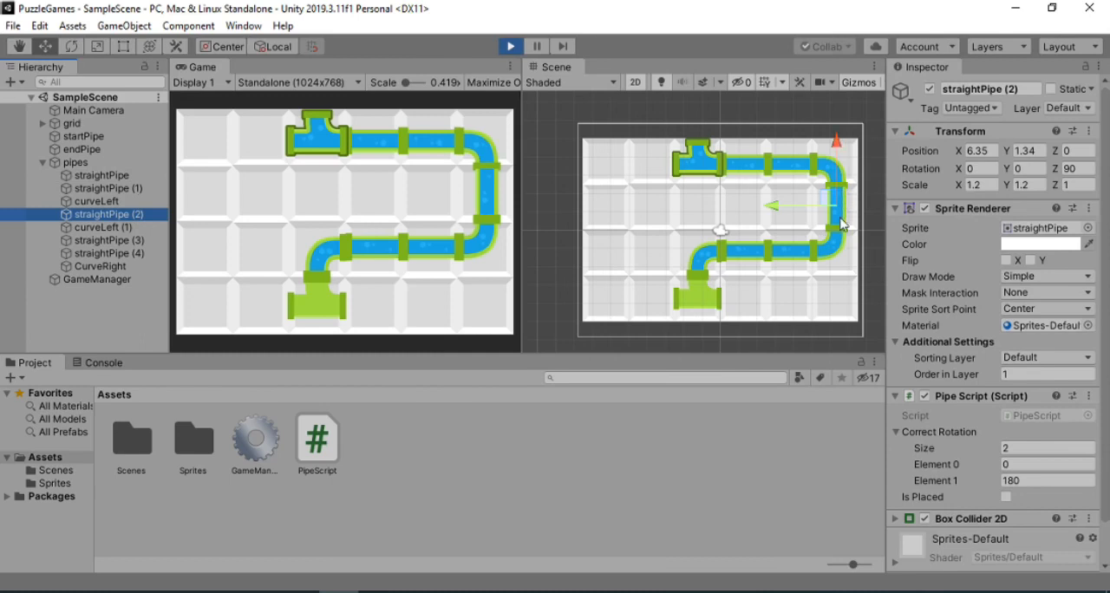
{"action": "mouse_move", "coordinate": [1037, 498]}
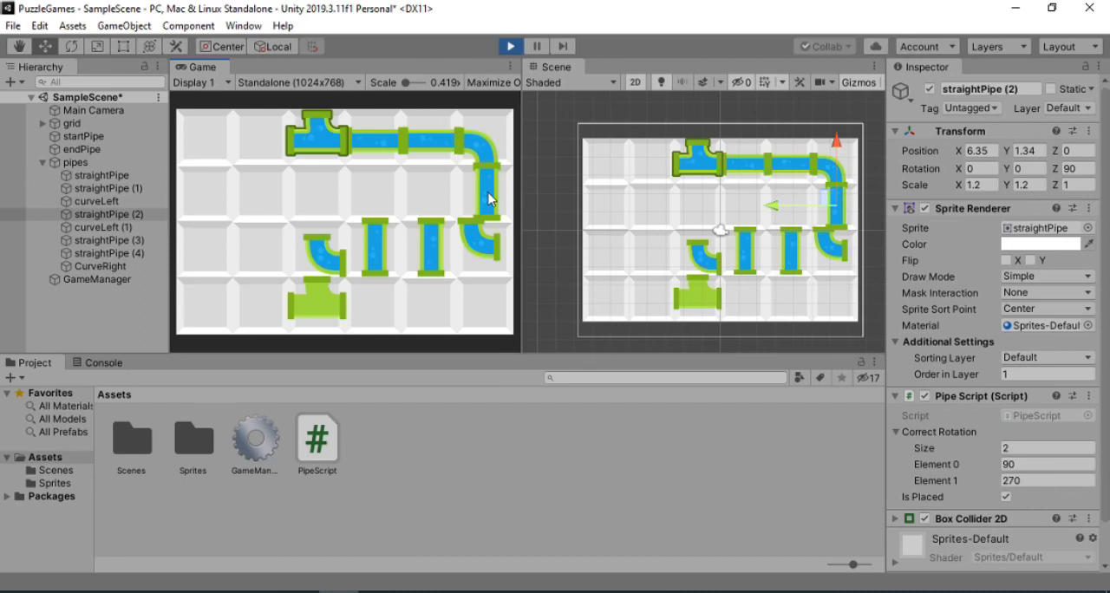
{"action": "mouse_move", "coordinate": [529, 207]}
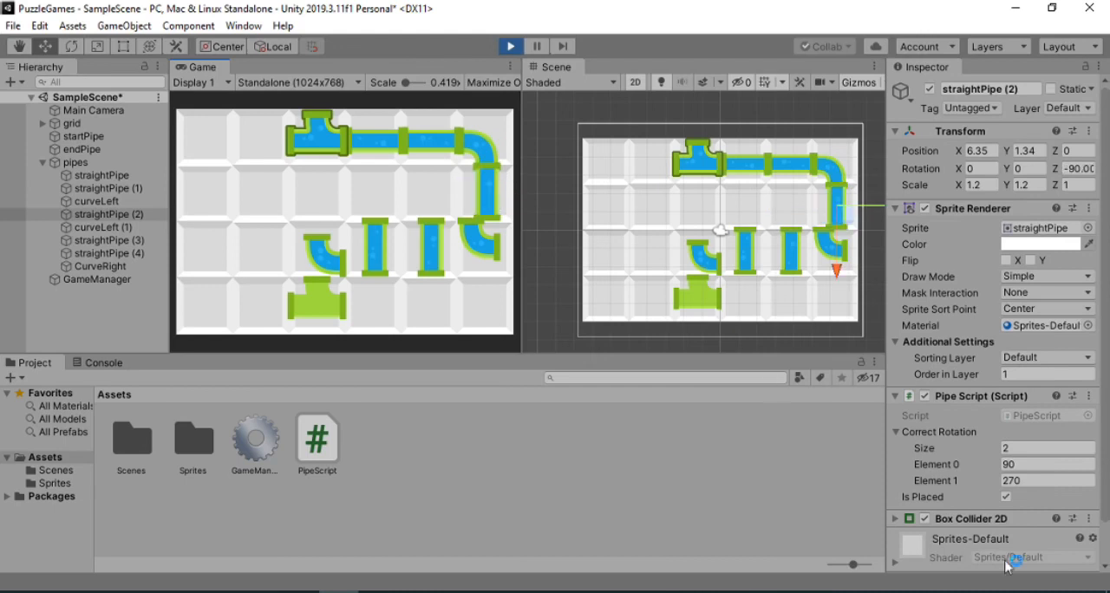
{"action": "mouse_move", "coordinate": [486, 213]}
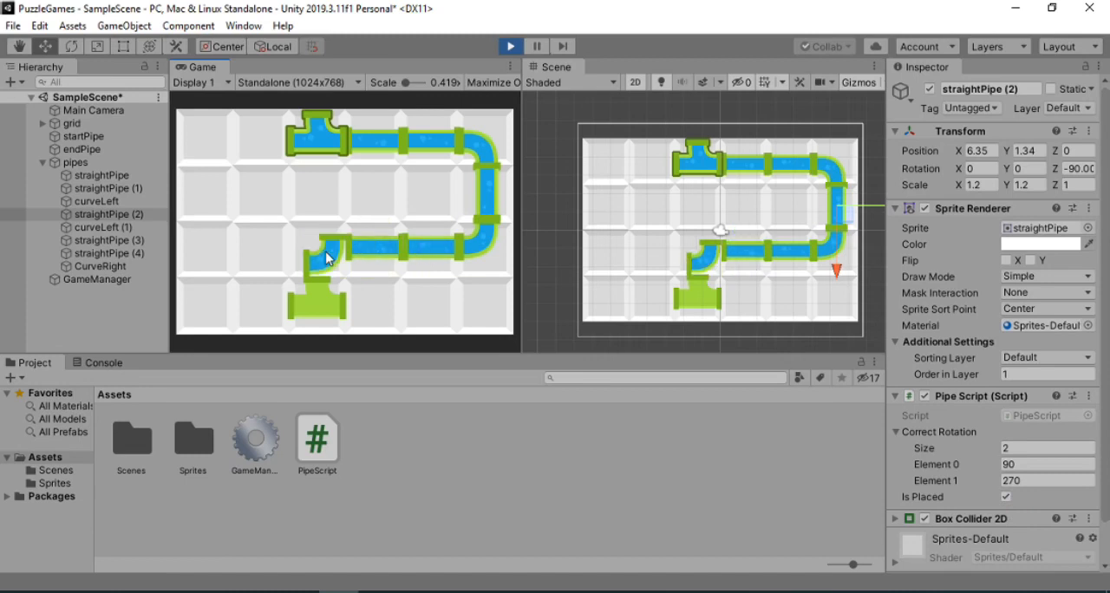
{"action": "left_click", "coordinate": [100, 175]}
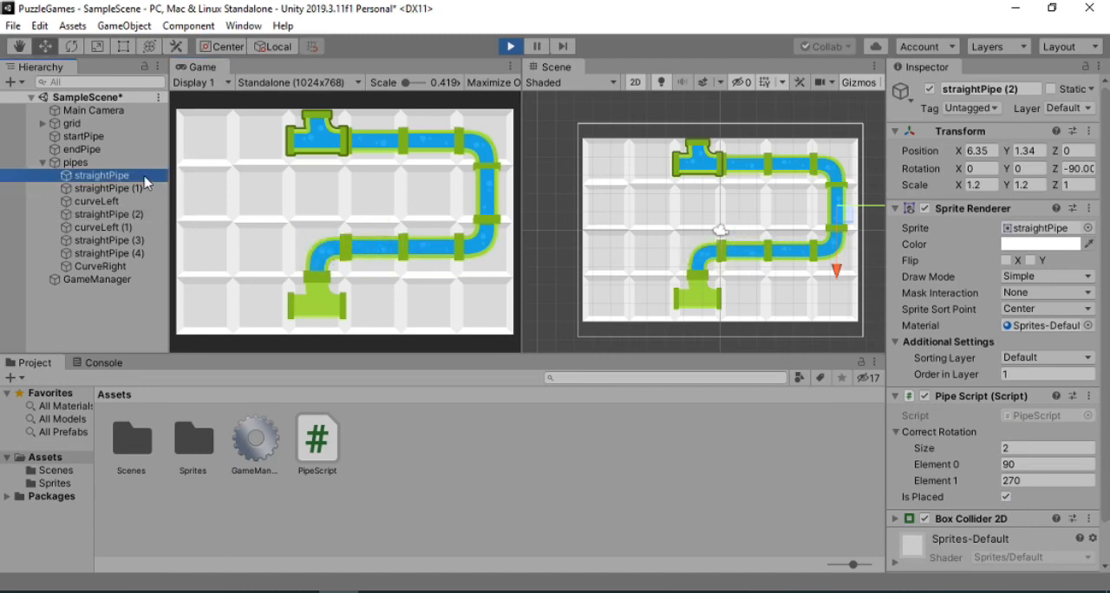
{"action": "left_click", "coordinate": [107, 240]}
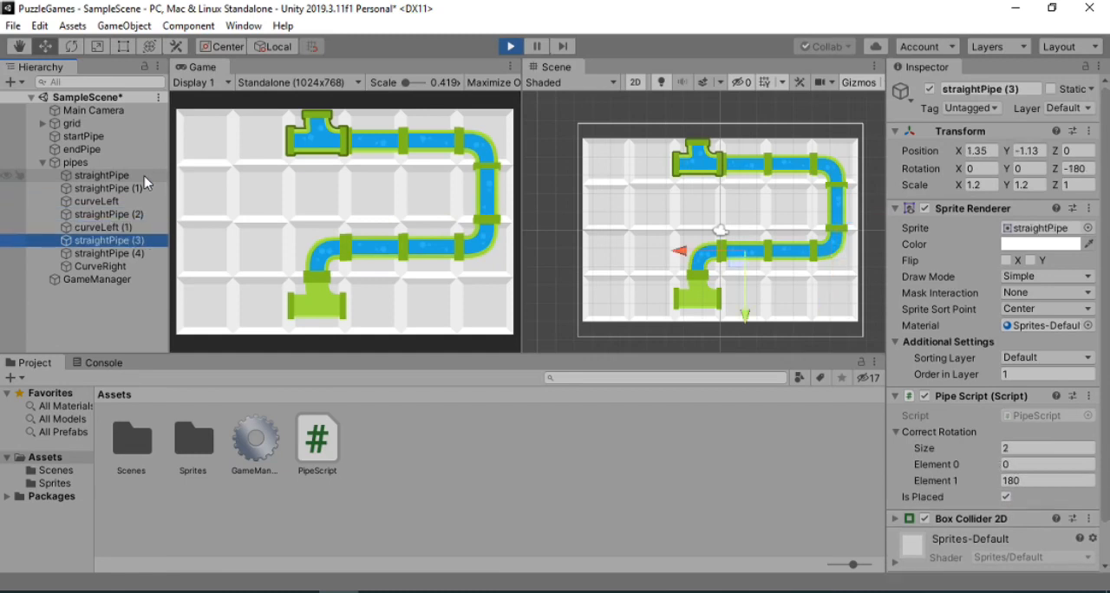
{"action": "left_click", "coordinate": [101, 267]}
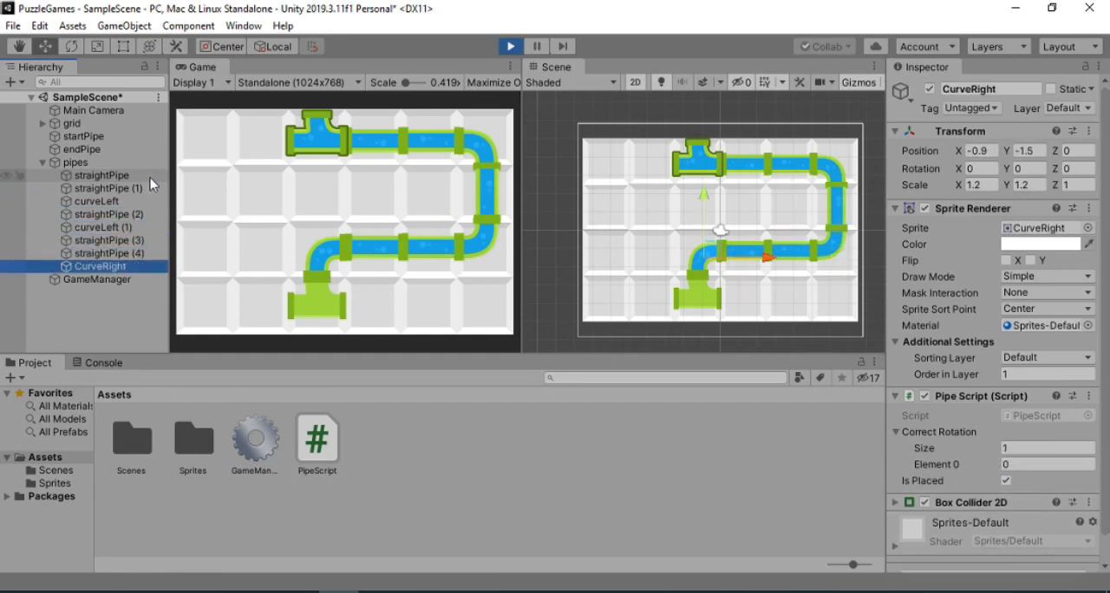
{"action": "mouse_move", "coordinate": [1003, 510]}
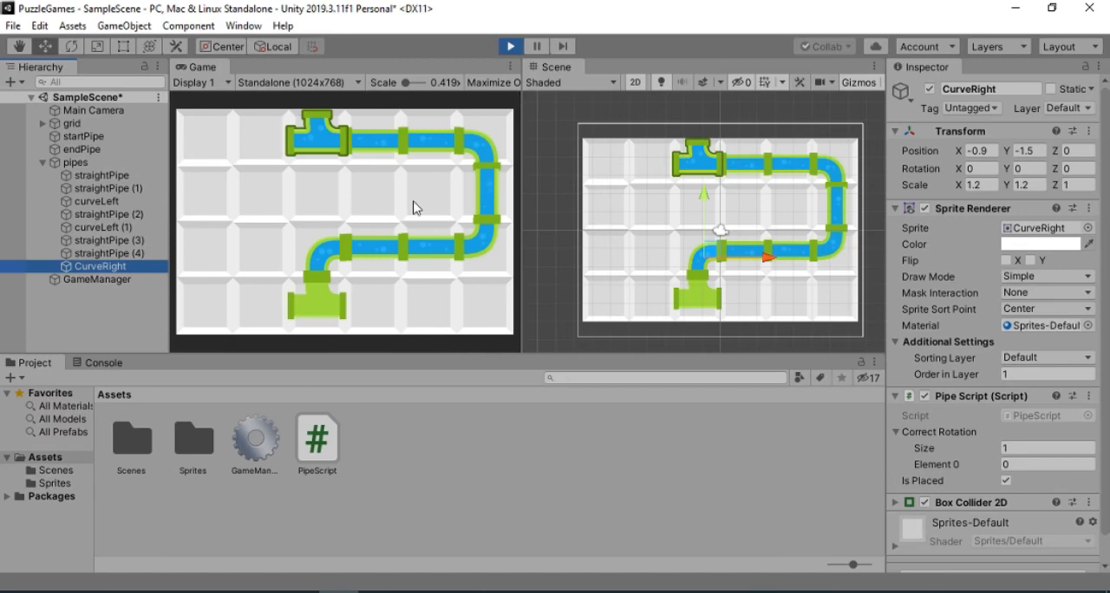
{"action": "mouse_move", "coordinate": [153, 180]}
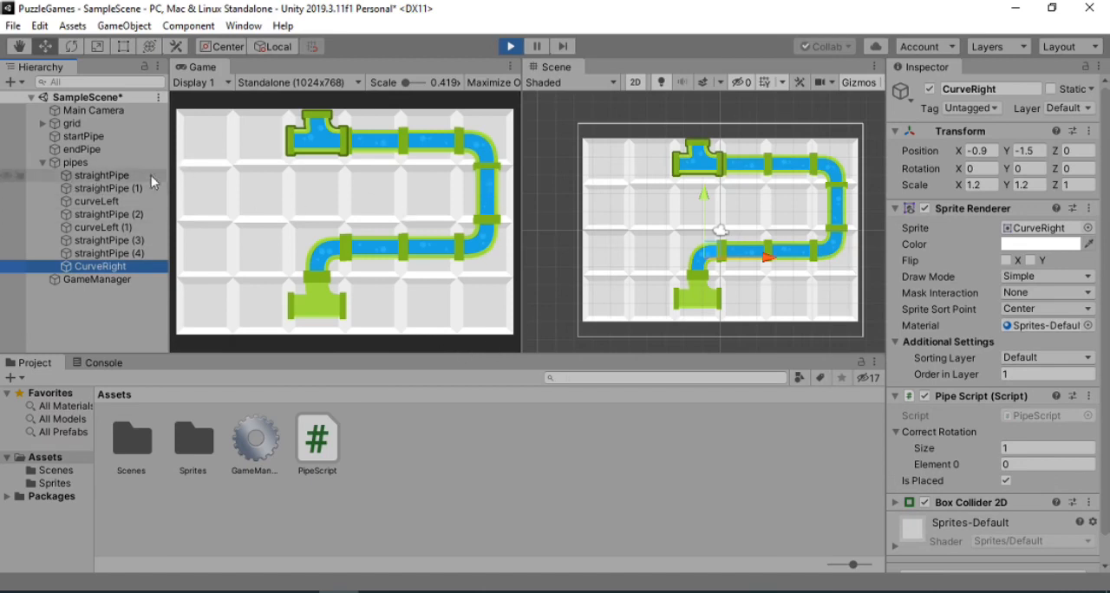
{"action": "mouse_move", "coordinate": [170, 184]}
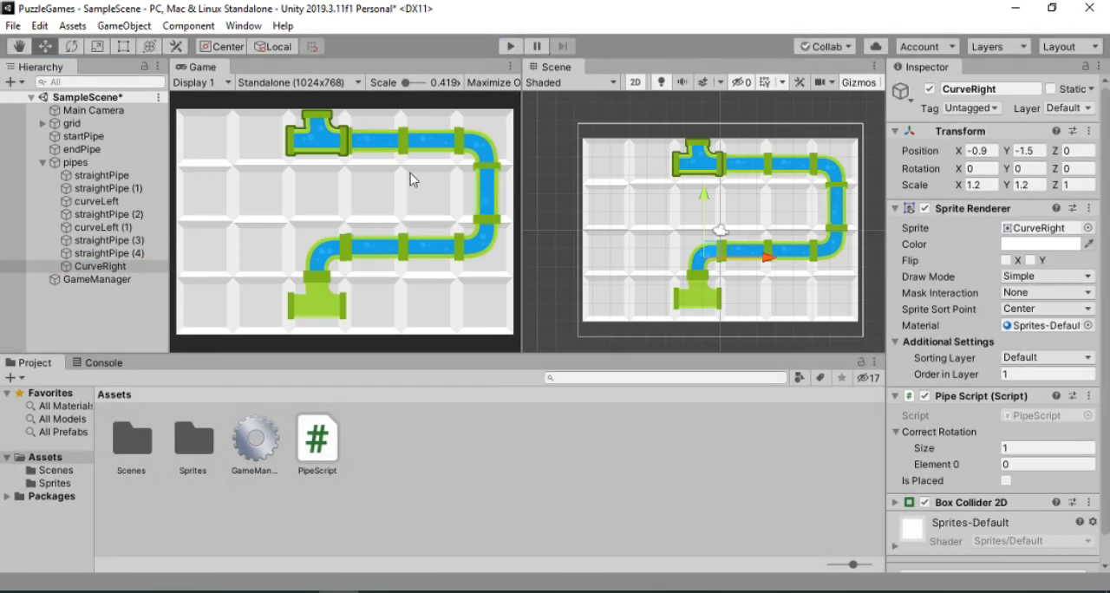
{"action": "mouse_move", "coordinate": [394, 483]}
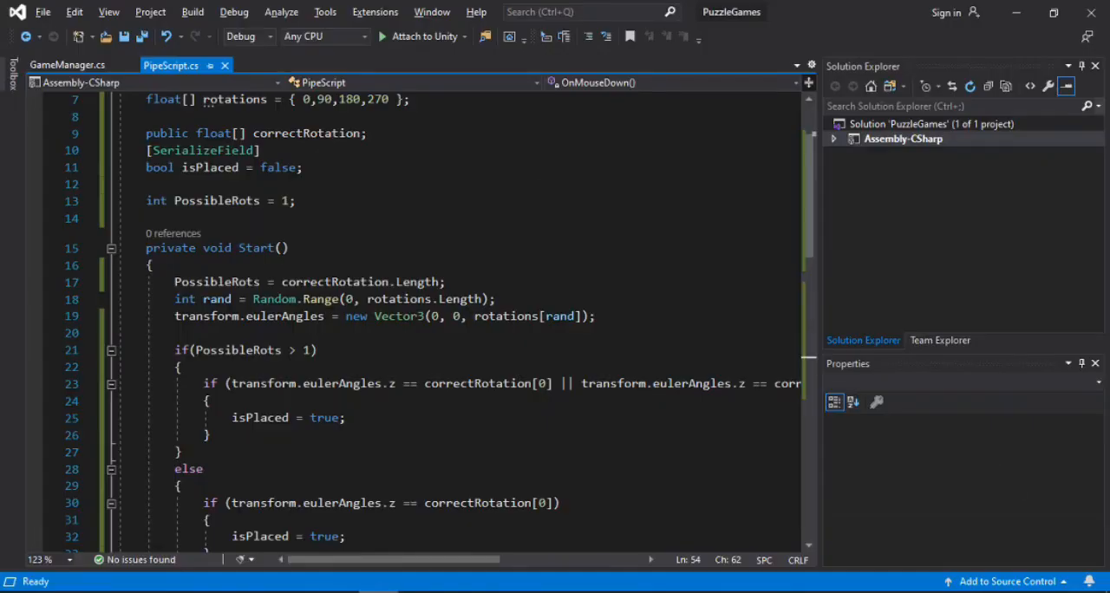
Step: Declare int correctedPipes = 0 below totalPipes in GameManager and save
{"action": "left_click", "coordinate": [67, 64]}
{"action": "type", "text": "int"}
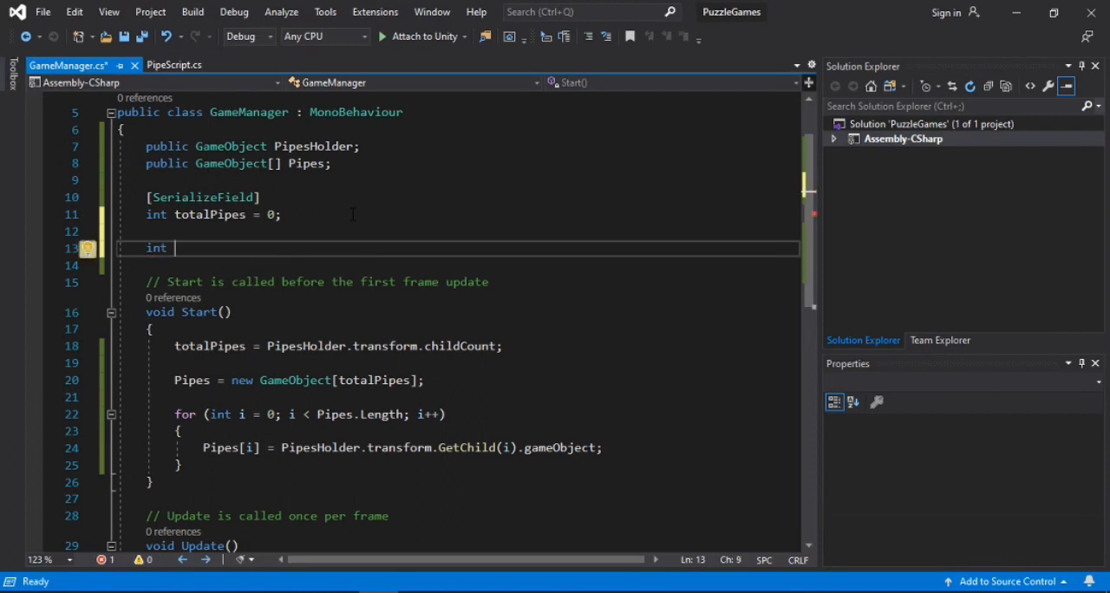
{"action": "type", "text": "correctedPipes"}
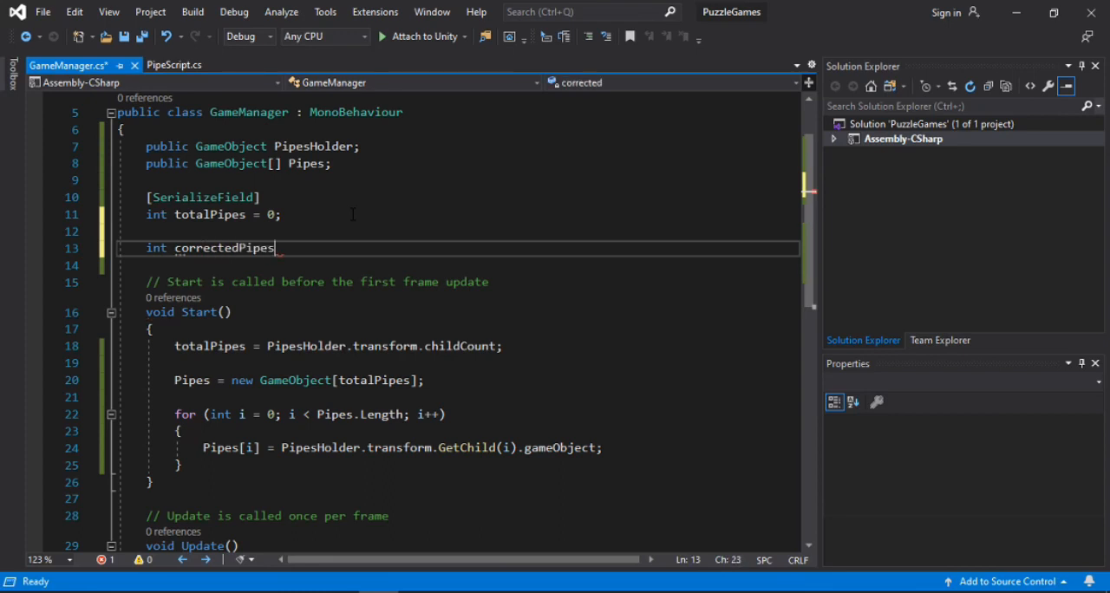
{"action": "type", "text": ";"}
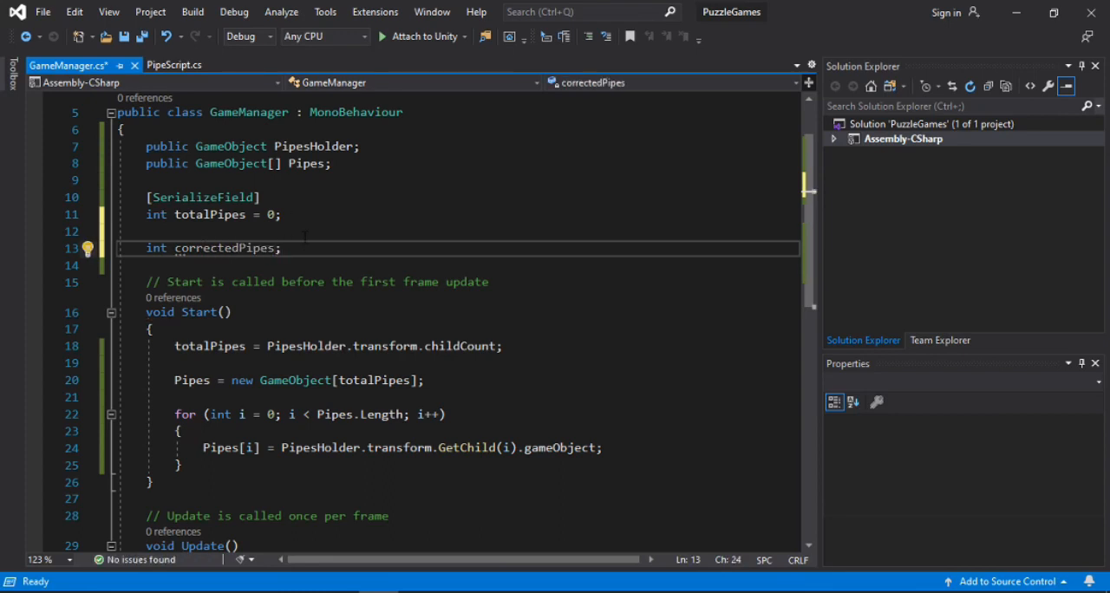
{"action": "type", "text": "= 0"}
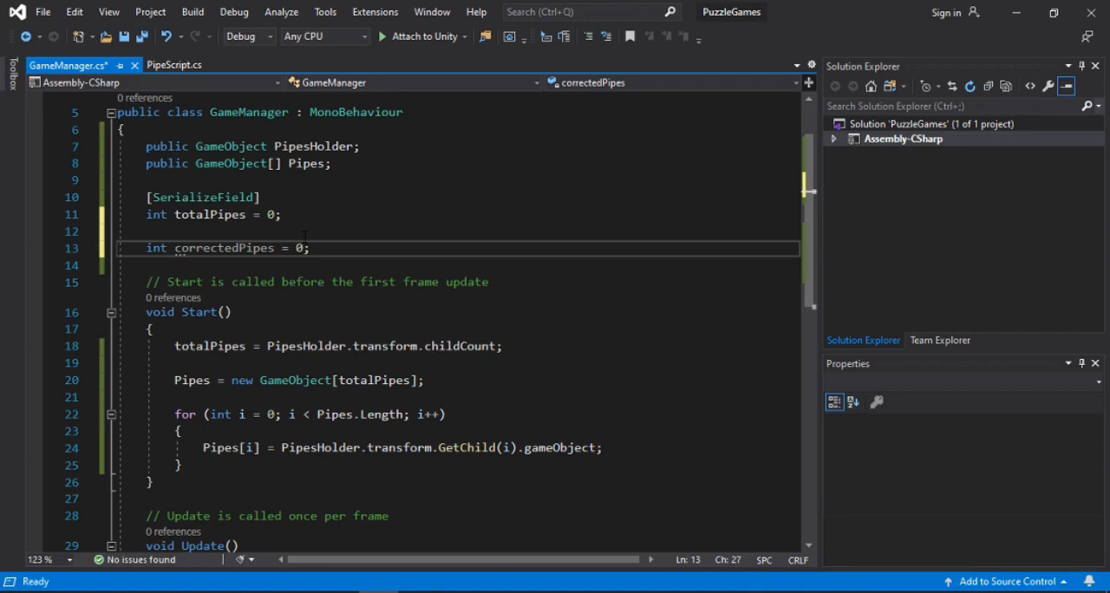
{"action": "key", "text": "Ctrl+s"}
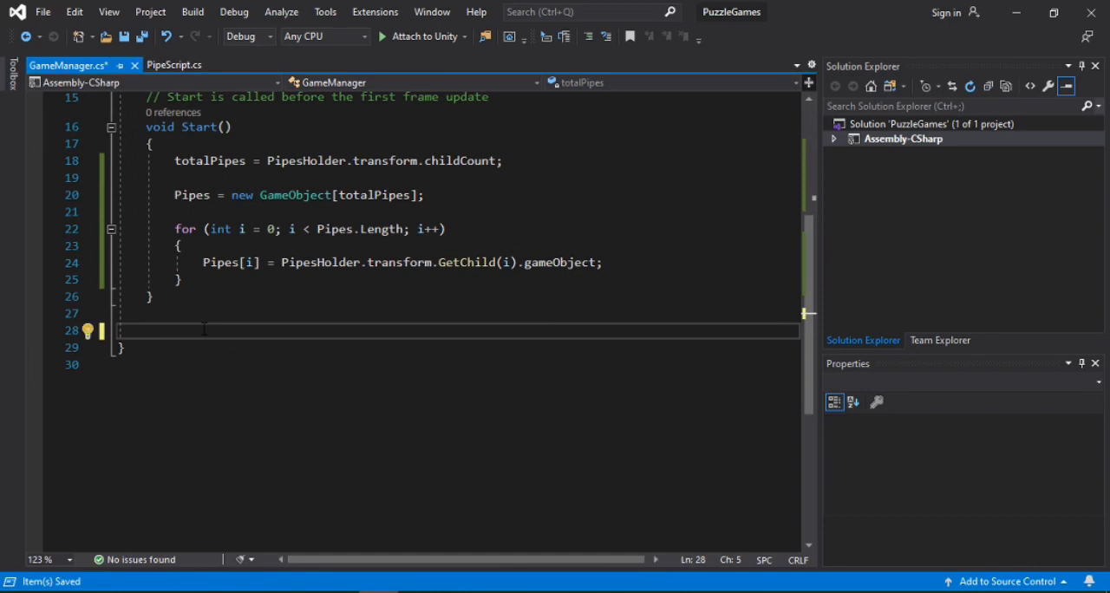
Step: Add a public correctMove method that increments correctedPipes by 1
{"action": "type", "text": "public void"}
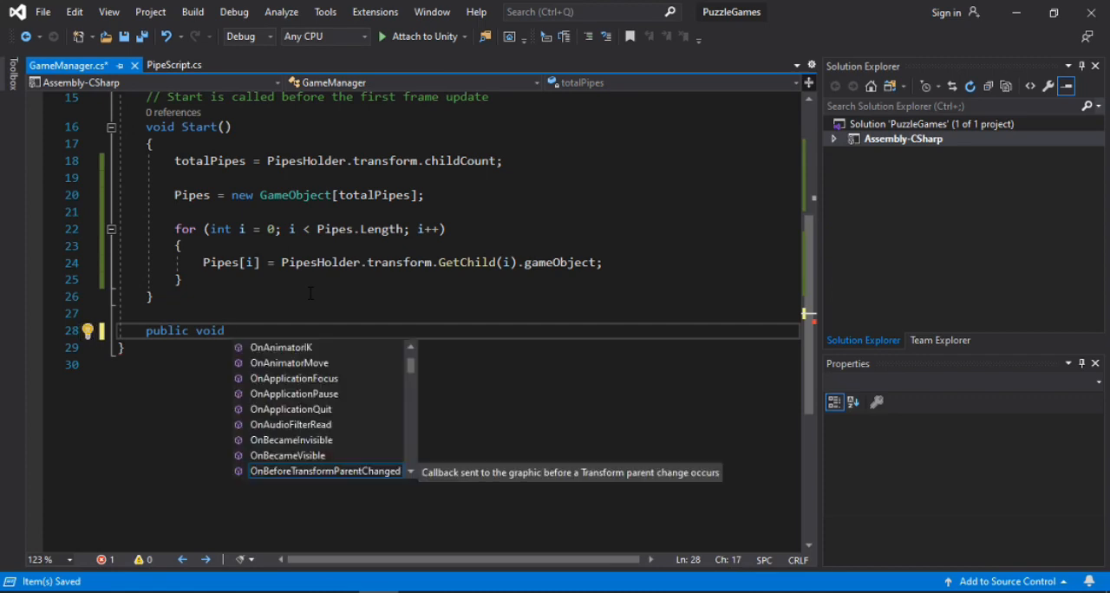
{"action": "type", "text": "correctMove("}
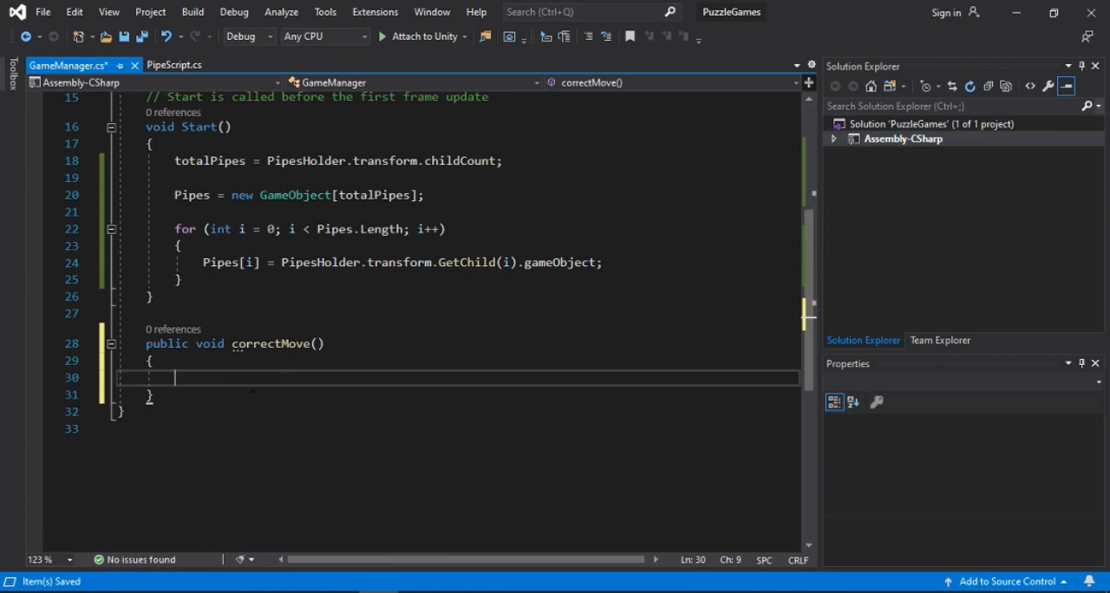
{"action": "type", "text": "cor"}
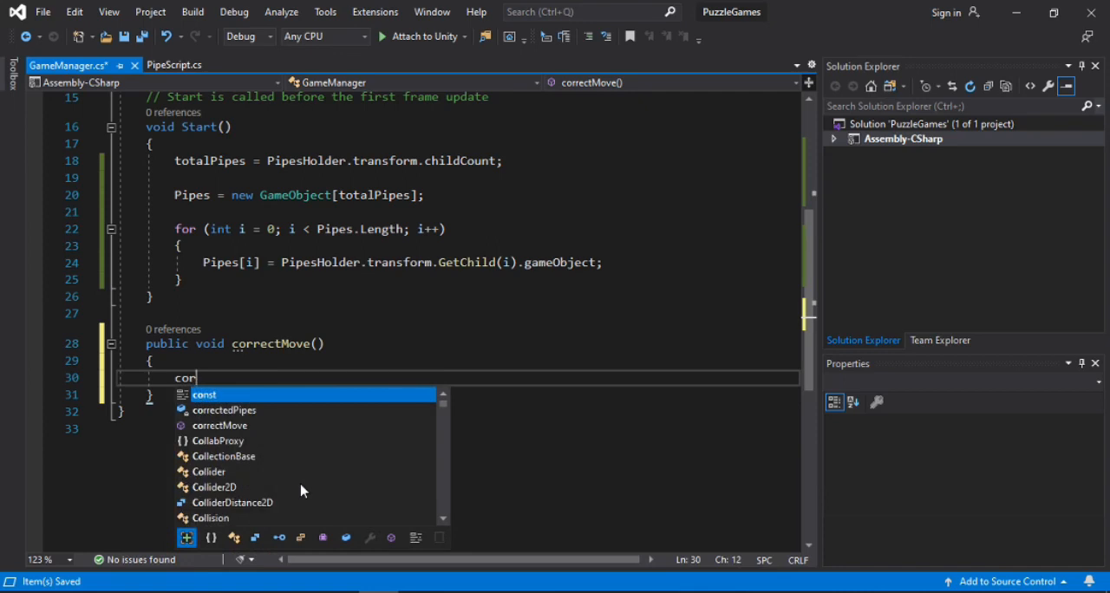
{"action": "type", "text": "correctedPipes +"}
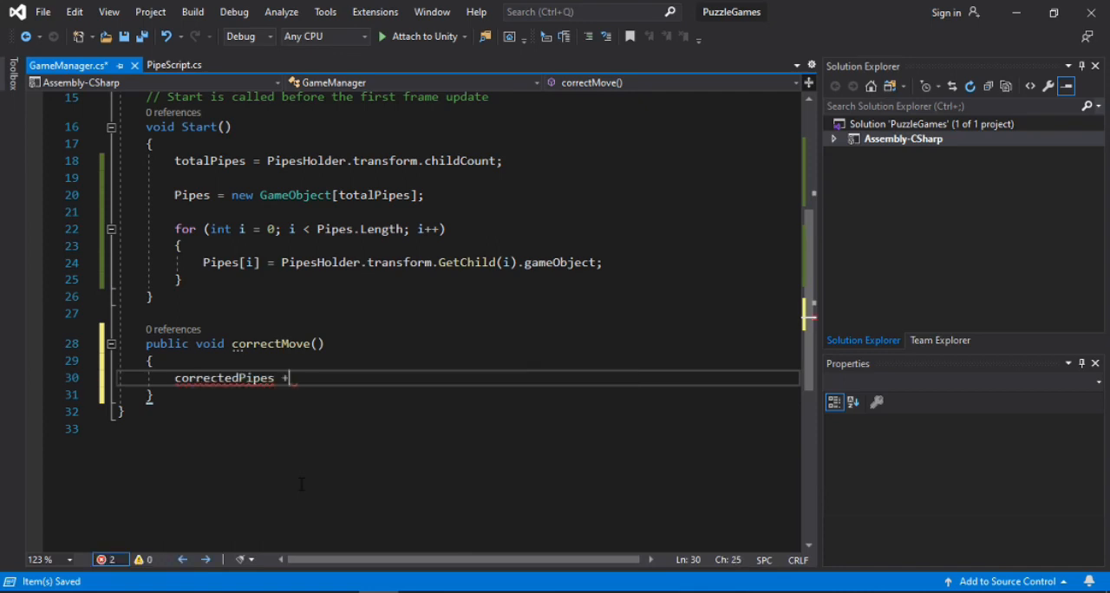
{"action": "type", "text": "= 1;"}
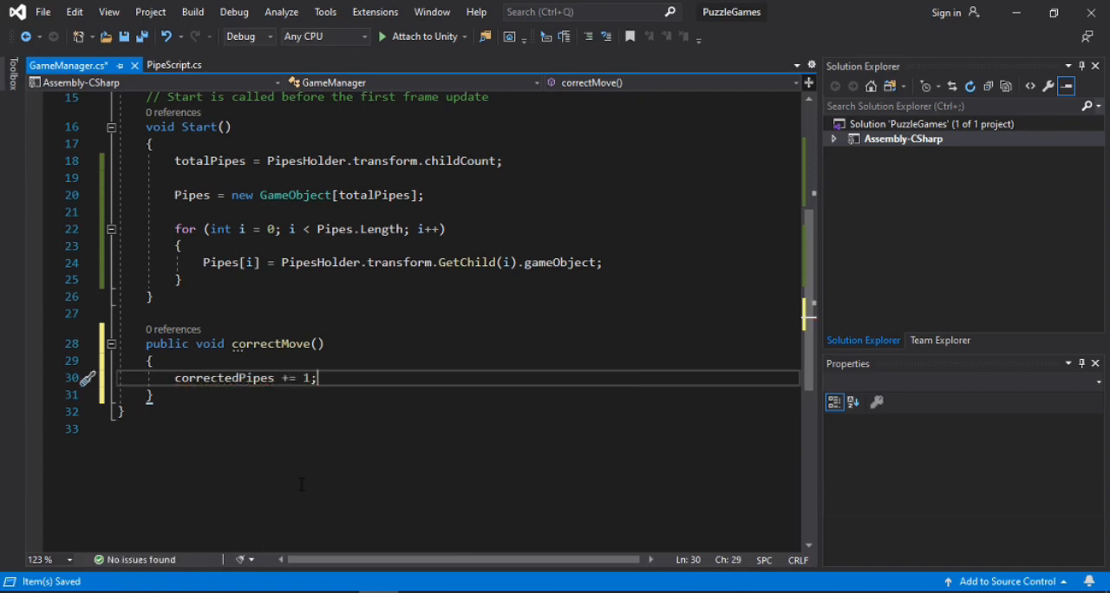
Step: Log "You win!" when correctedPipes equals totalPipes, and log "correct Move" on each call
{"action": "type", "text": "if("}
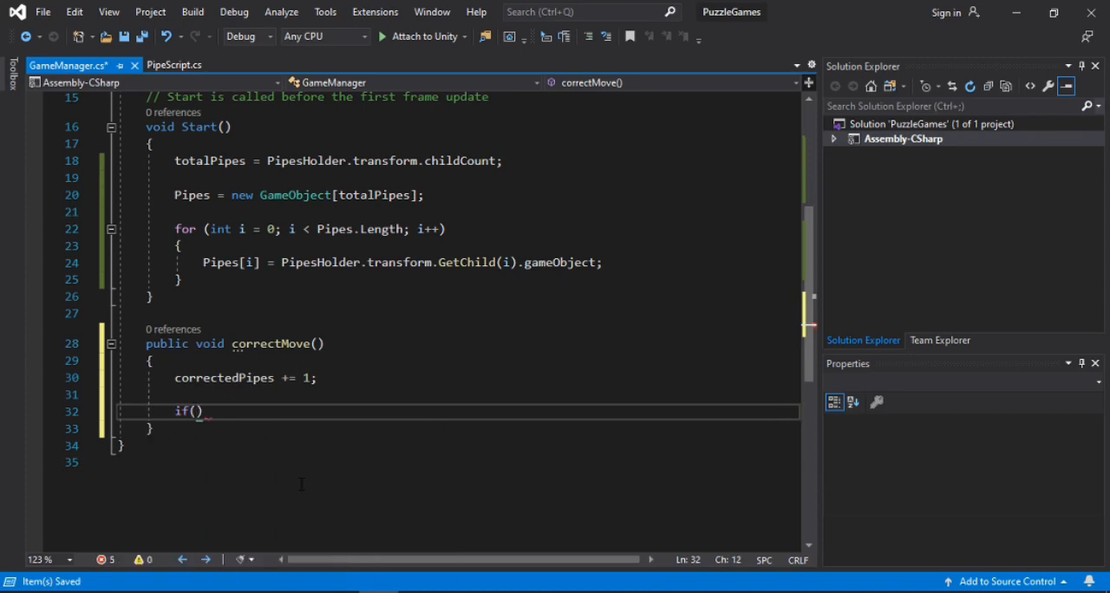
{"action": "type", "text": "correctedPipes == totalPipes"}
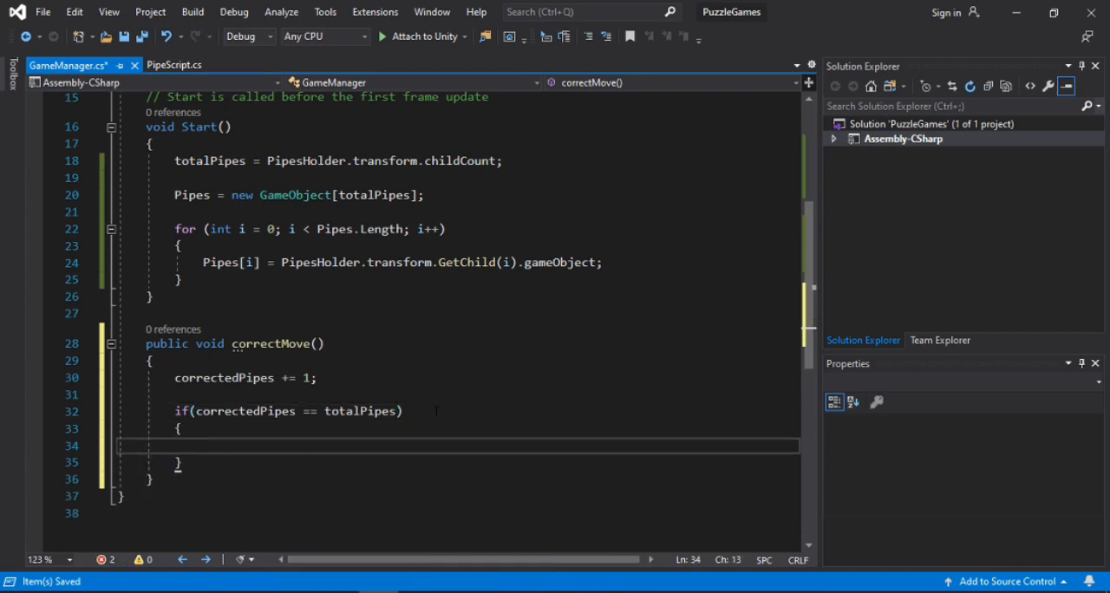
{"action": "type", "text": "Debug.lo"}
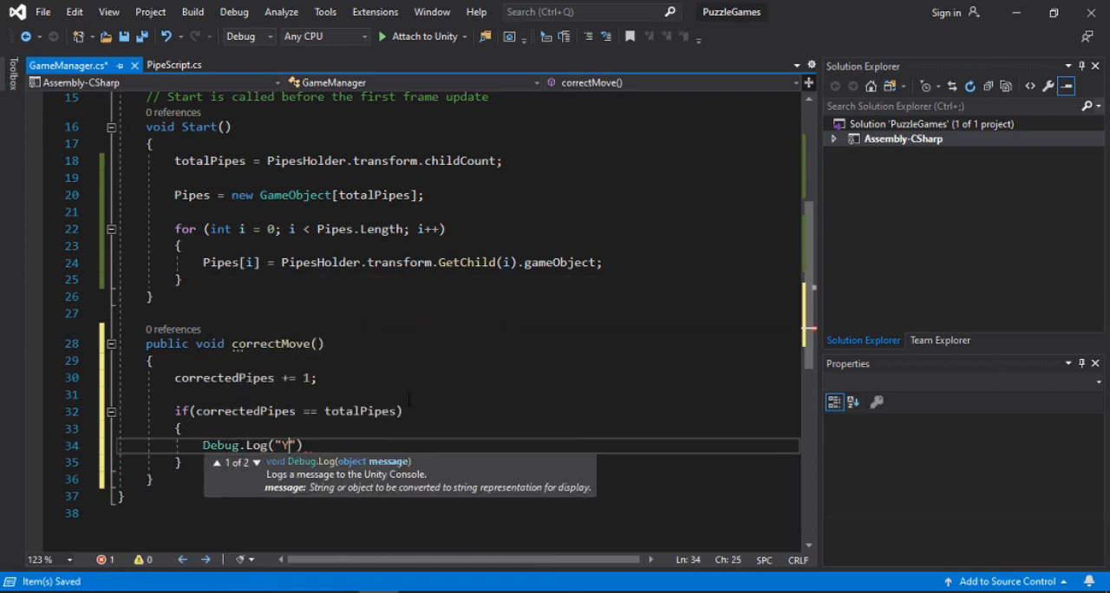
{"action": "type", "text": "You win!"}
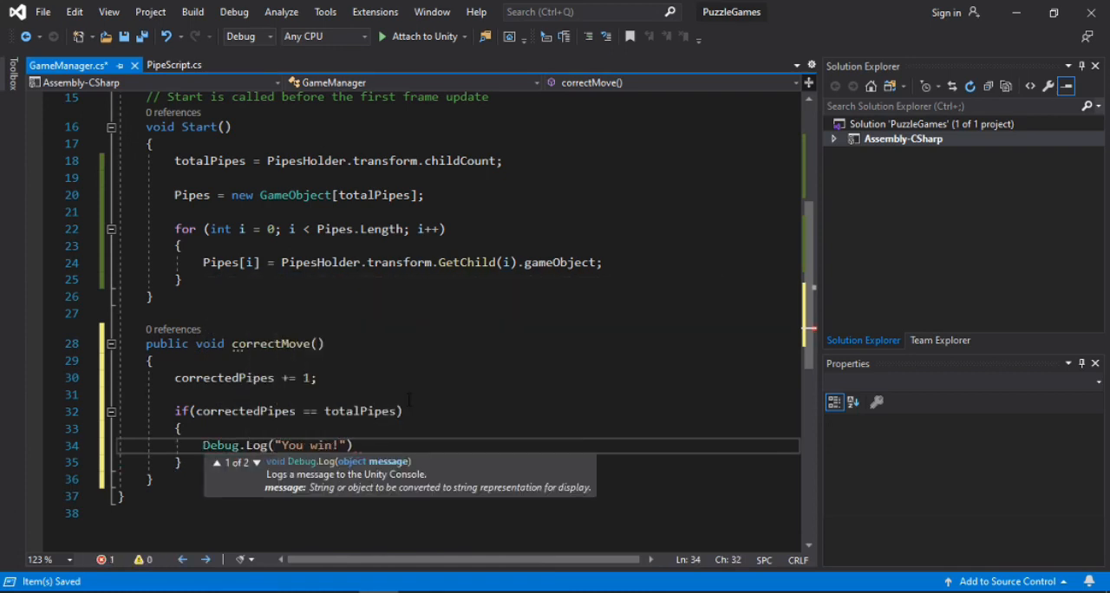
{"action": "type", "text": ");"}
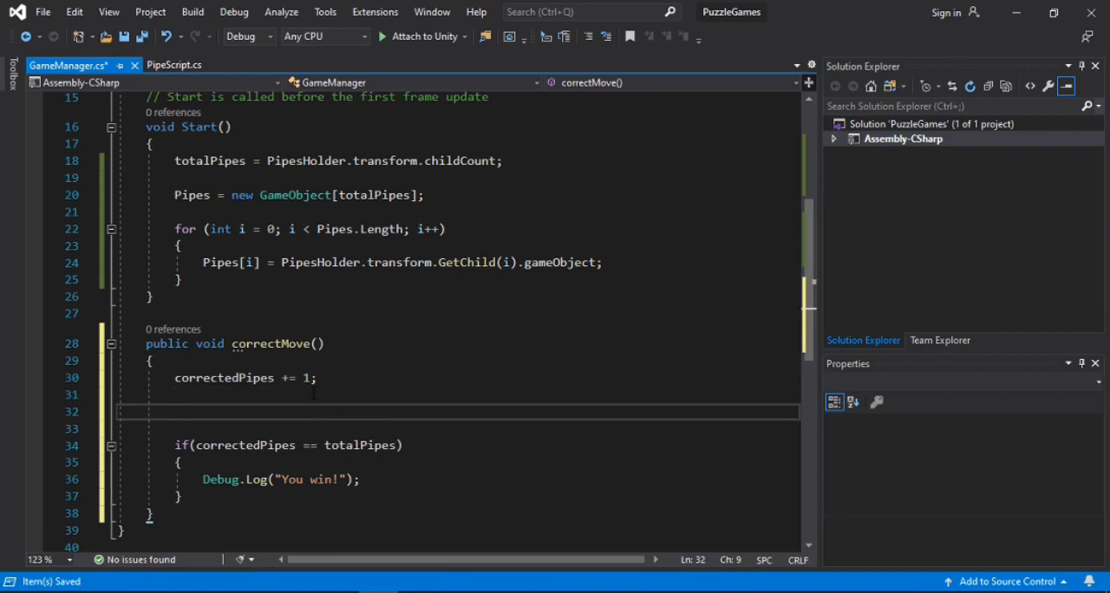
{"action": "type", "text": "Debug.Log"}
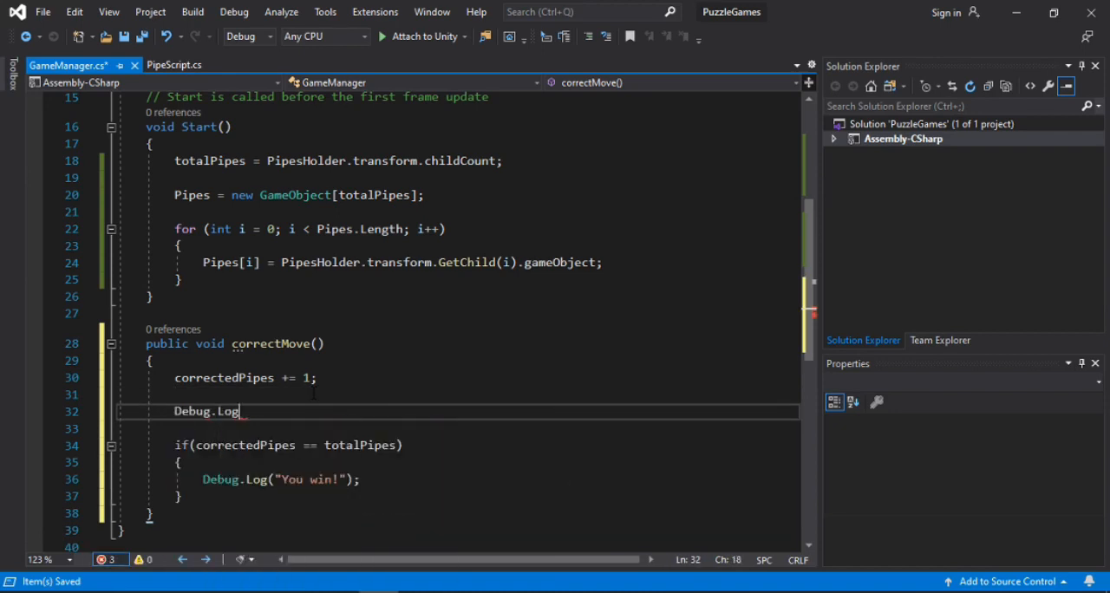
{"action": "type", "text": "(\"c\")"}
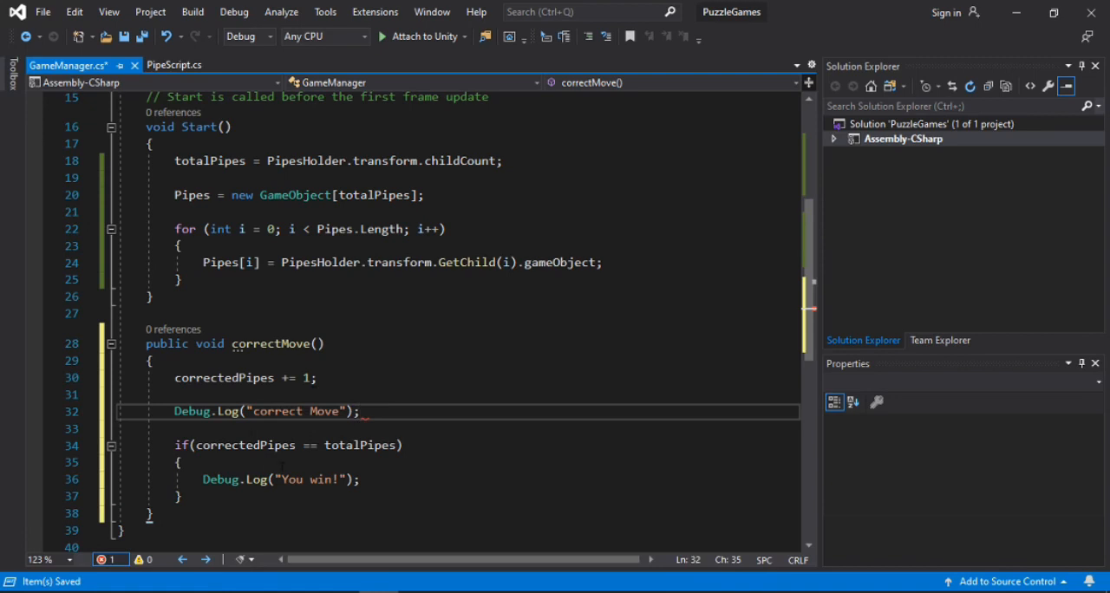
{"action": "scroll", "scroll_direction": "down", "scroll_amount": 3}
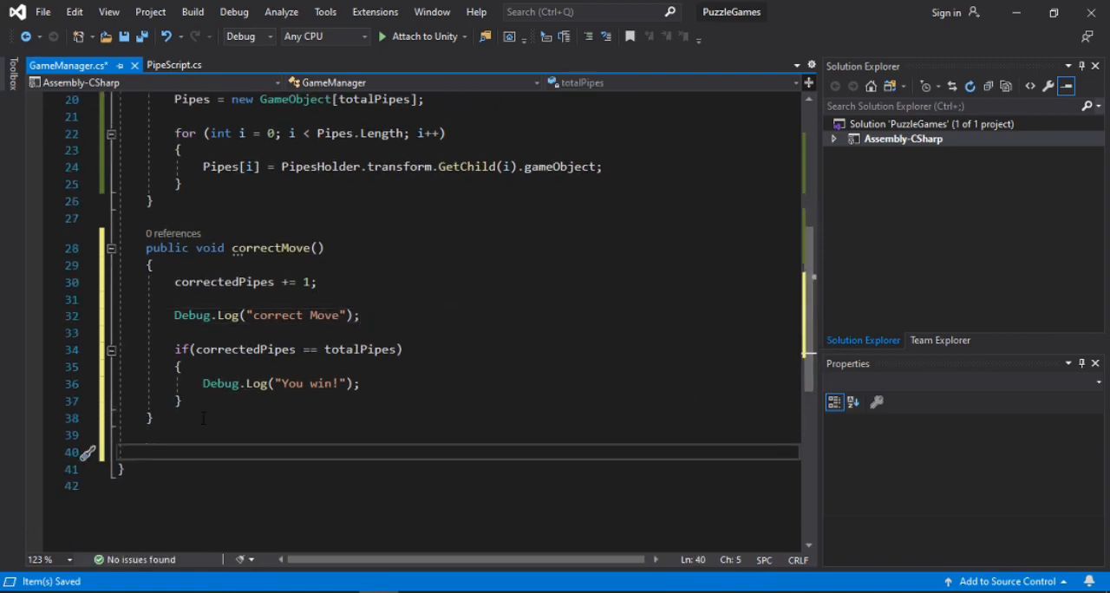
Step: Add a public wrongMove method that decrements correctedPipes by 1
{"action": "type", "text": "public void"}
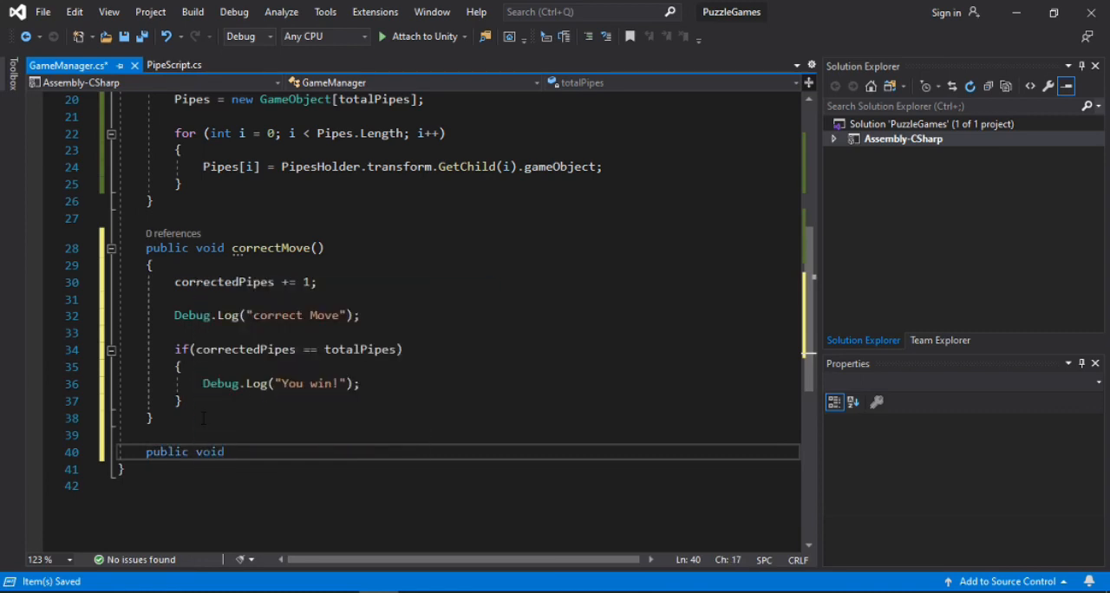
{"action": "type", "text": "incorrect"}
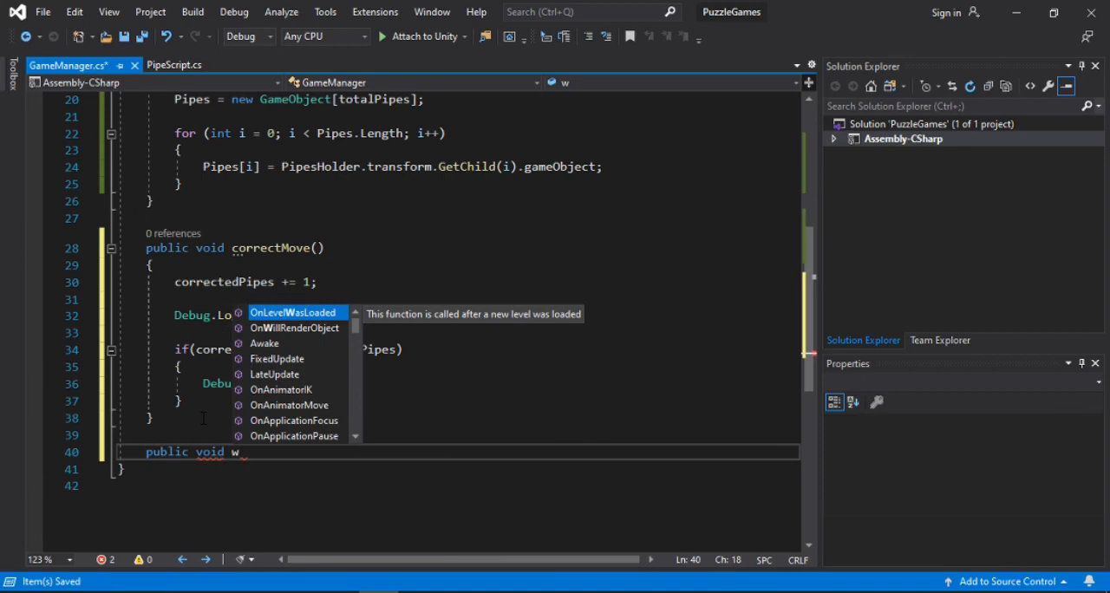
{"action": "type", "text": "wrongMove"}
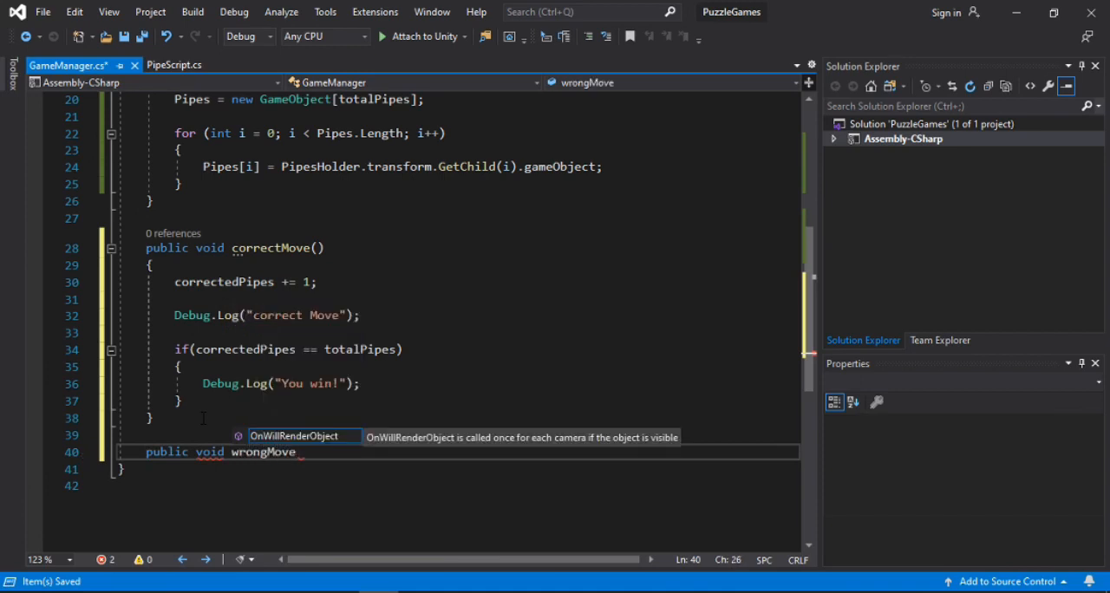
{"action": "type", "text": "()"}
{"action": "type", "text": "{"}
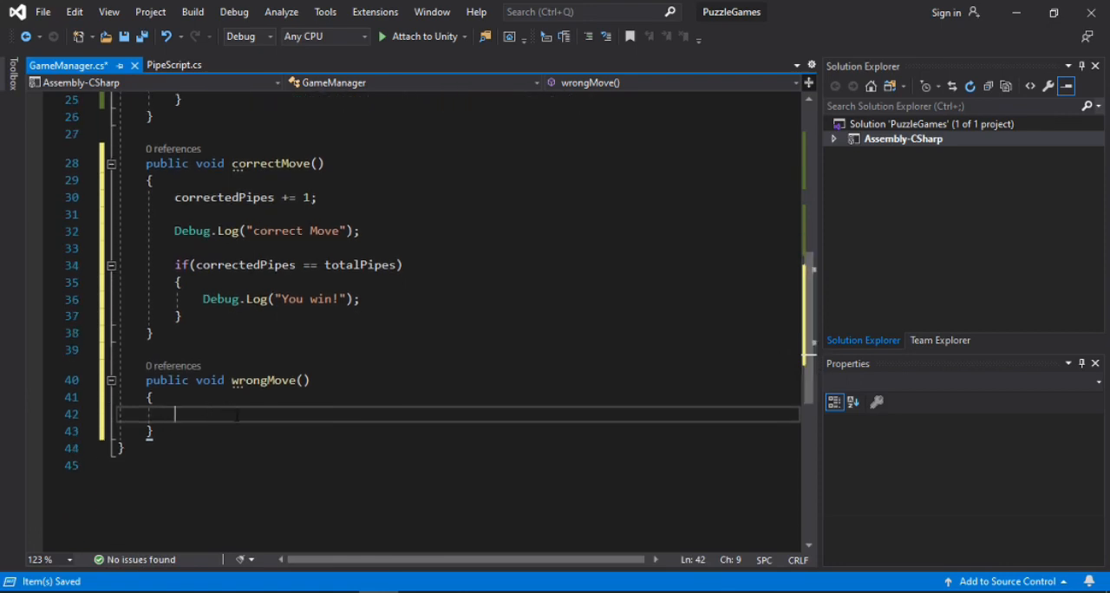
{"action": "type", "text": "core"}
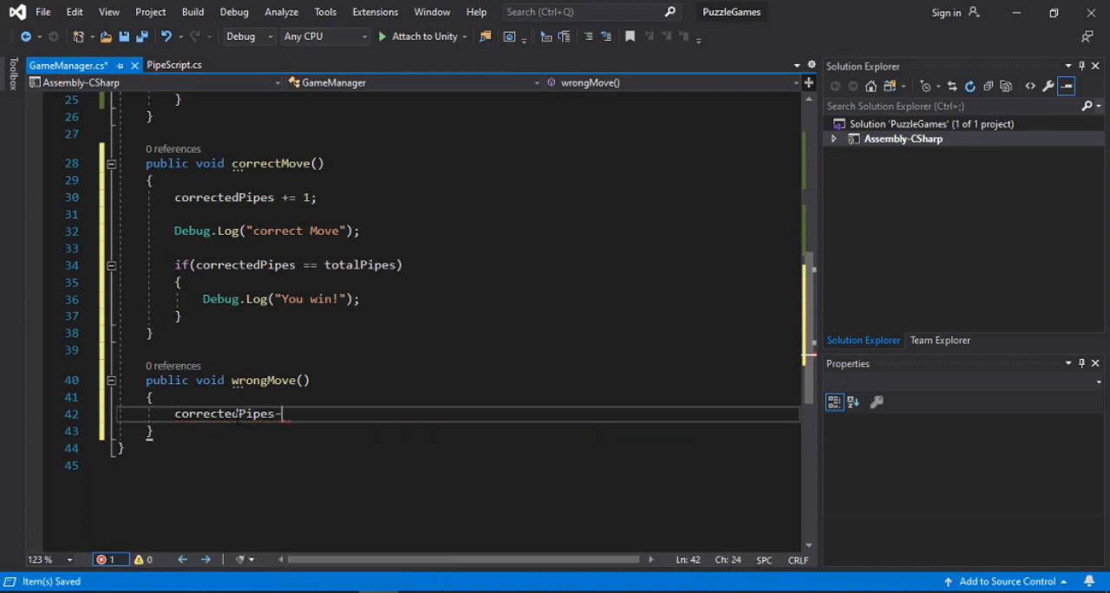
{"action": "type", "text": "= 1;"}
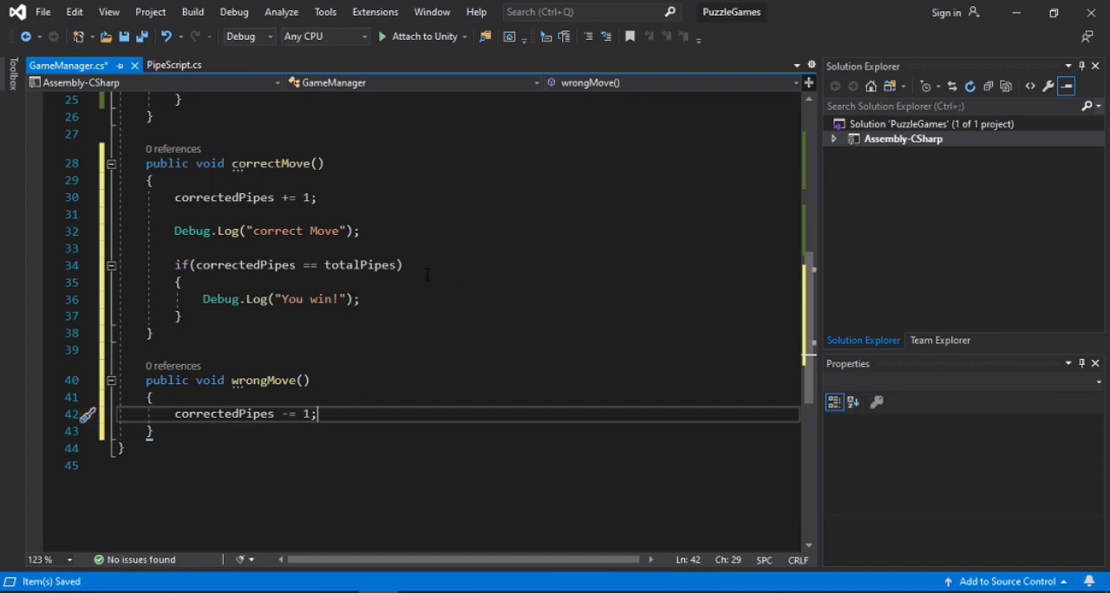
{"action": "scroll", "scroll_direction": "up", "scroll_amount": 3}
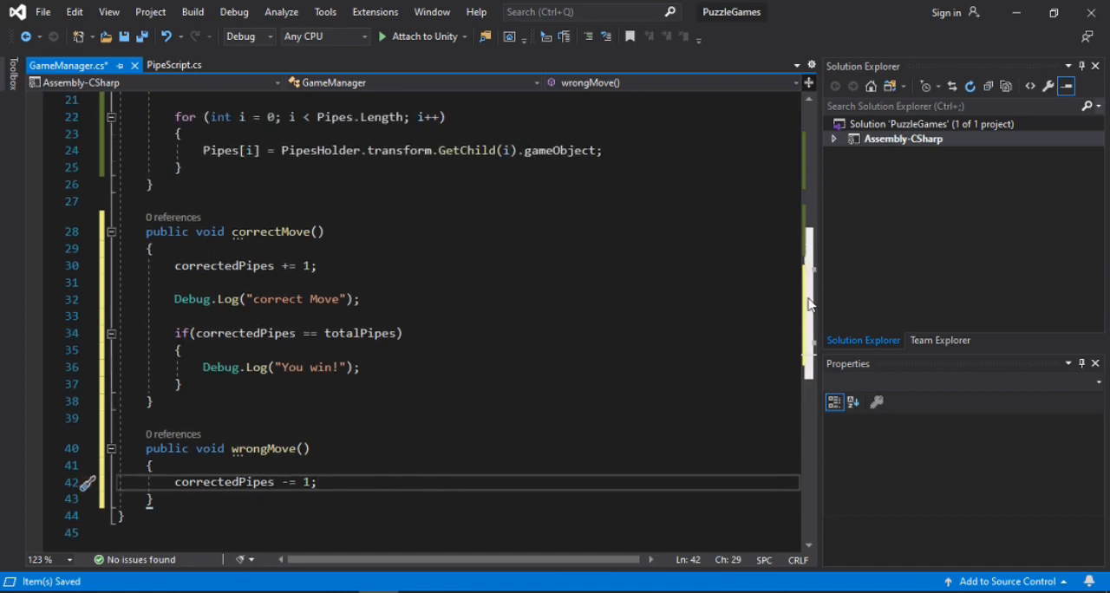
Step: Declare a GameManager gameManager reference field in PipeScript
{"action": "left_click", "coordinate": [180, 65]}
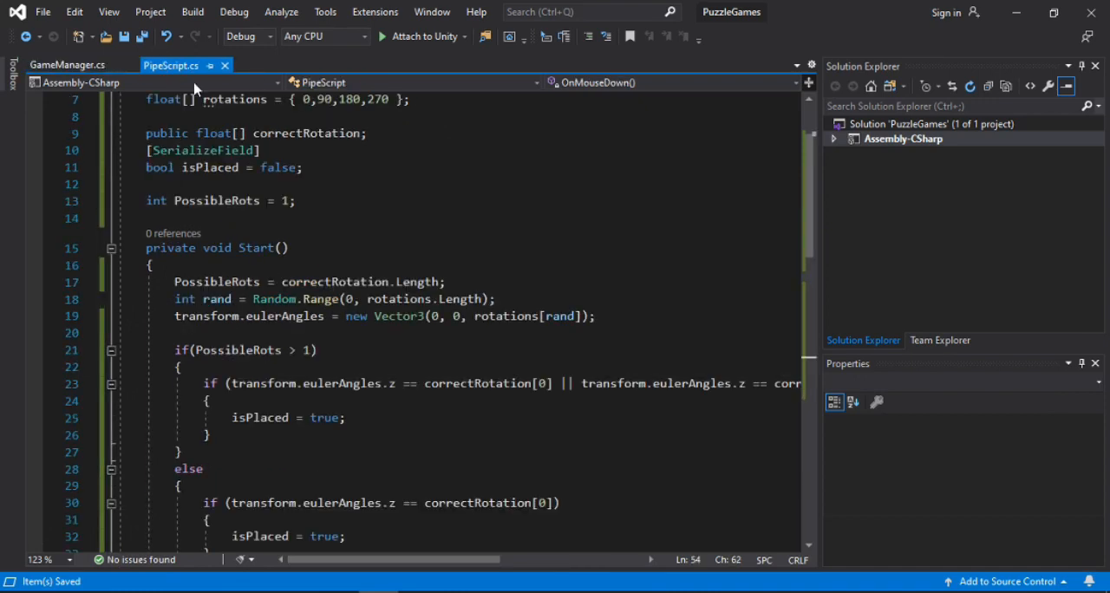
{"action": "scroll", "scroll_direction": "down", "scroll_amount": 3}
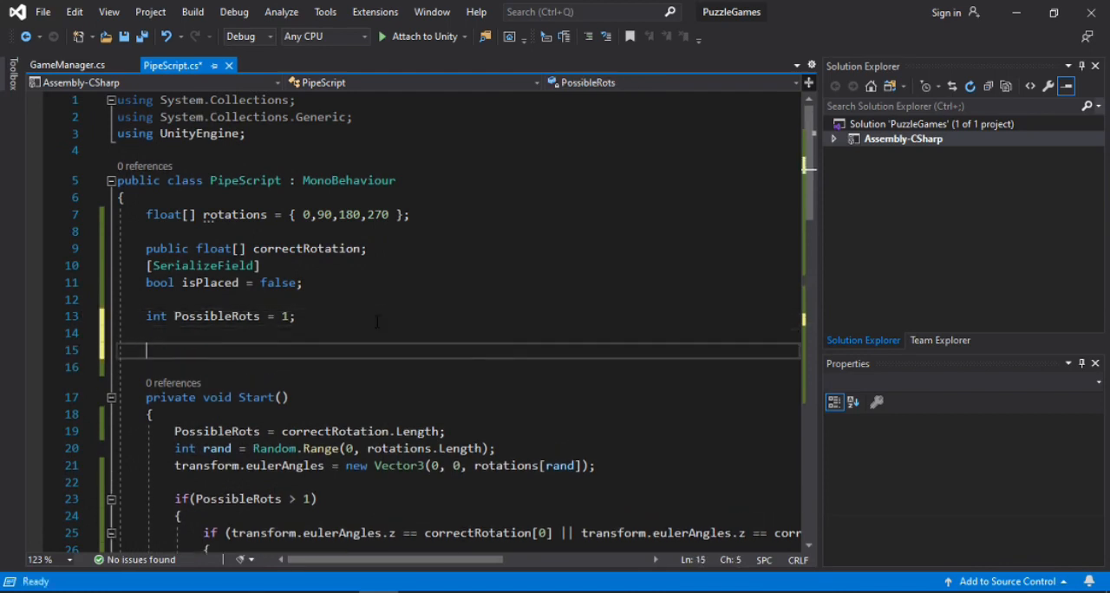
{"action": "type", "text": "p"}
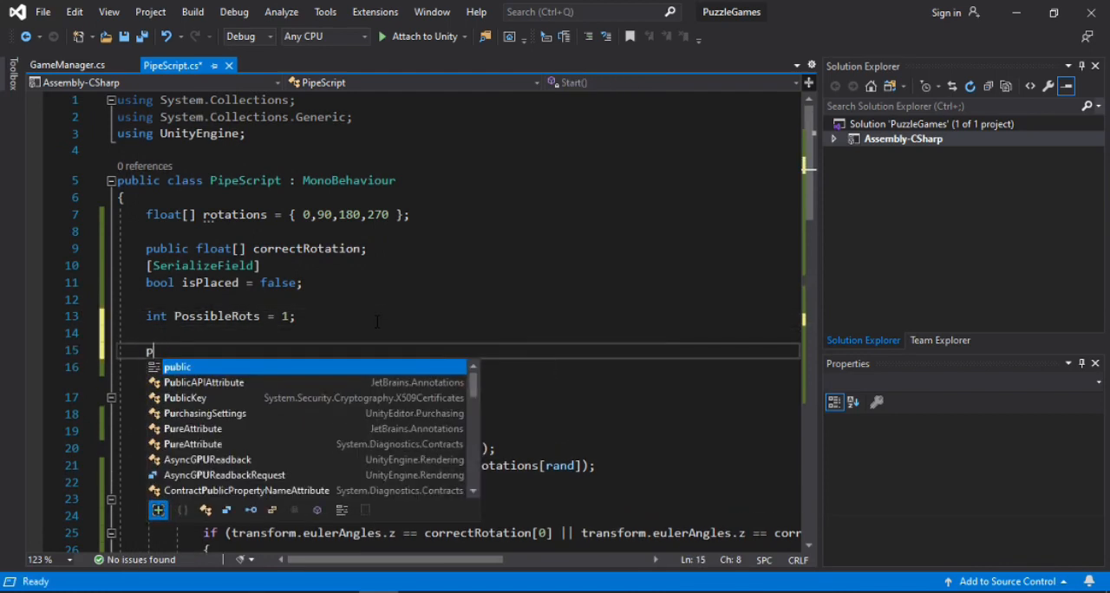
{"action": "type", "text": "Gm"}
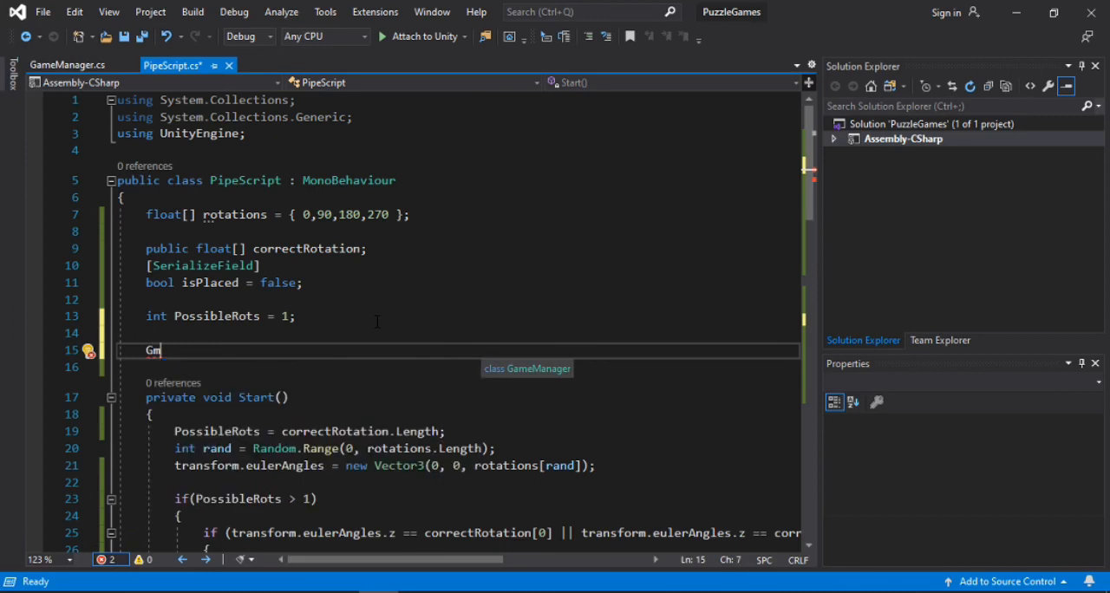
{"action": "type", "text": "ameManager gameManager;"}
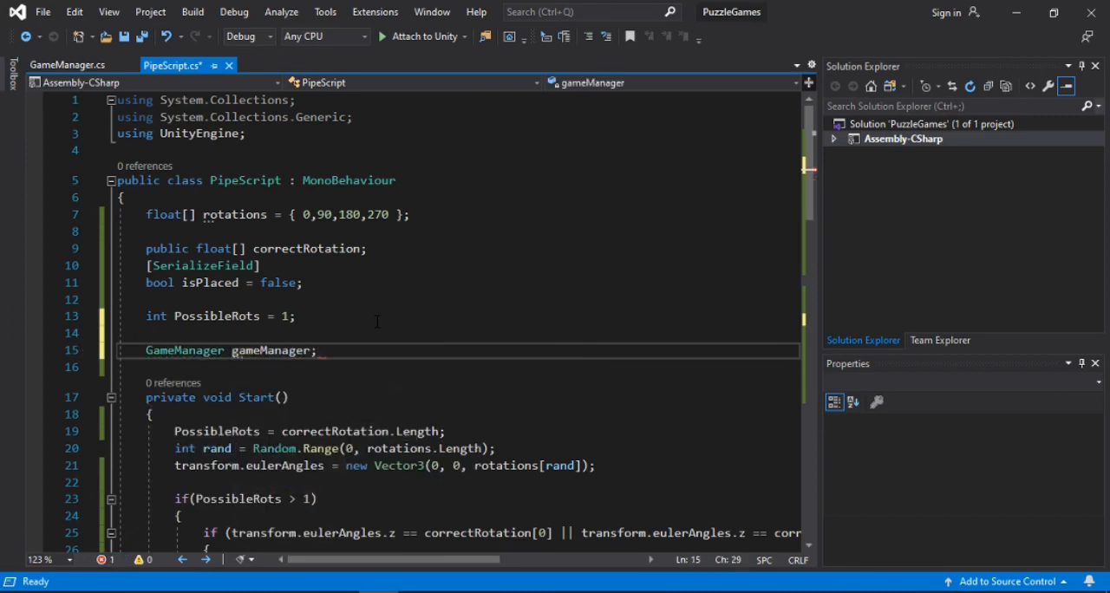
Step: In Awake, assign gameManager via GameObject.Find("GameManager").GetComponent<GameManager>()
{"action": "scroll", "scroll_direction": "down", "scroll_amount": 3}
{"action": "type", "text": "private void Awake("}
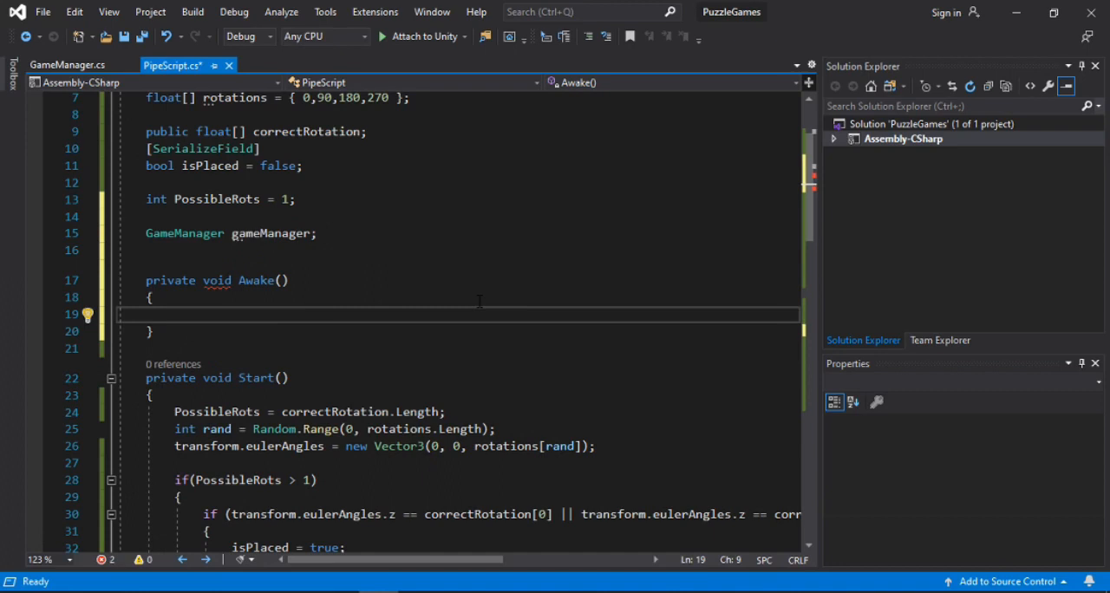
{"action": "type", "text": "gameManager = Game"}
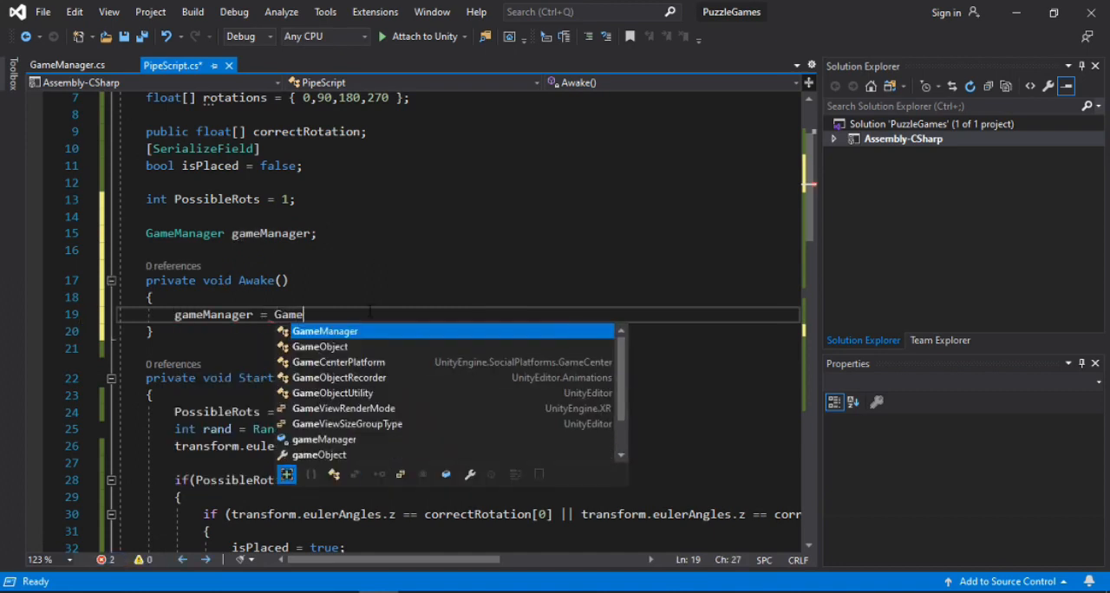
{"action": "type", "text": "Object.find(\""}
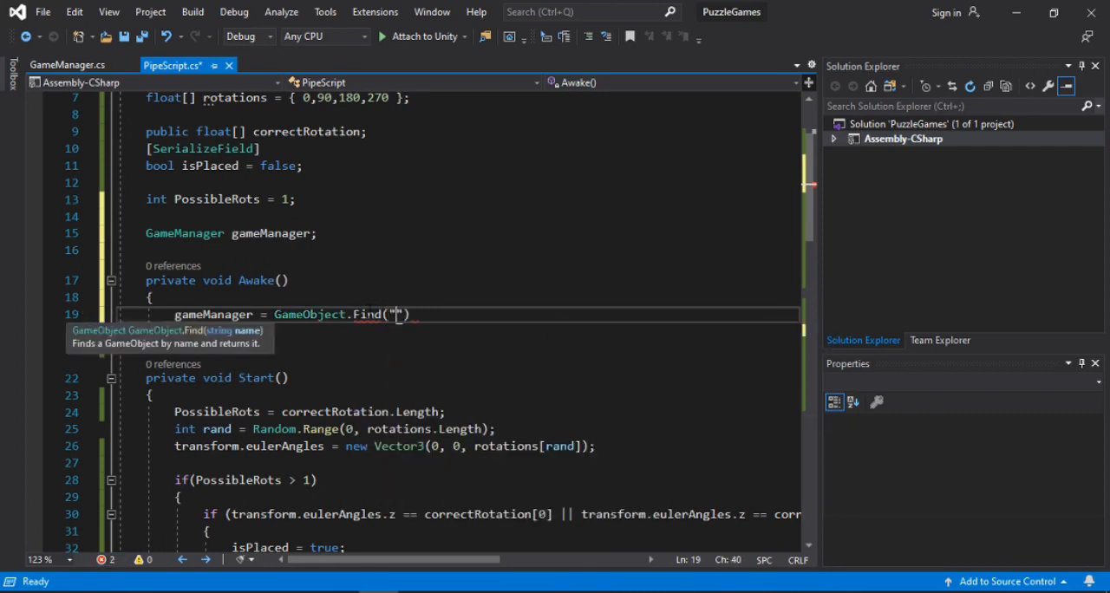
{"action": "type", "text": "GameMa"}
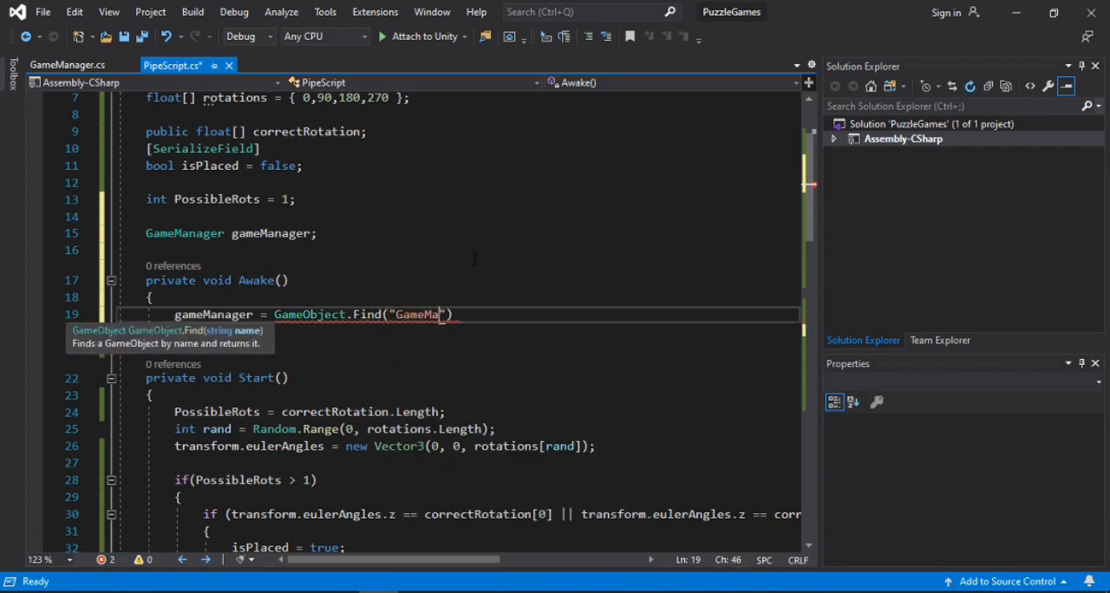
{"action": "type", "text": "nager"}
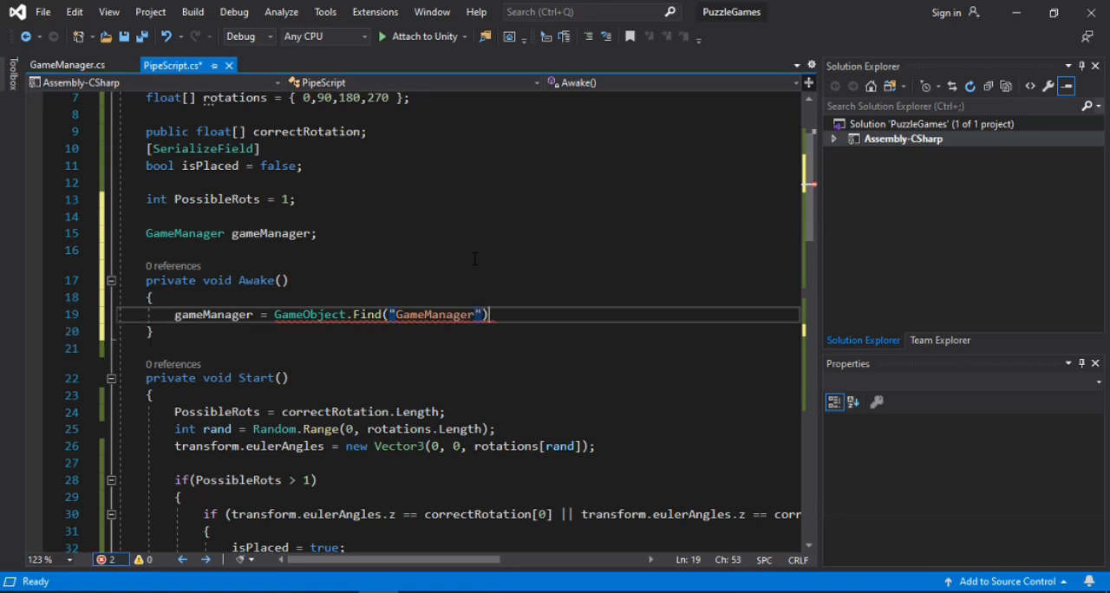
{"action": "type", "text": ".GetComponent"}
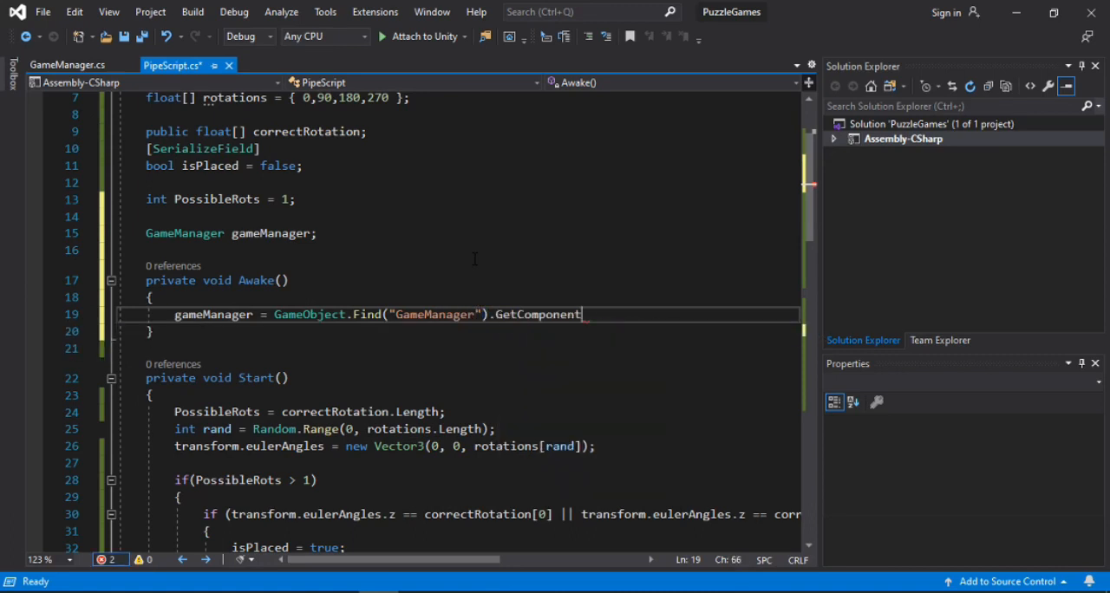
{"action": "type", "text": "<GAmeManager>("}
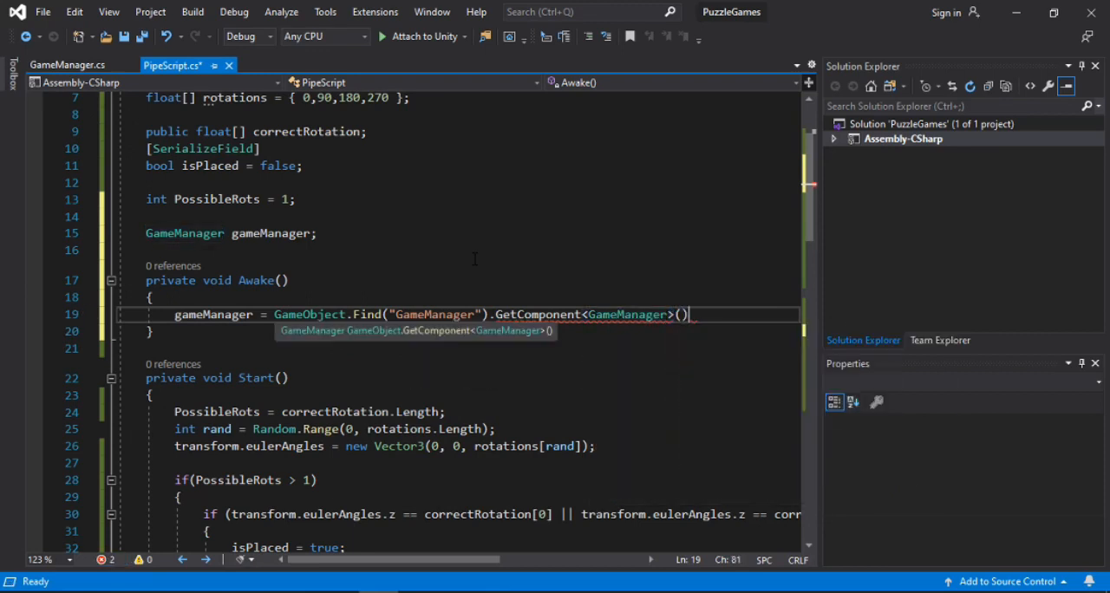
{"action": "type", "text": ";"}
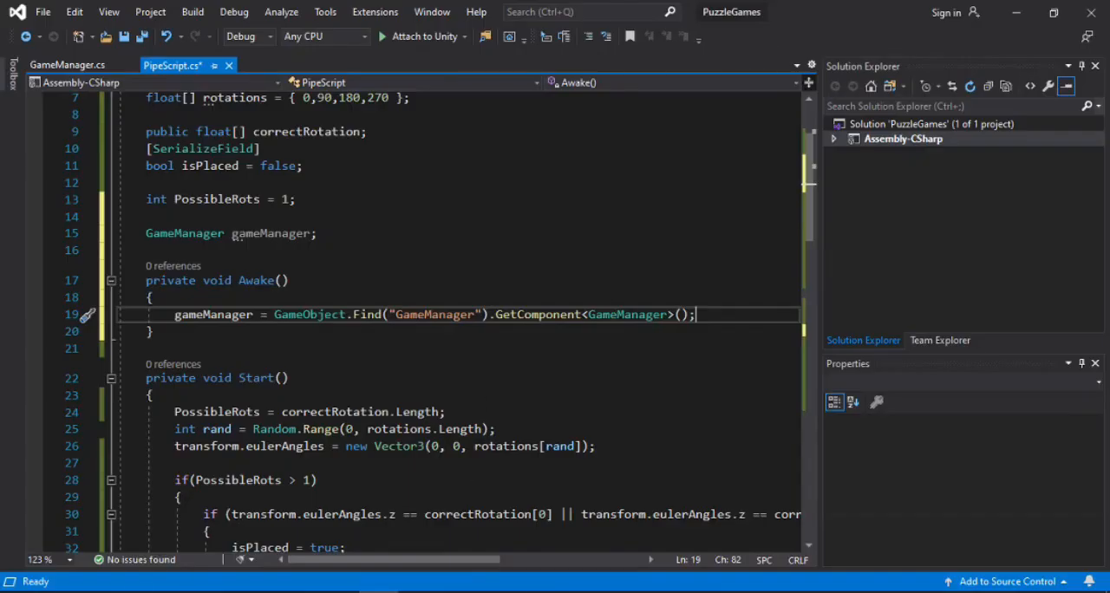
{"action": "scroll", "scroll_direction": "down", "scroll_amount": 3}
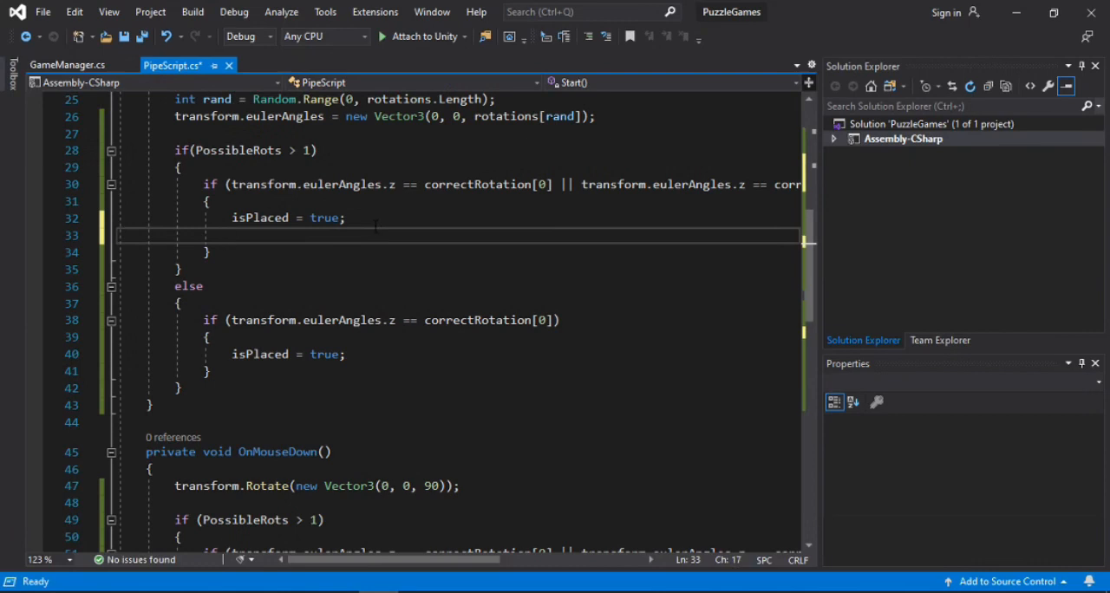
Step: Call gameManager.correctMove() after each place where isPlaced becomes true
{"action": "type", "text": "gameManager"}
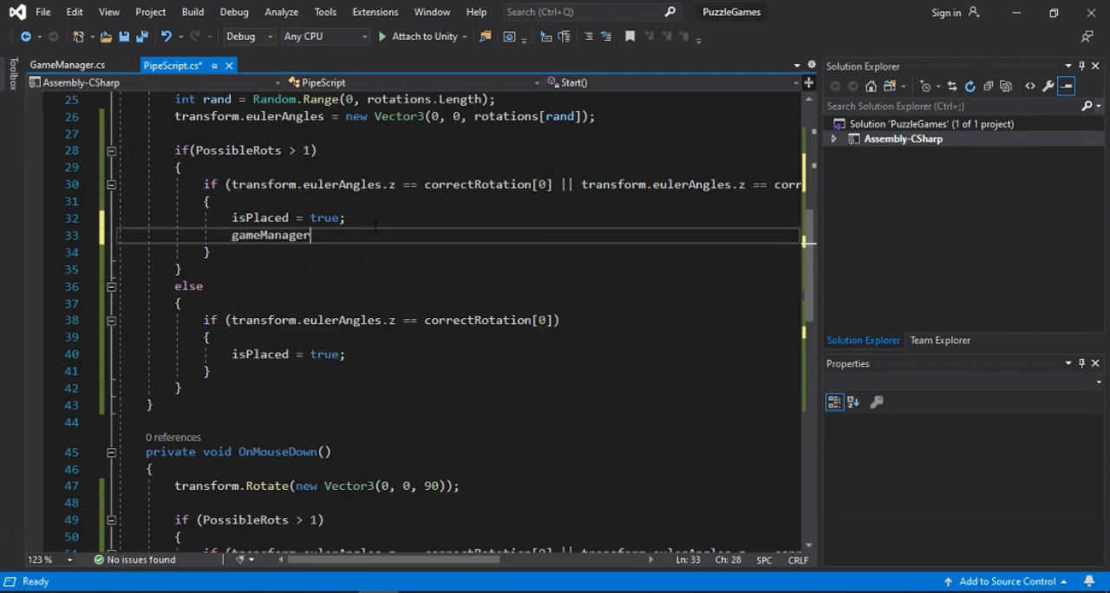
{"action": "type", "text": ".correctMove"}
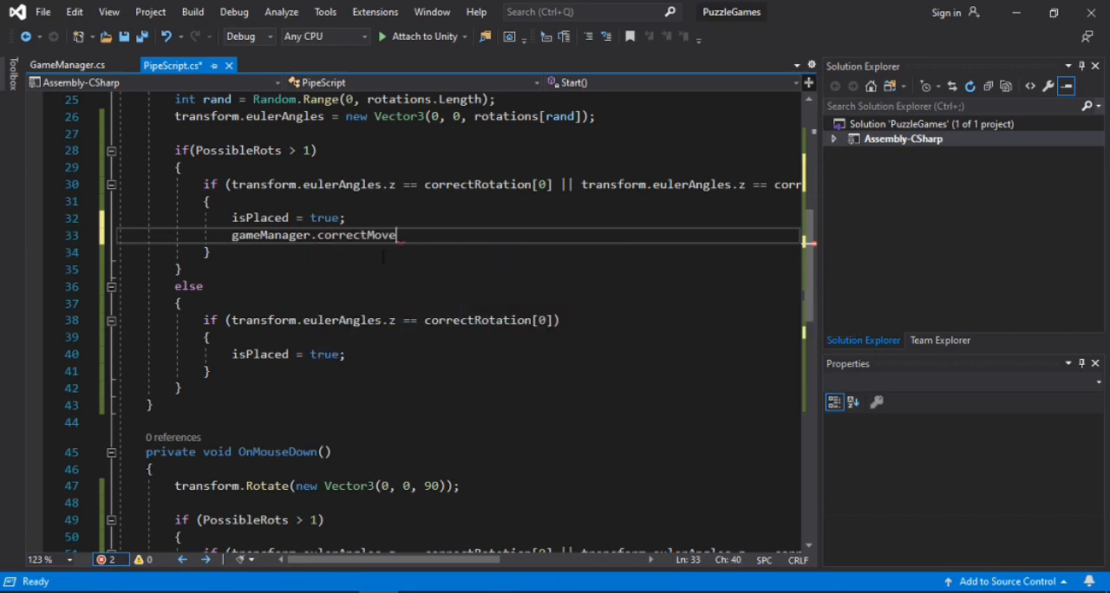
{"action": "type", "text": "();"}
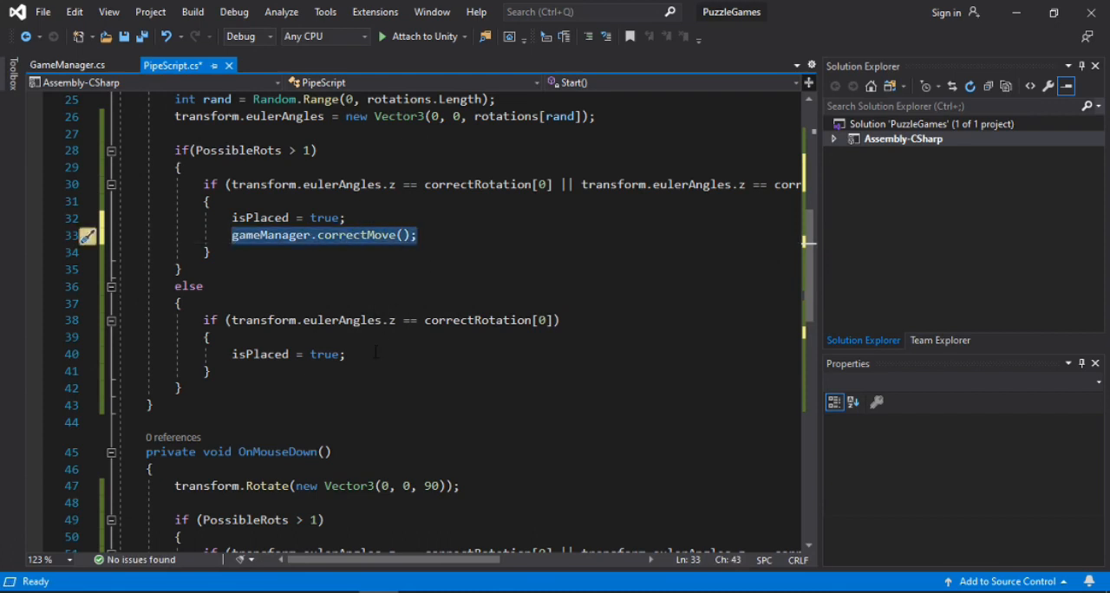
{"action": "type", "text": "gameManager.correctMove();"}
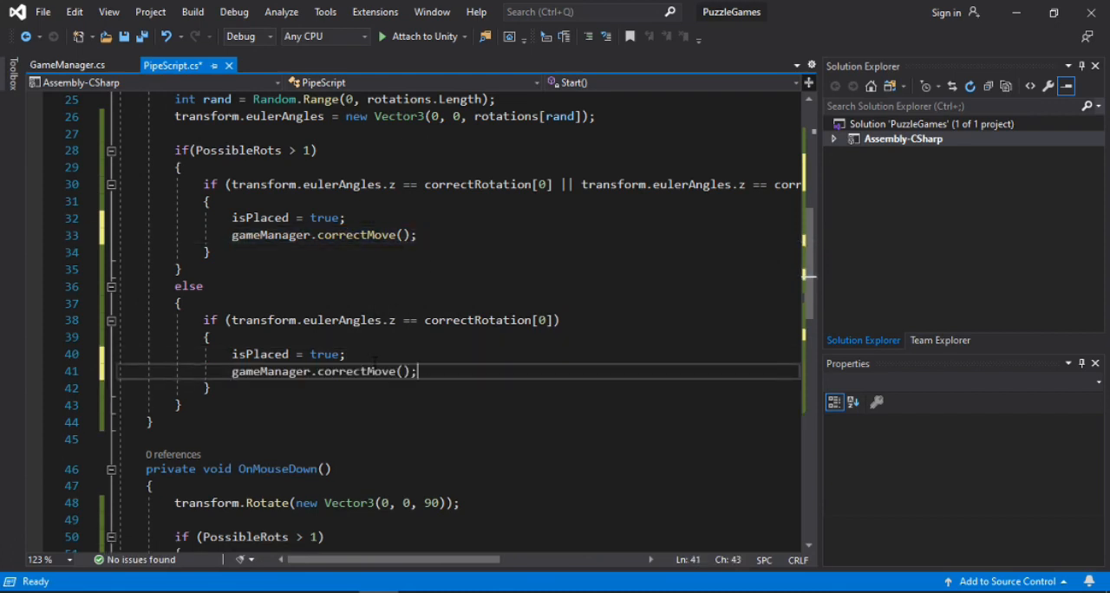
{"action": "scroll", "scroll_direction": "down", "scroll_amount": 3}
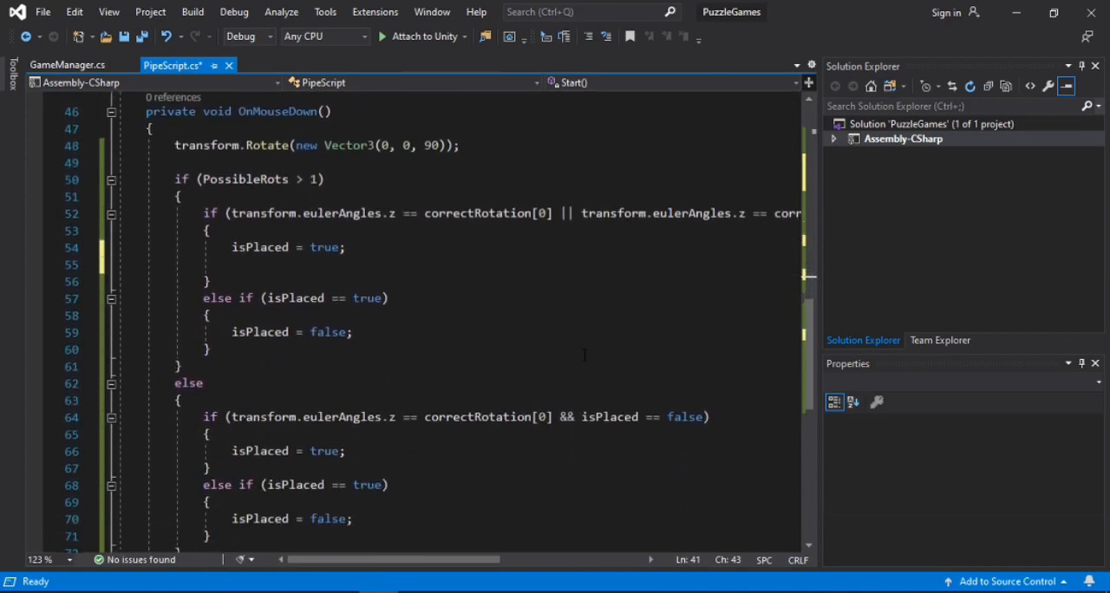
{"action": "type", "text": "gameManager.correctMove();"}
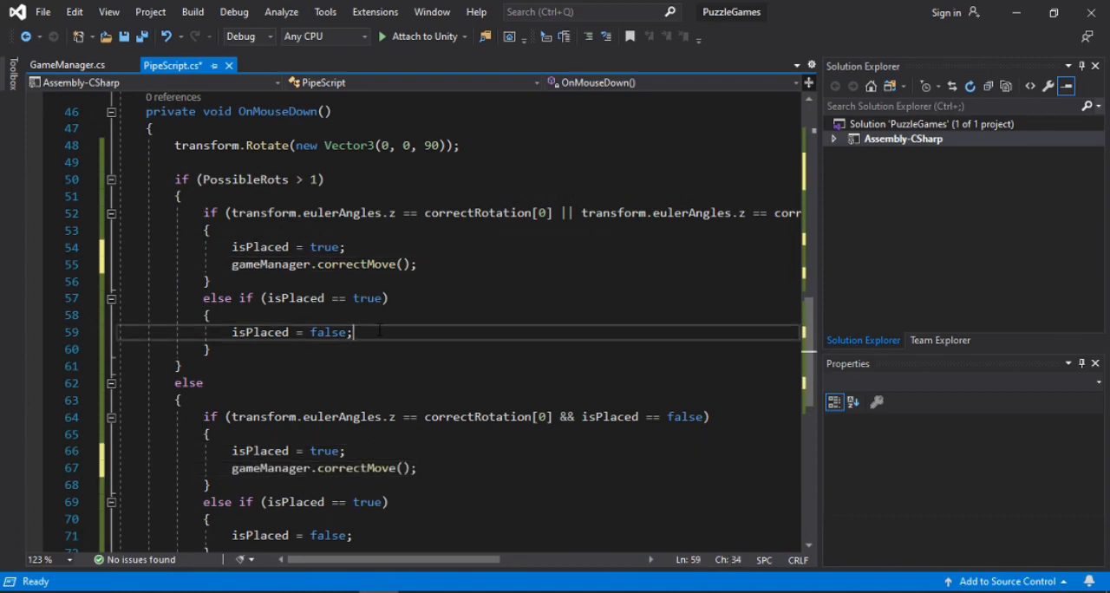
Step: Call gameManager.wrongMove() where the pipe is unplaced in OnMouseDown and save PipeScript
{"action": "type", "text": "gameManager."}
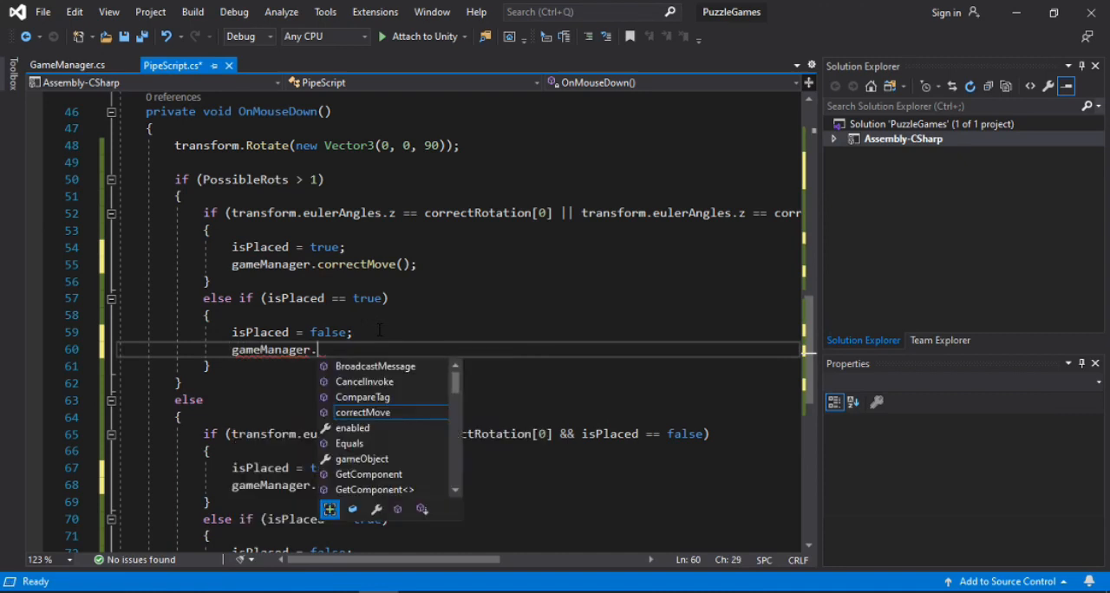
{"action": "type", "text": "wrongMove"}
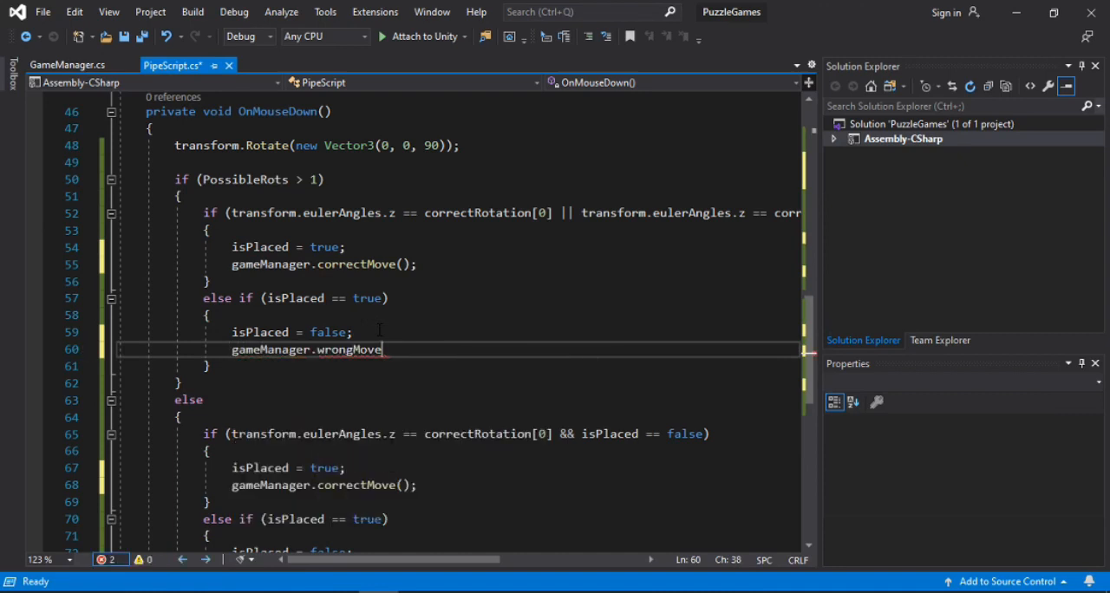
{"action": "type", "text": "();"}
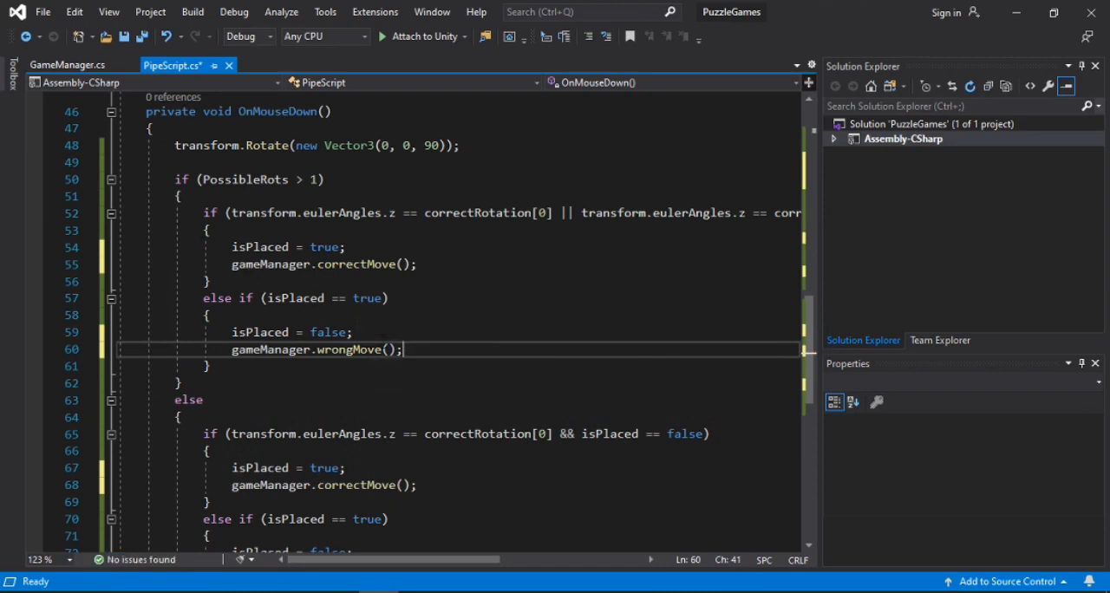
{"action": "scroll", "scroll_direction": "down", "scroll_amount": 3}
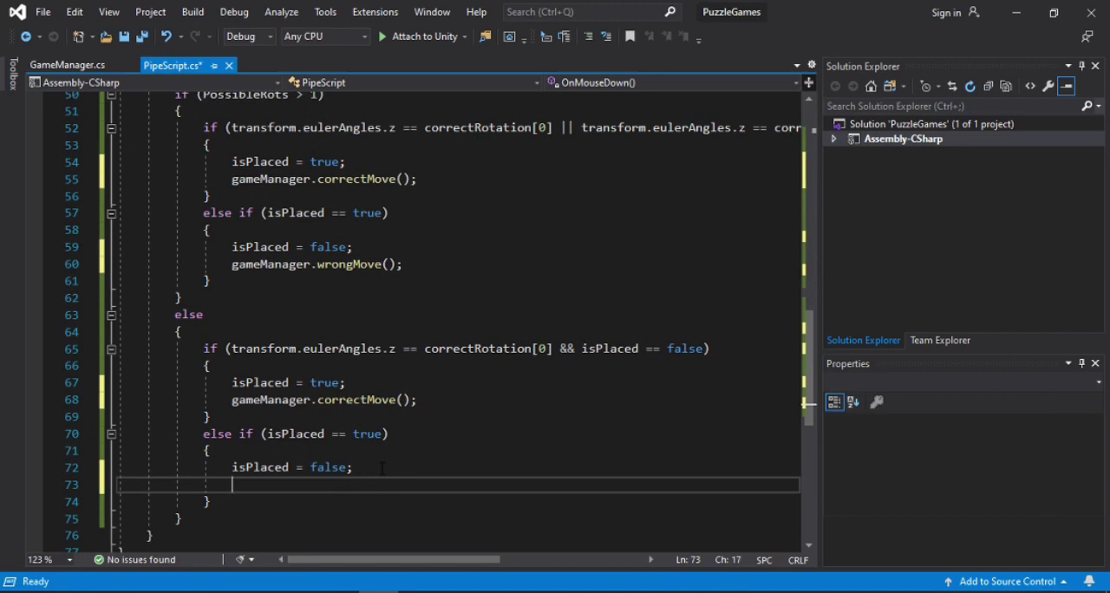
{"action": "type", "text": "GameManager"}
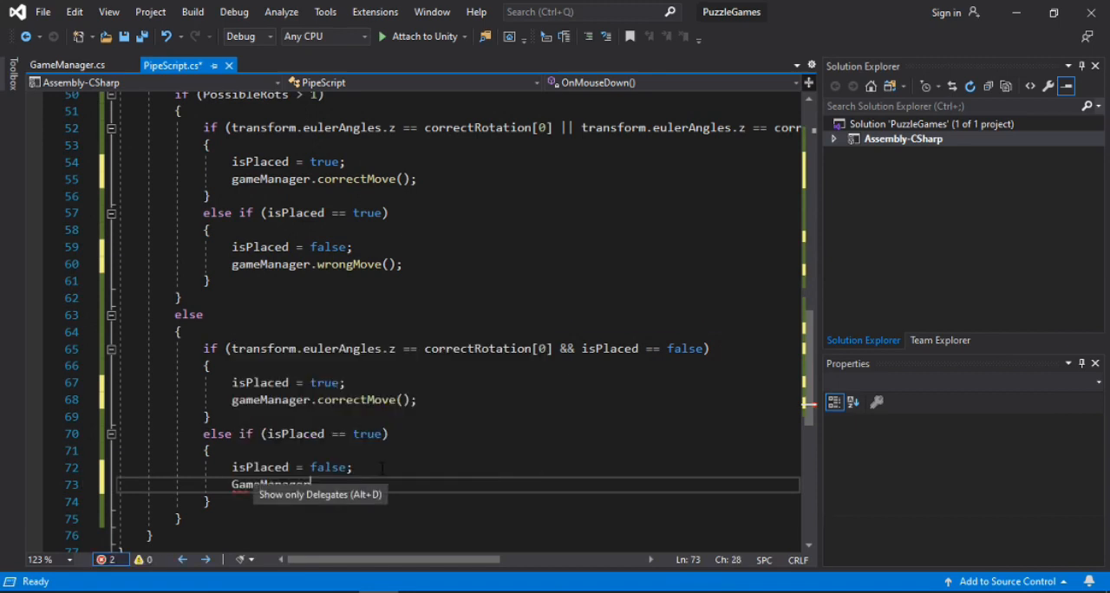
{"action": "type", "text": ".wrongMove();"}
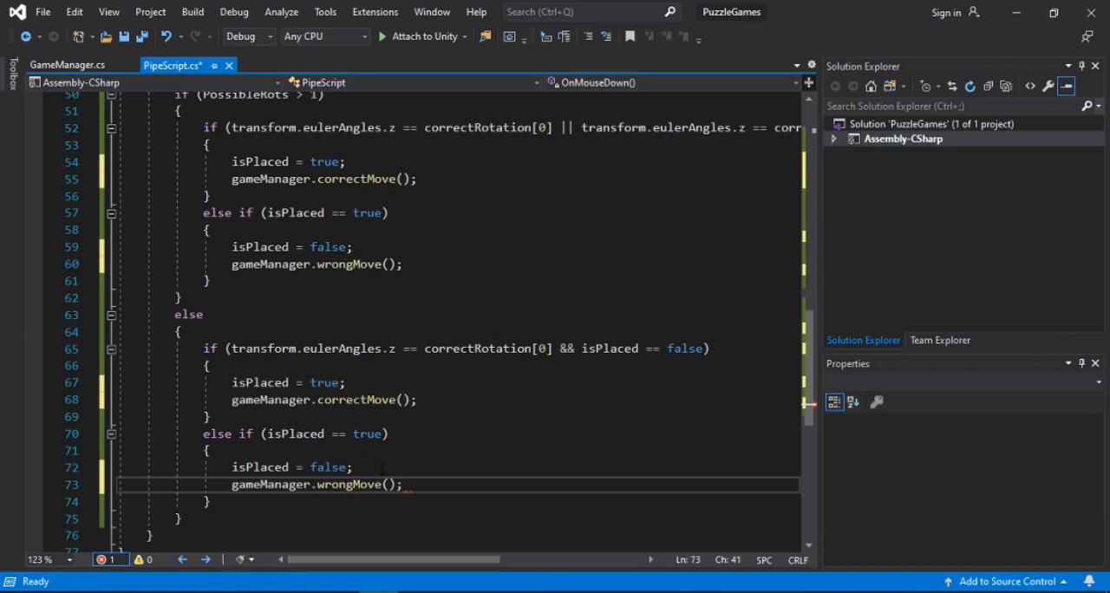
{"action": "key", "text": "Ctrl+S"}
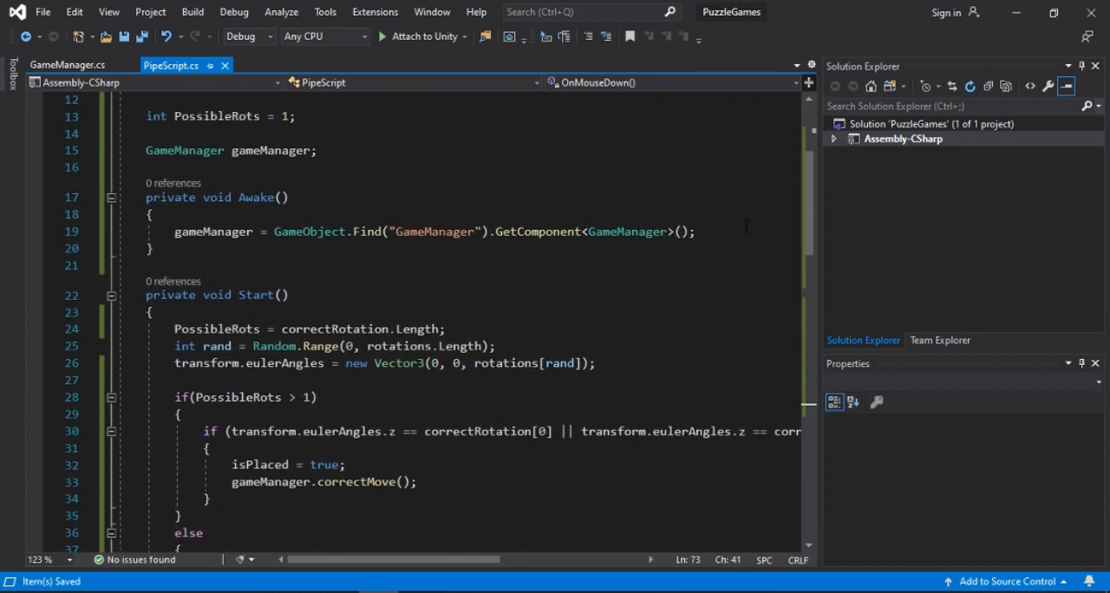
Step: Return from PipeScript.cs to the GameManager.cs file
{"action": "scroll", "scroll_direction": "down", "scroll_amount": 3}
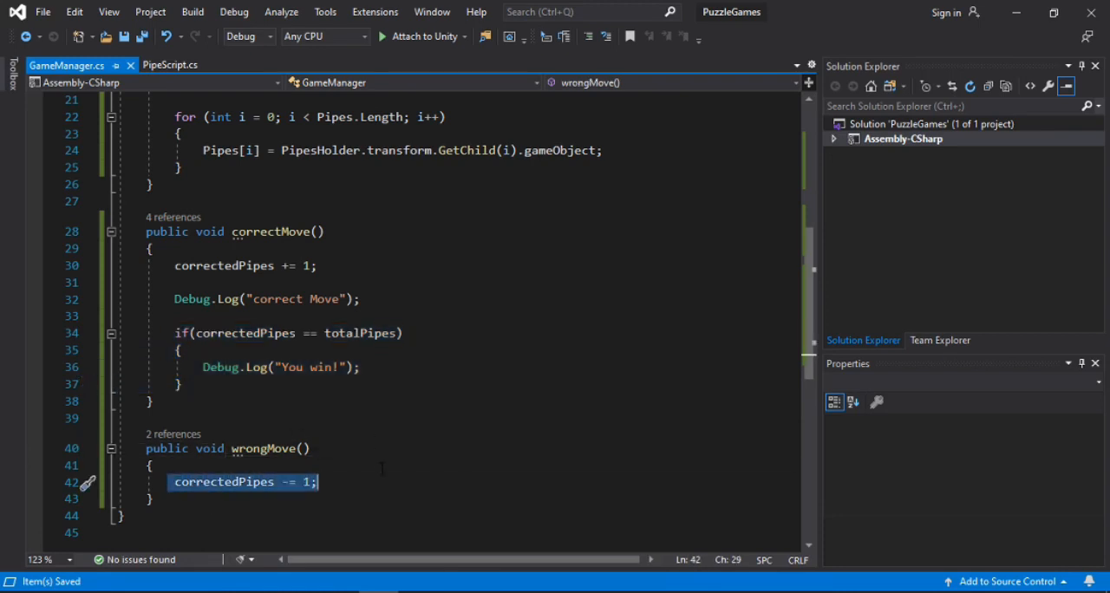
{"action": "left_click", "coordinate": [174, 66]}
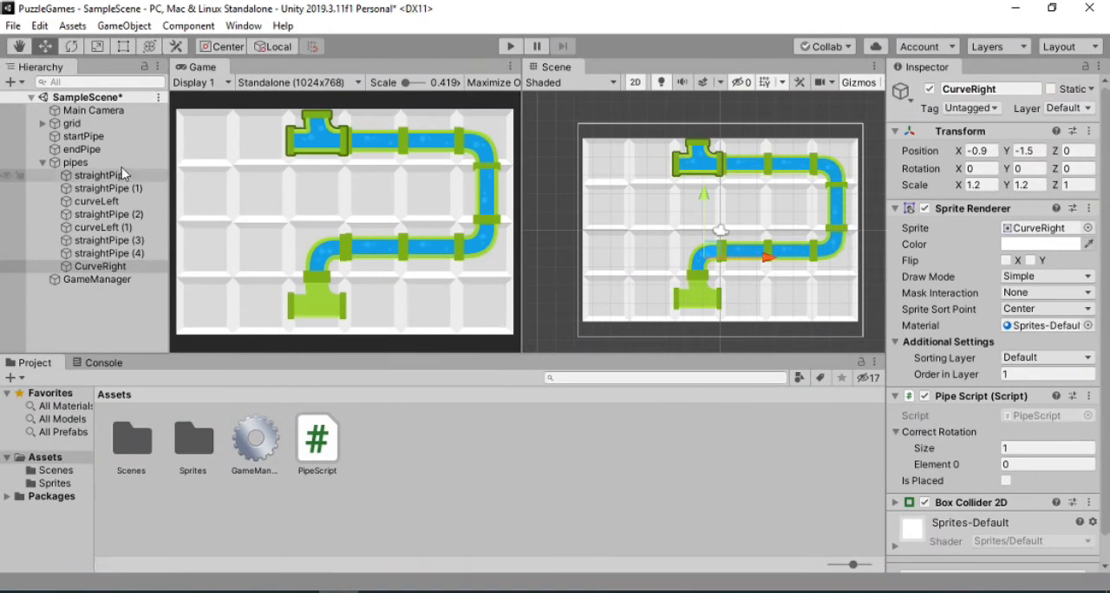
Step: Check the GameManager component now showing Corrected Pipes 0 beside Total Pipes
{"action": "left_click", "coordinate": [95, 280]}
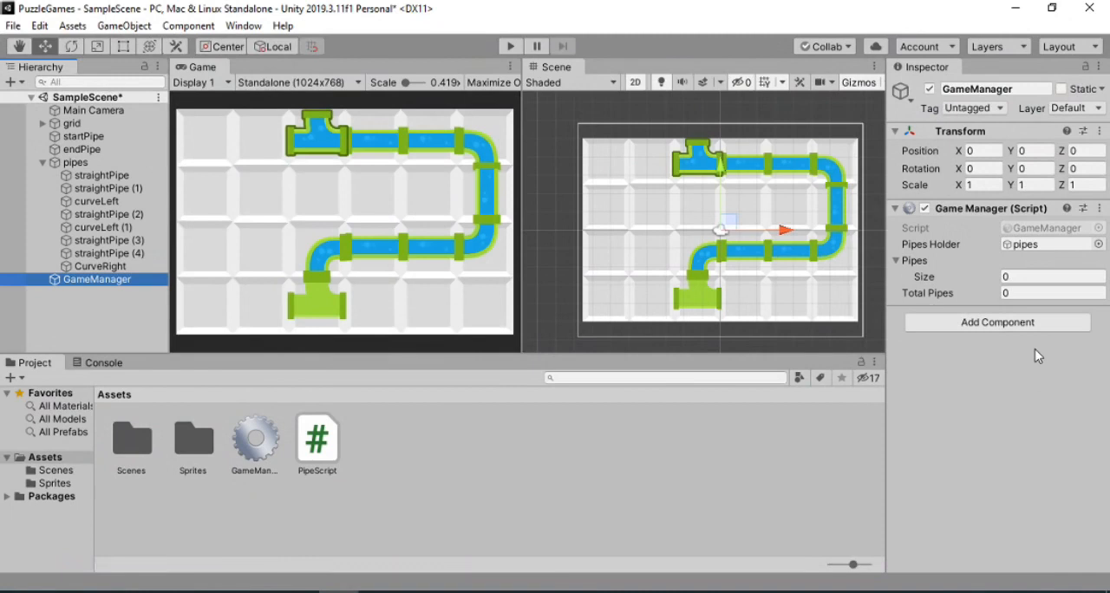
{"action": "left_click", "coordinate": [895, 261]}
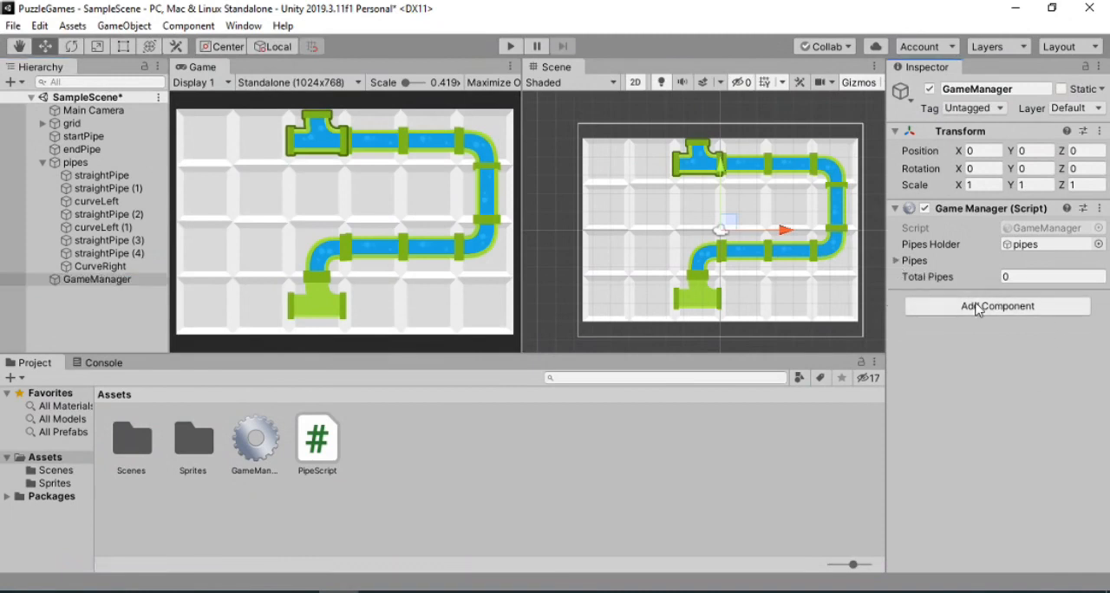
{"action": "mouse_move", "coordinate": [986, 276]}
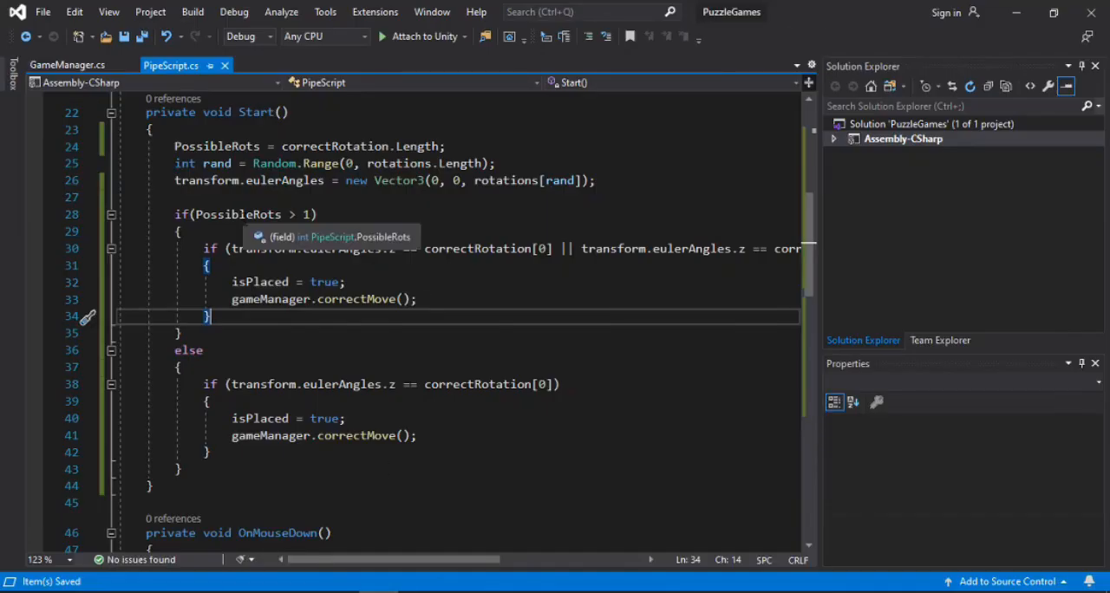
{"action": "left_click", "coordinate": [69, 66]}
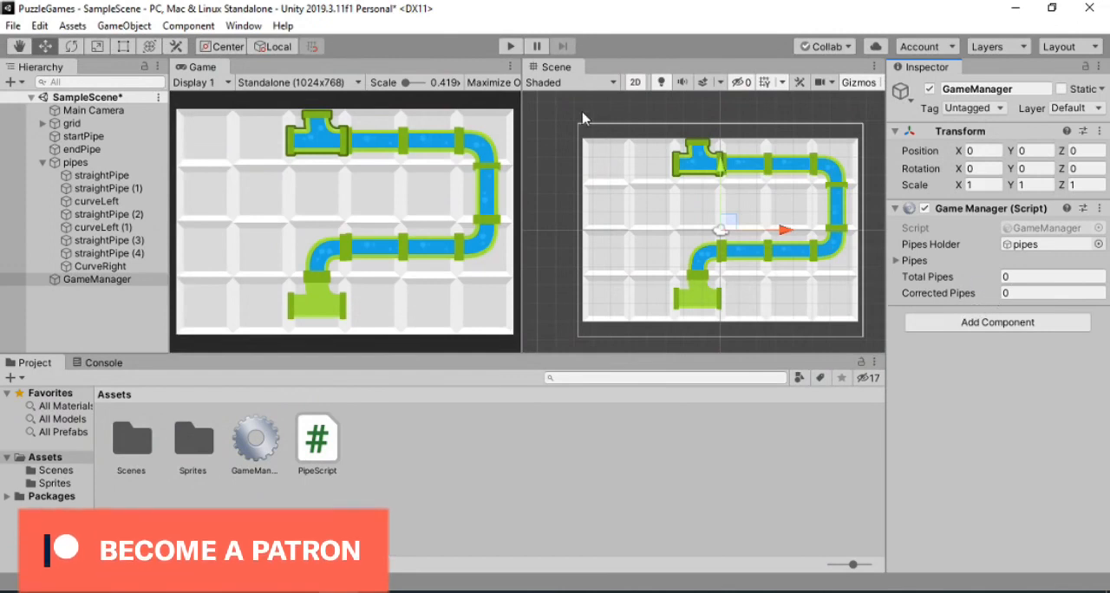
Step: Play and rotate the last pipe so Corrected Pipes hits 8 and the Console logs 'You win!'
{"action": "left_click", "coordinate": [503, 45]}
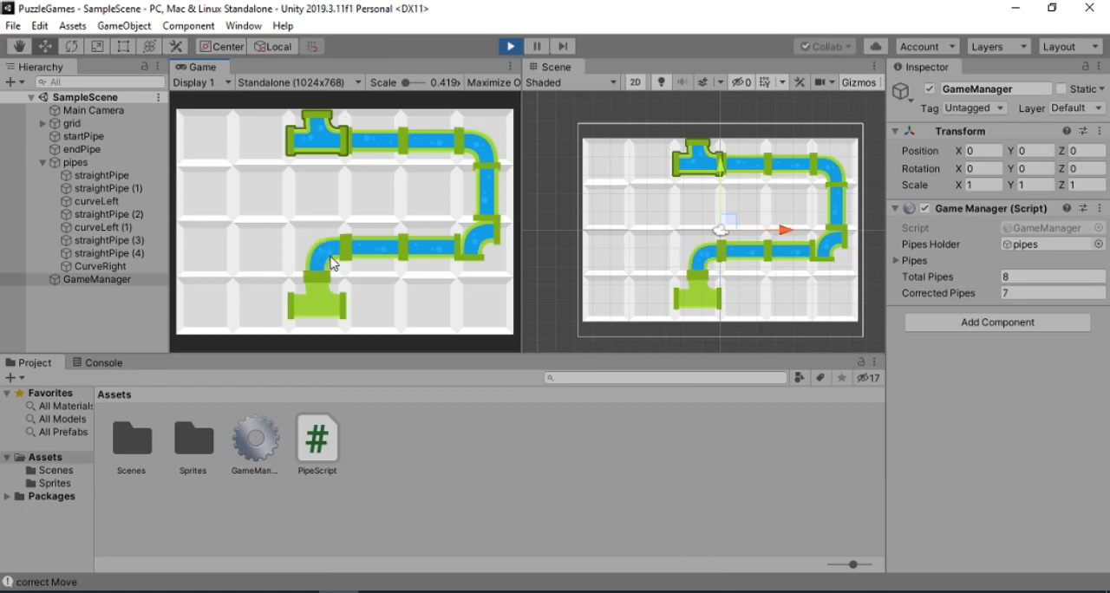
{"action": "mouse_move", "coordinate": [834, 253]}
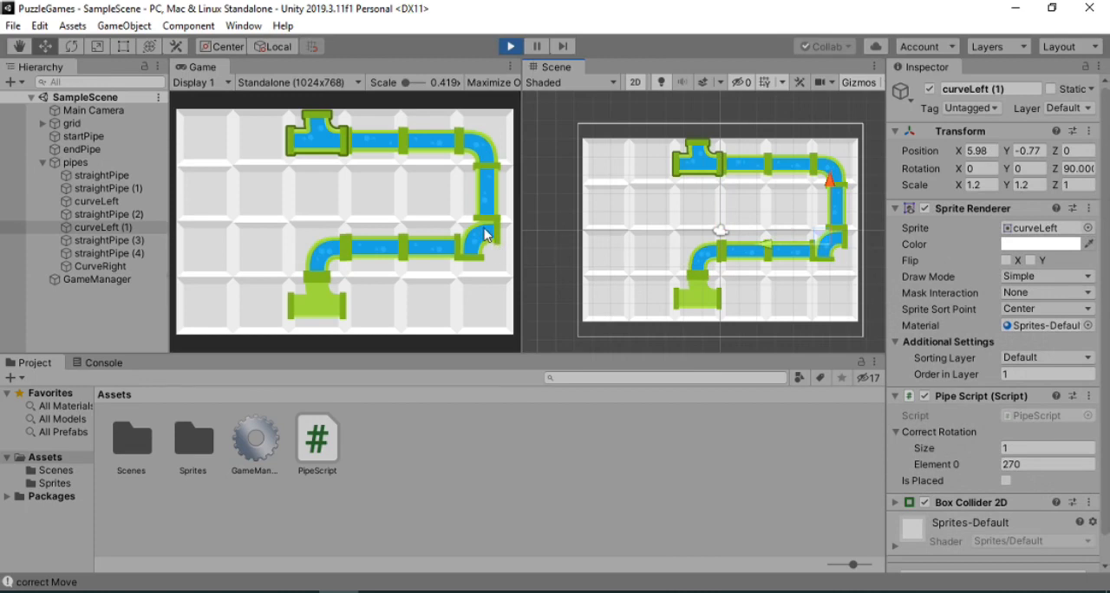
{"action": "left_click", "coordinate": [97, 279]}
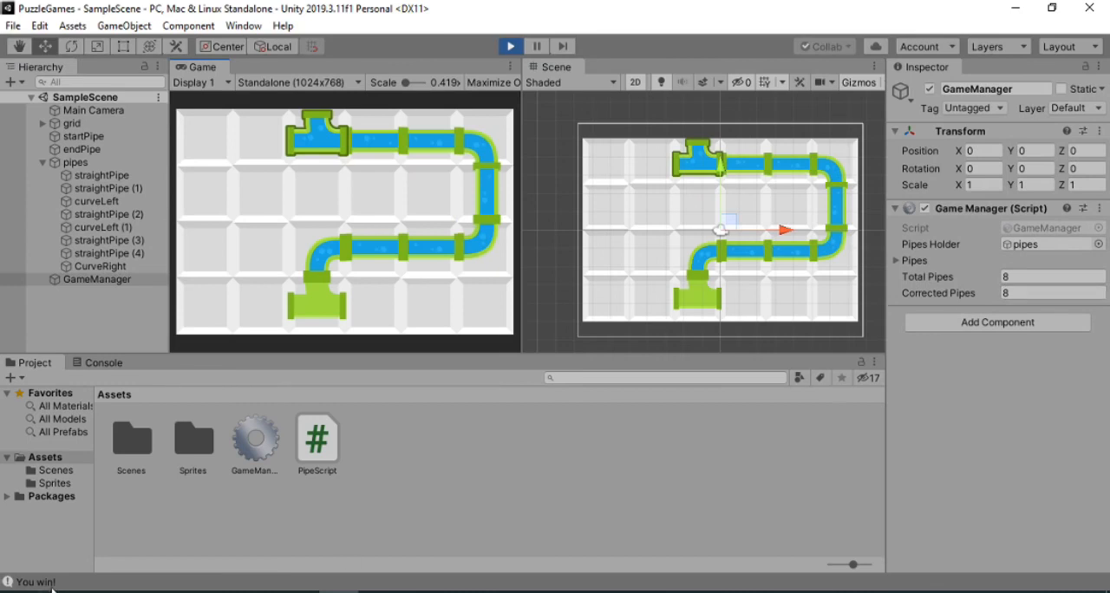
{"action": "left_click", "coordinate": [102, 363]}
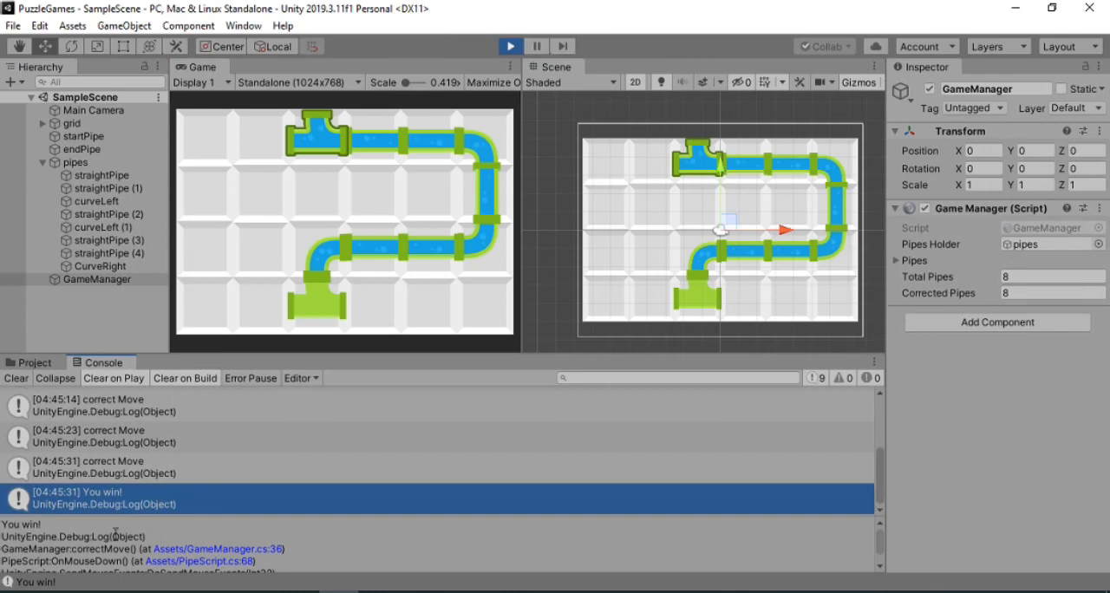
{"action": "mouse_move", "coordinate": [208, 447]}
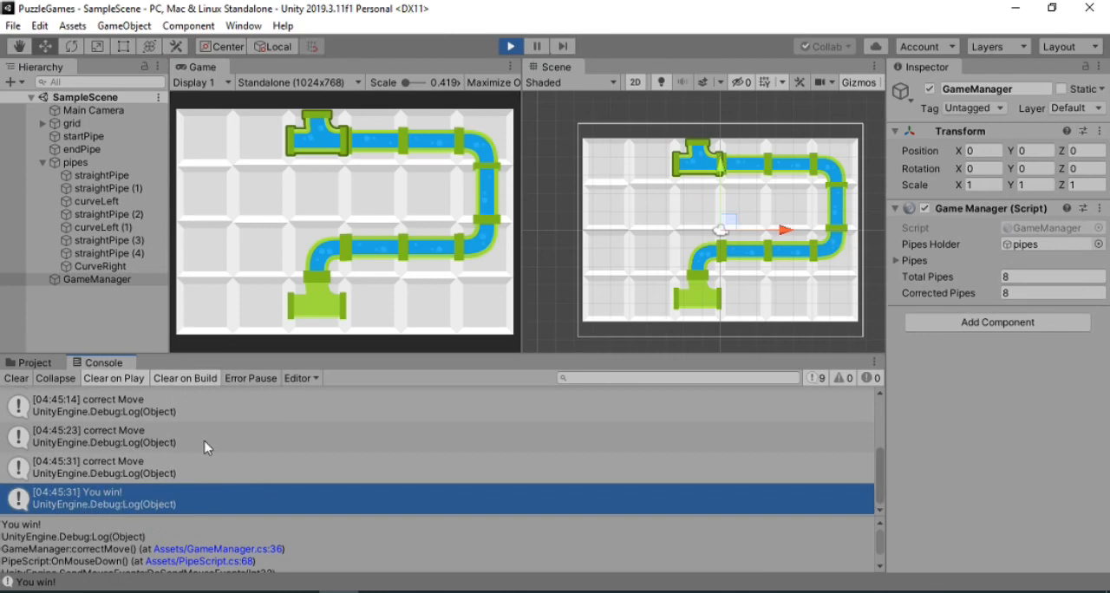
{"action": "mouse_move", "coordinate": [233, 494]}
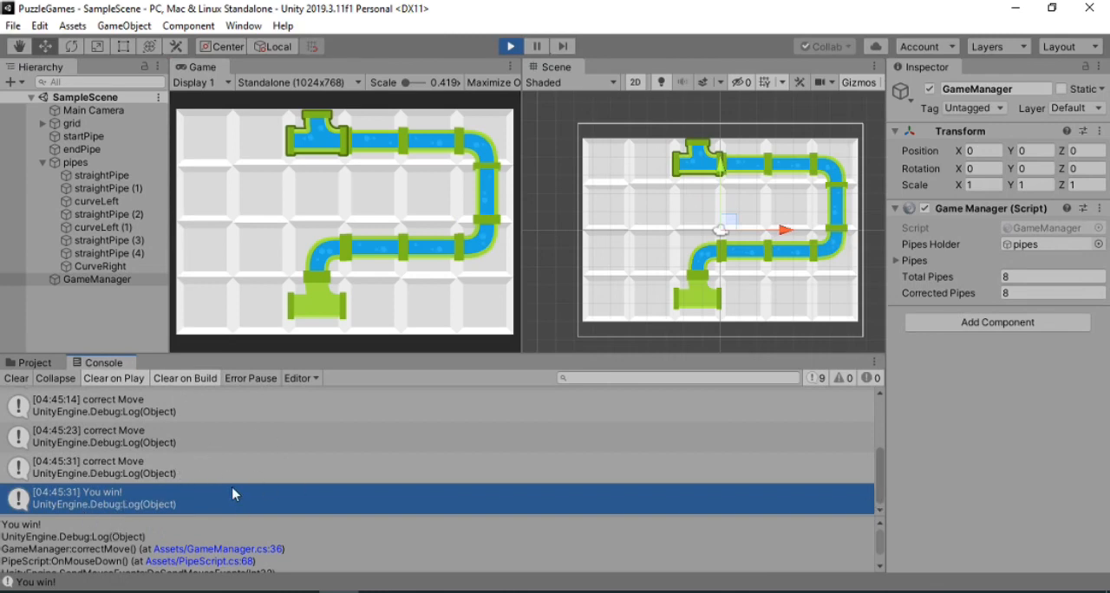
{"action": "mouse_move", "coordinate": [445, 182]}
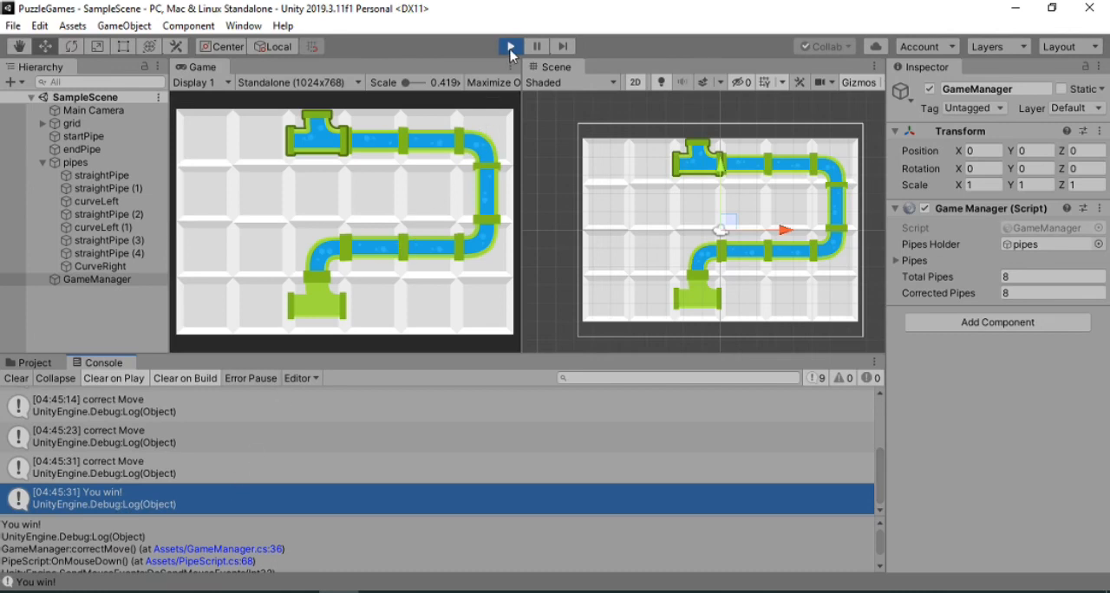
Step: Stop play mode and move endPipe further left along the bottom to lengthen the route
{"action": "left_click", "coordinate": [505, 45]}
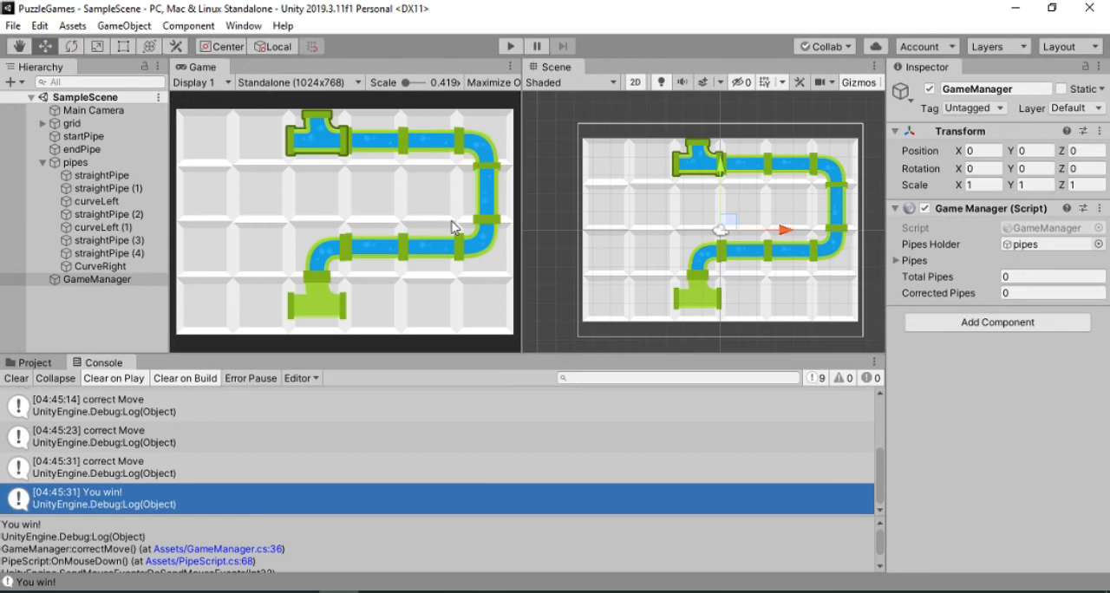
{"action": "mouse_move", "coordinate": [395, 243]}
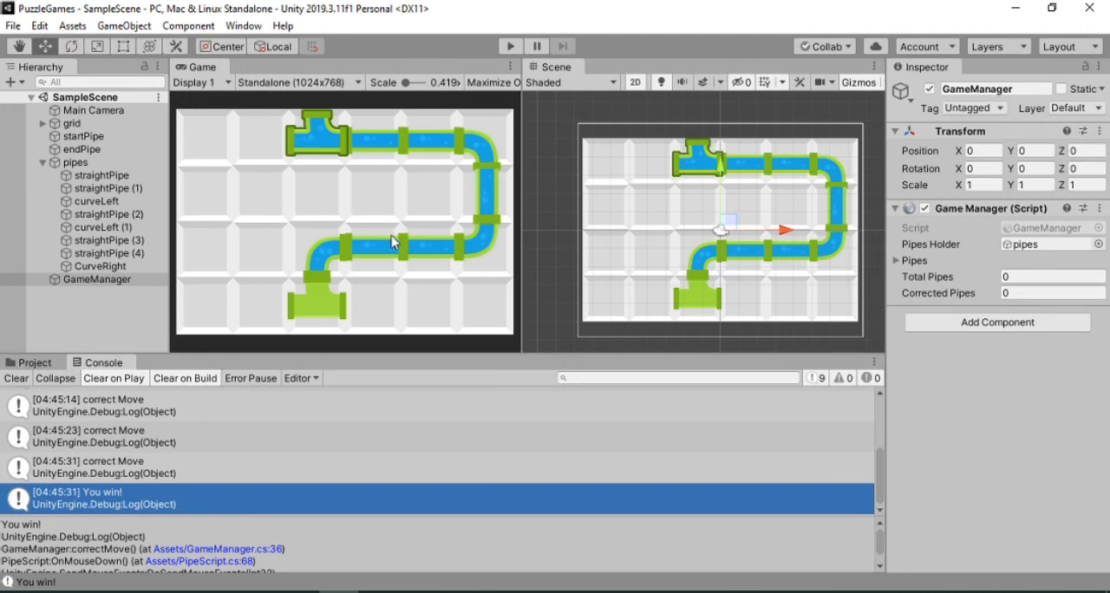
{"action": "mouse_move", "coordinate": [440, 293]}
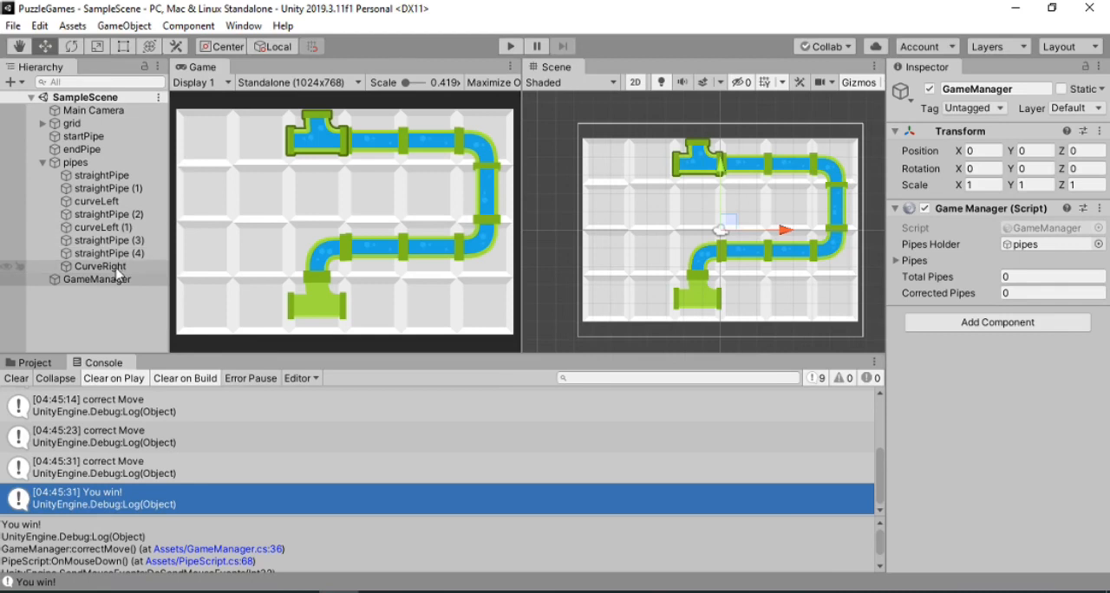
{"action": "left_click", "coordinate": [81, 149]}
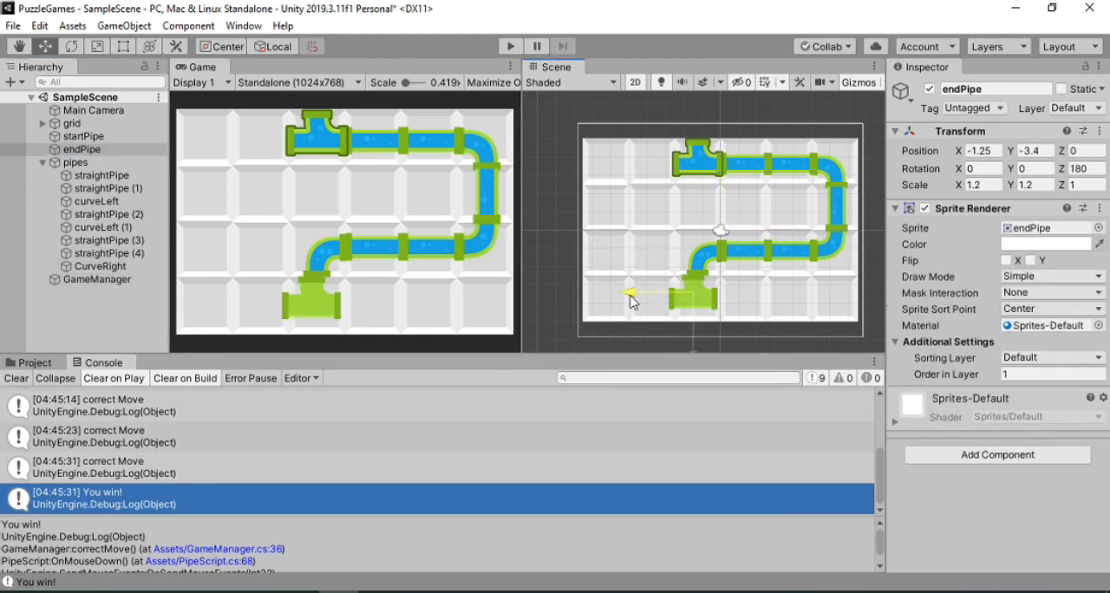
{"action": "left_click_drag", "start_coordinate": [686, 298], "coordinate": [651, 298]}
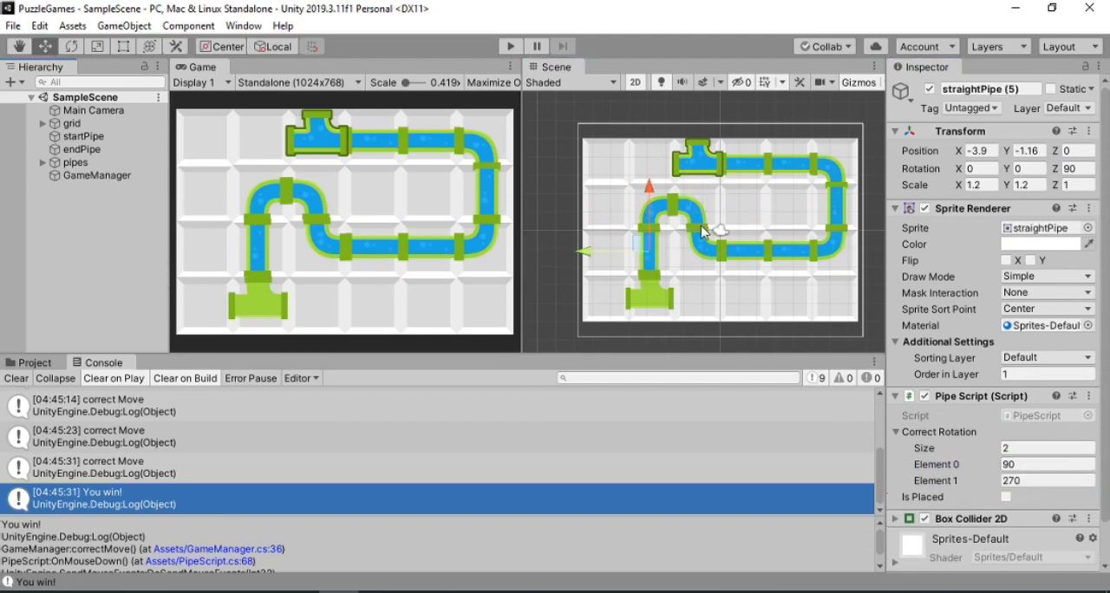
{"action": "mouse_move", "coordinate": [507, 45]}
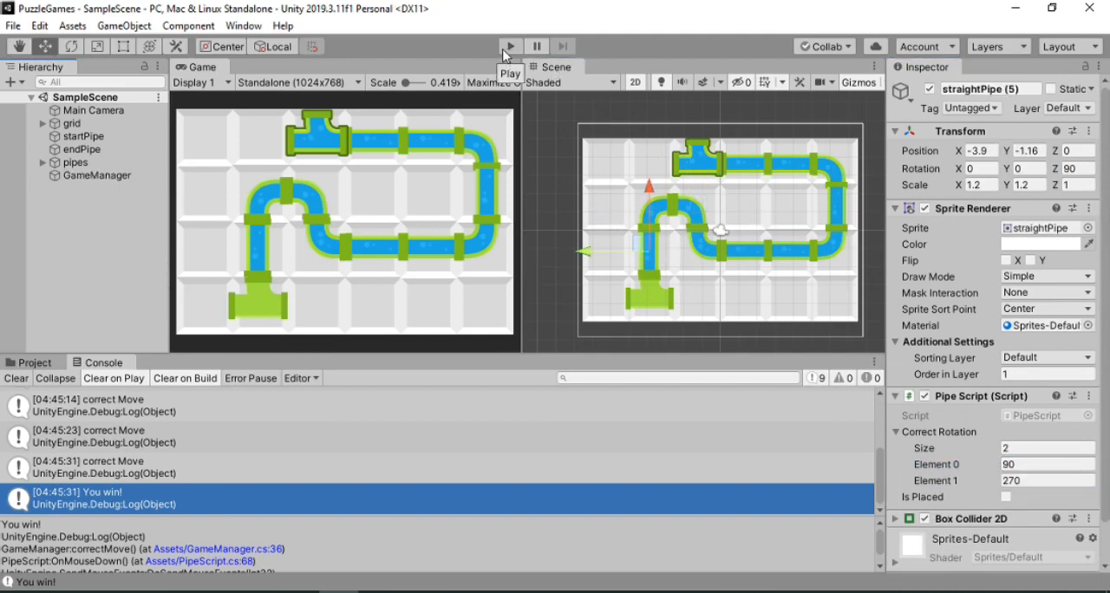
Step: Play the larger layout to 11 of 11 corrected pipes with 'You win!', then stop the game
{"action": "left_click", "coordinate": [510, 45]}
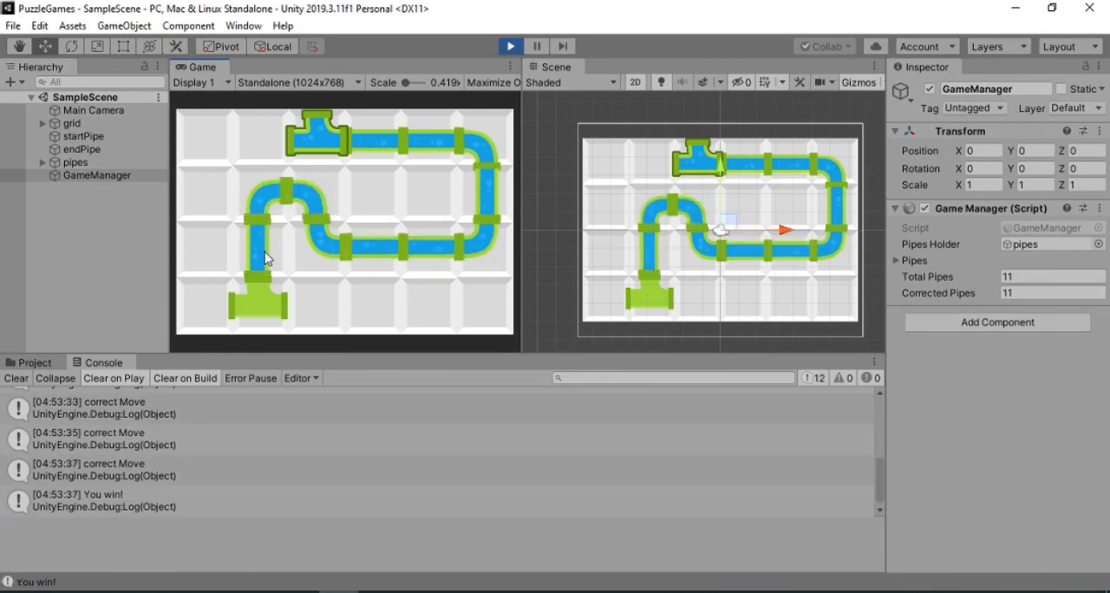
{"action": "left_click", "coordinate": [104, 500]}
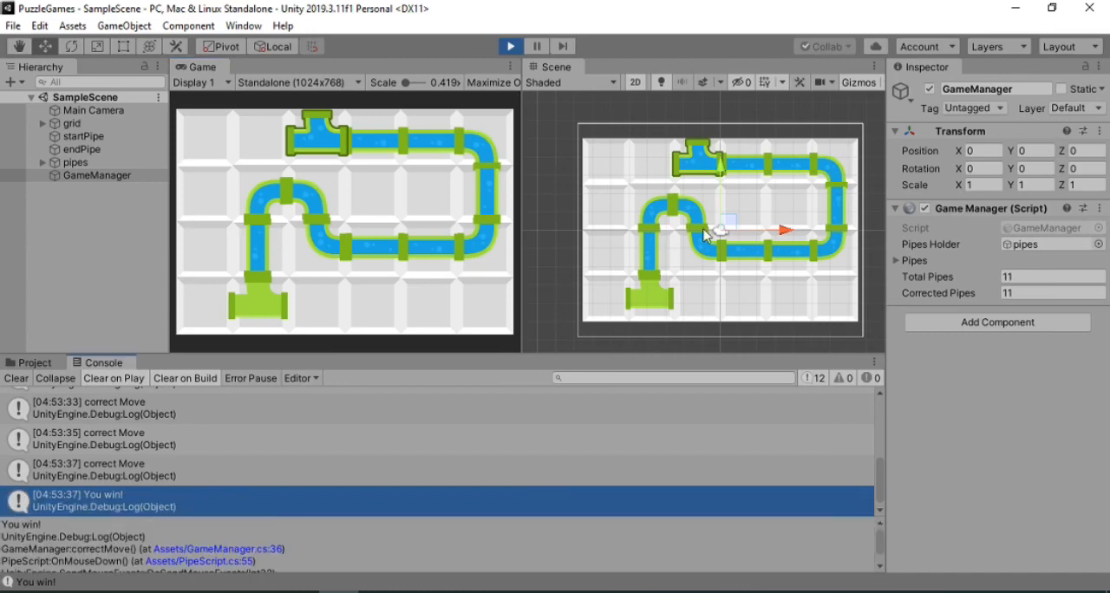
{"action": "mouse_move", "coordinate": [174, 207]}
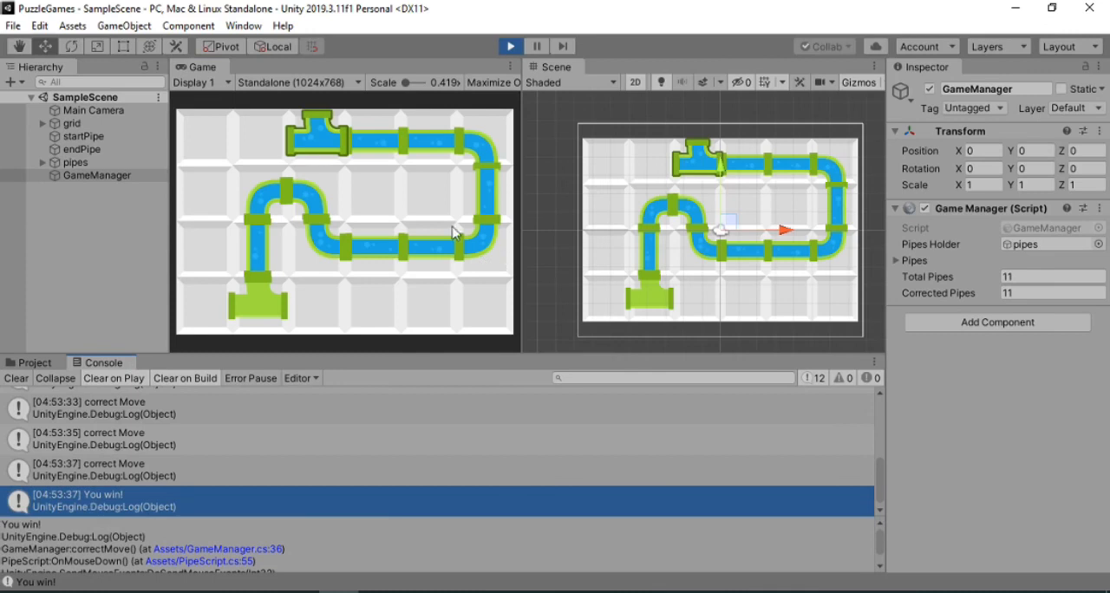
{"action": "left_click", "coordinate": [42, 123]}
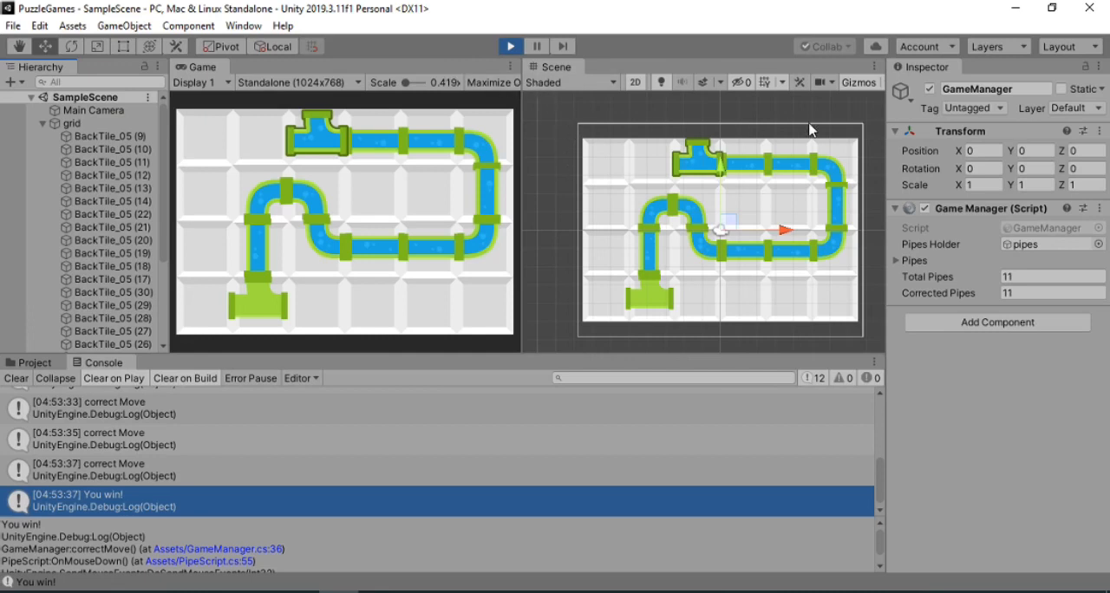
{"action": "mouse_move", "coordinate": [740, 194]}
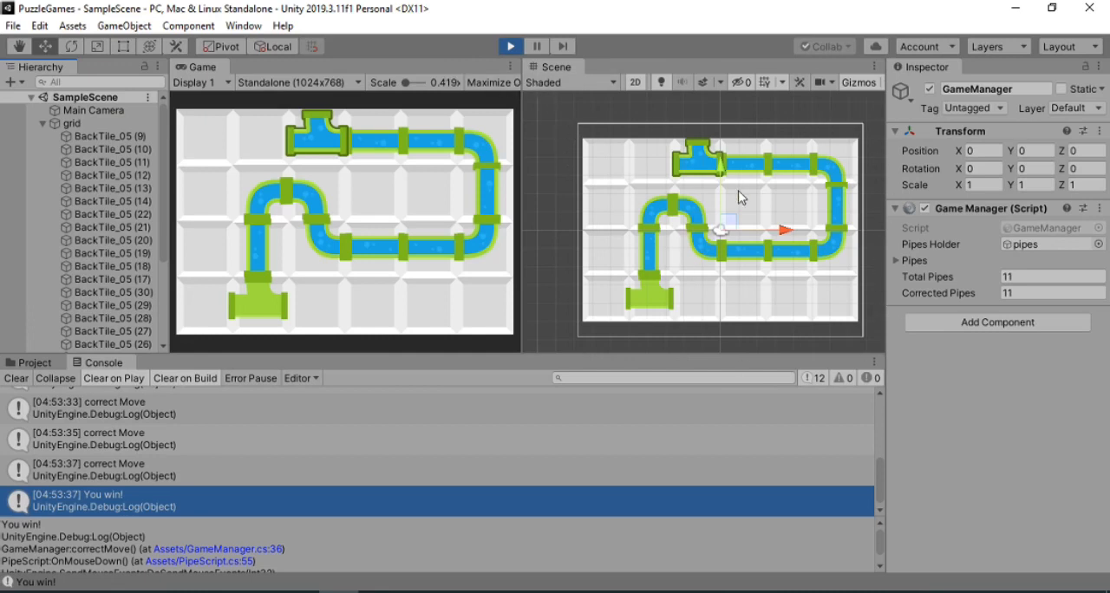
{"action": "mouse_move", "coordinate": [489, 49]}
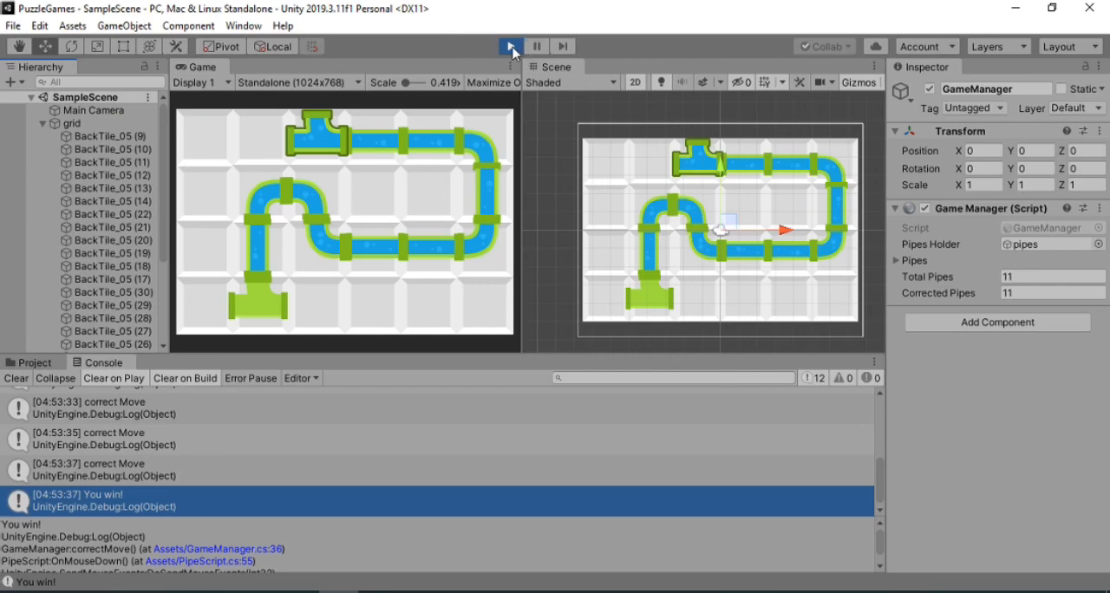
{"action": "left_click", "coordinate": [507, 45]}
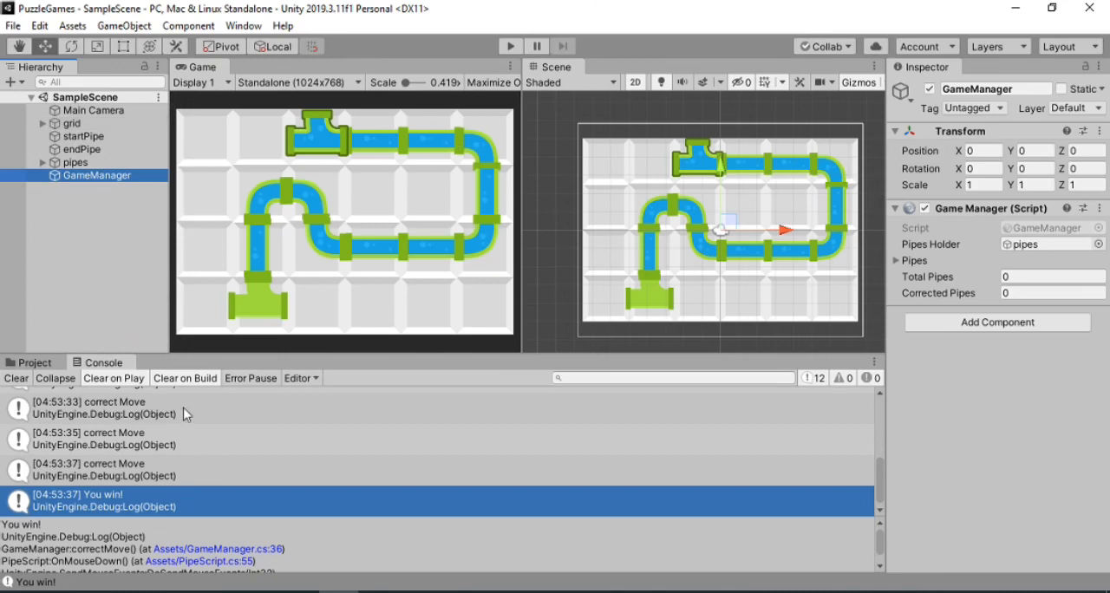
{"action": "left_click", "coordinate": [14, 378]}
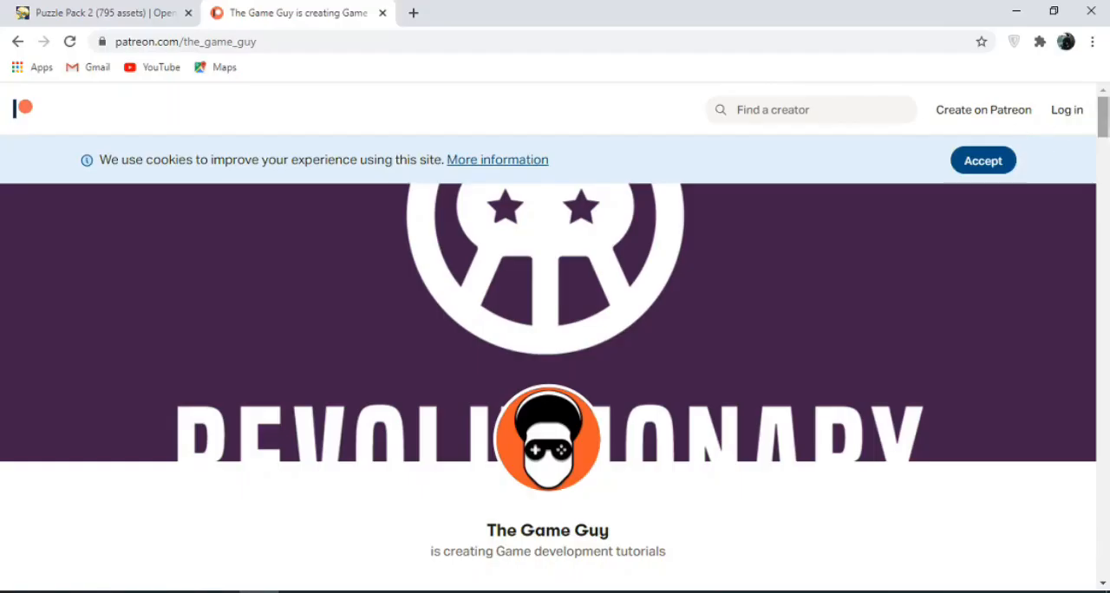
Step: Scroll to the Patreon membership levels at $2, $3 and $6 per month
{"action": "scroll", "scroll_direction": "down", "scroll_amount": 3}
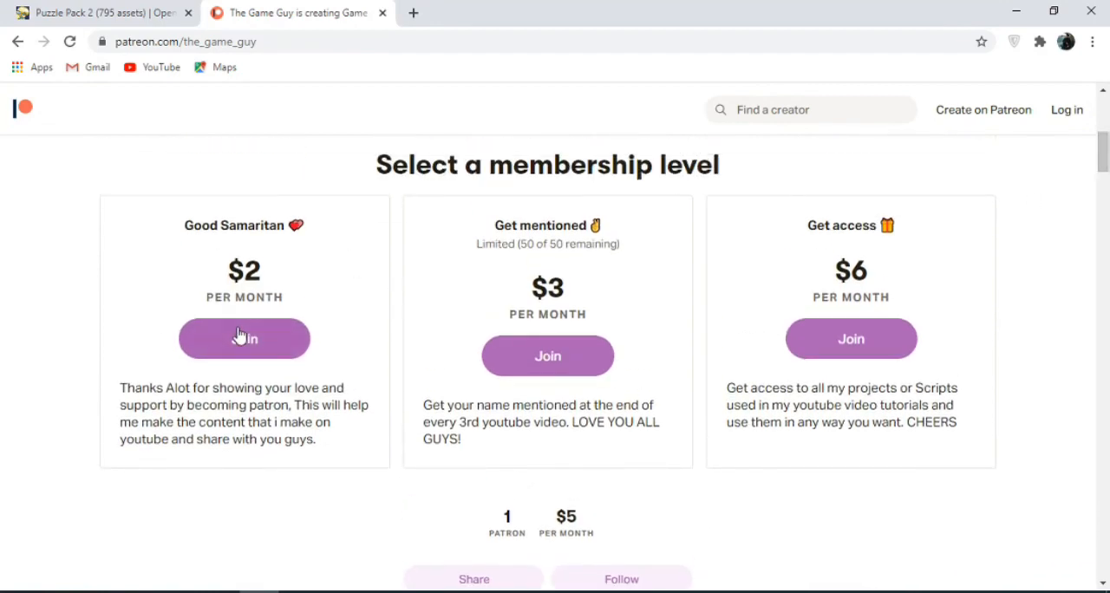
{"action": "mouse_move", "coordinate": [838, 268]}
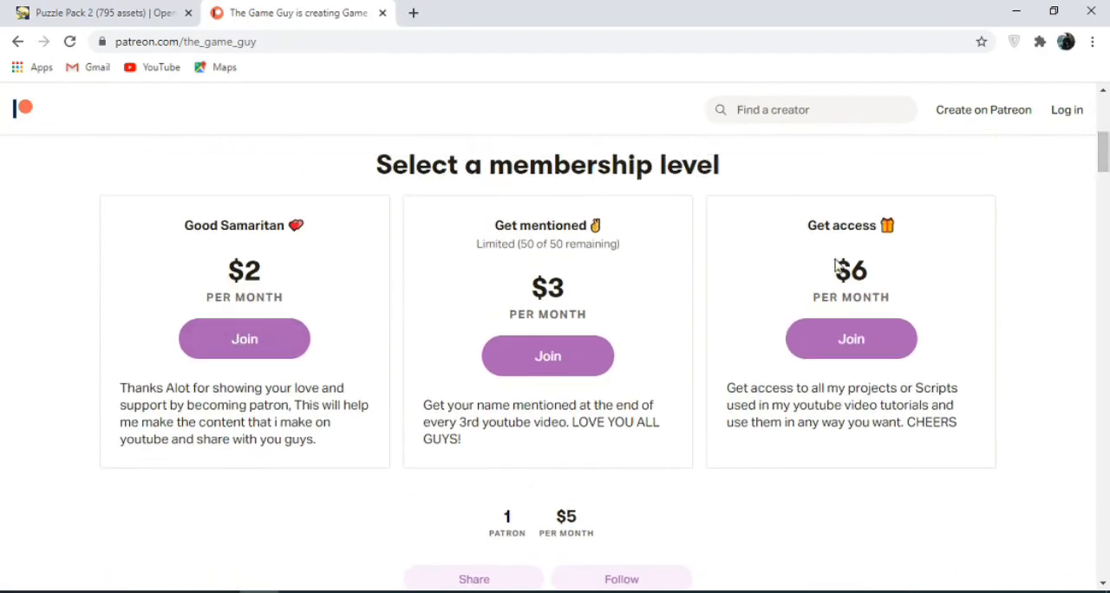